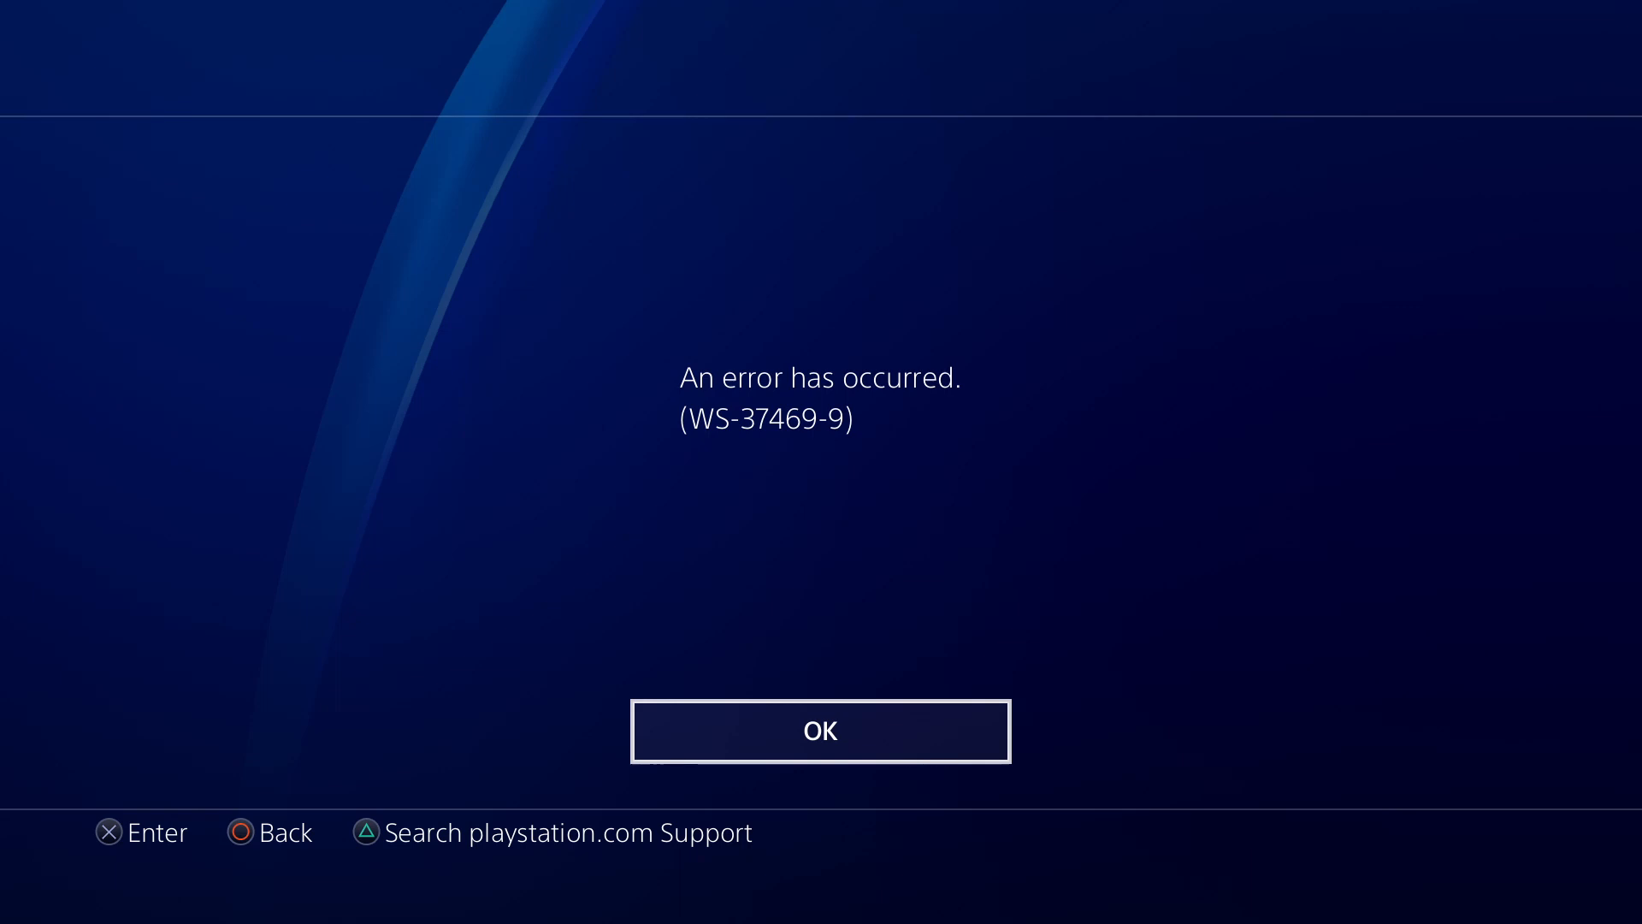
Acknowledge the WS-37469-9 error dialog with OK
{"action": "left_click", "coordinate": [820, 729]}
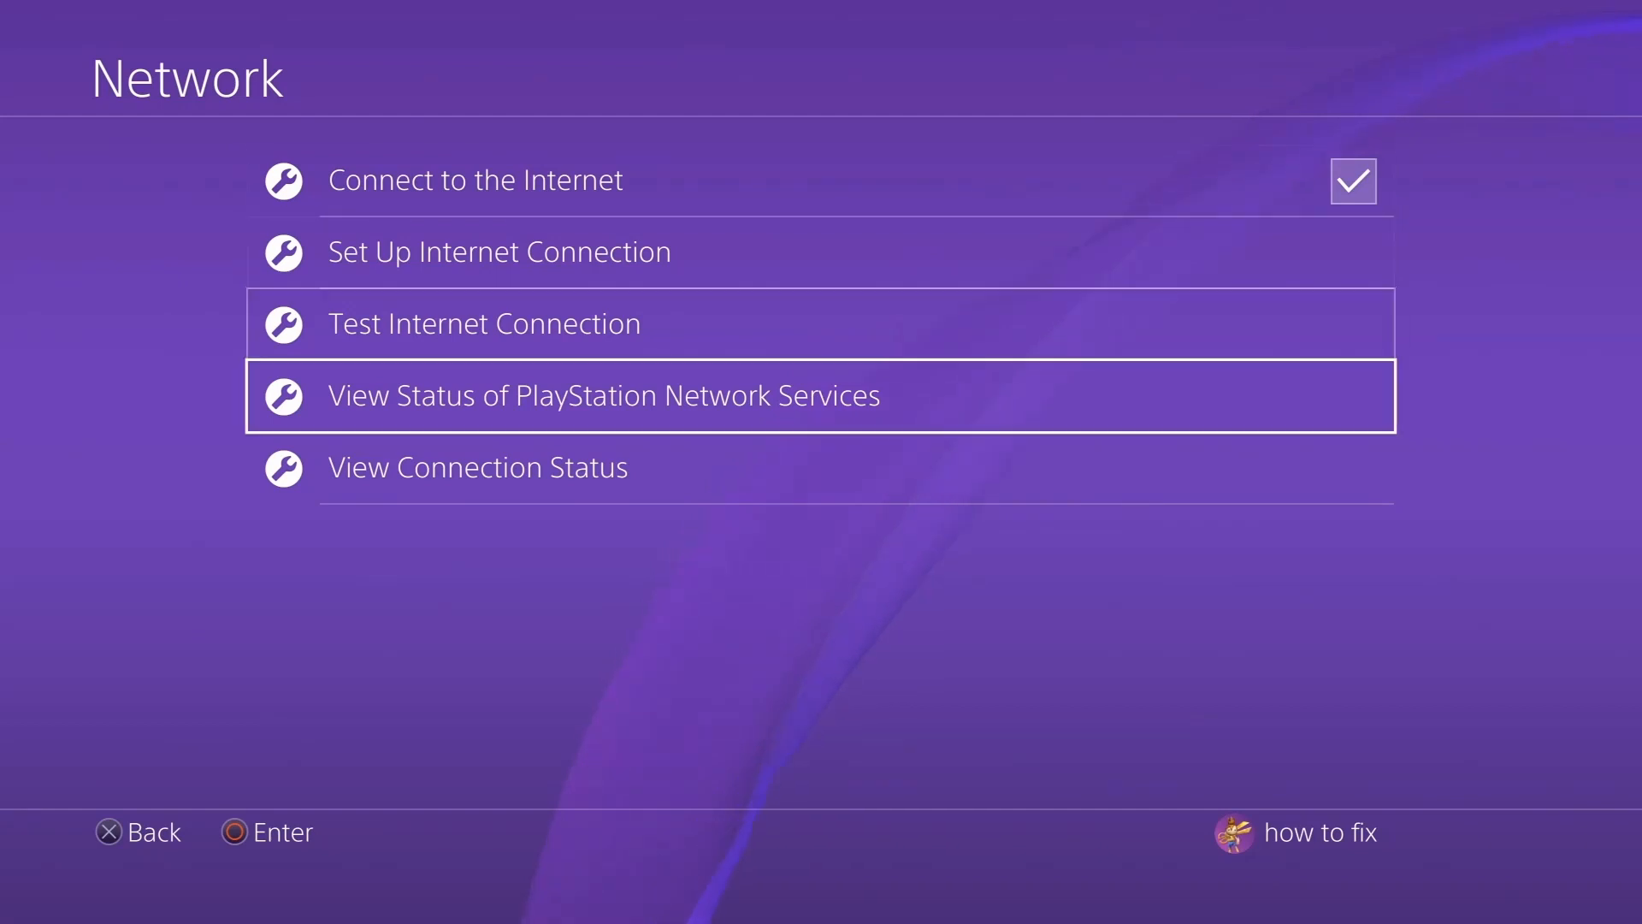
View the PlayStation Network service status and close the connection help popup
{"action": "left_click", "coordinate": [605, 395]}
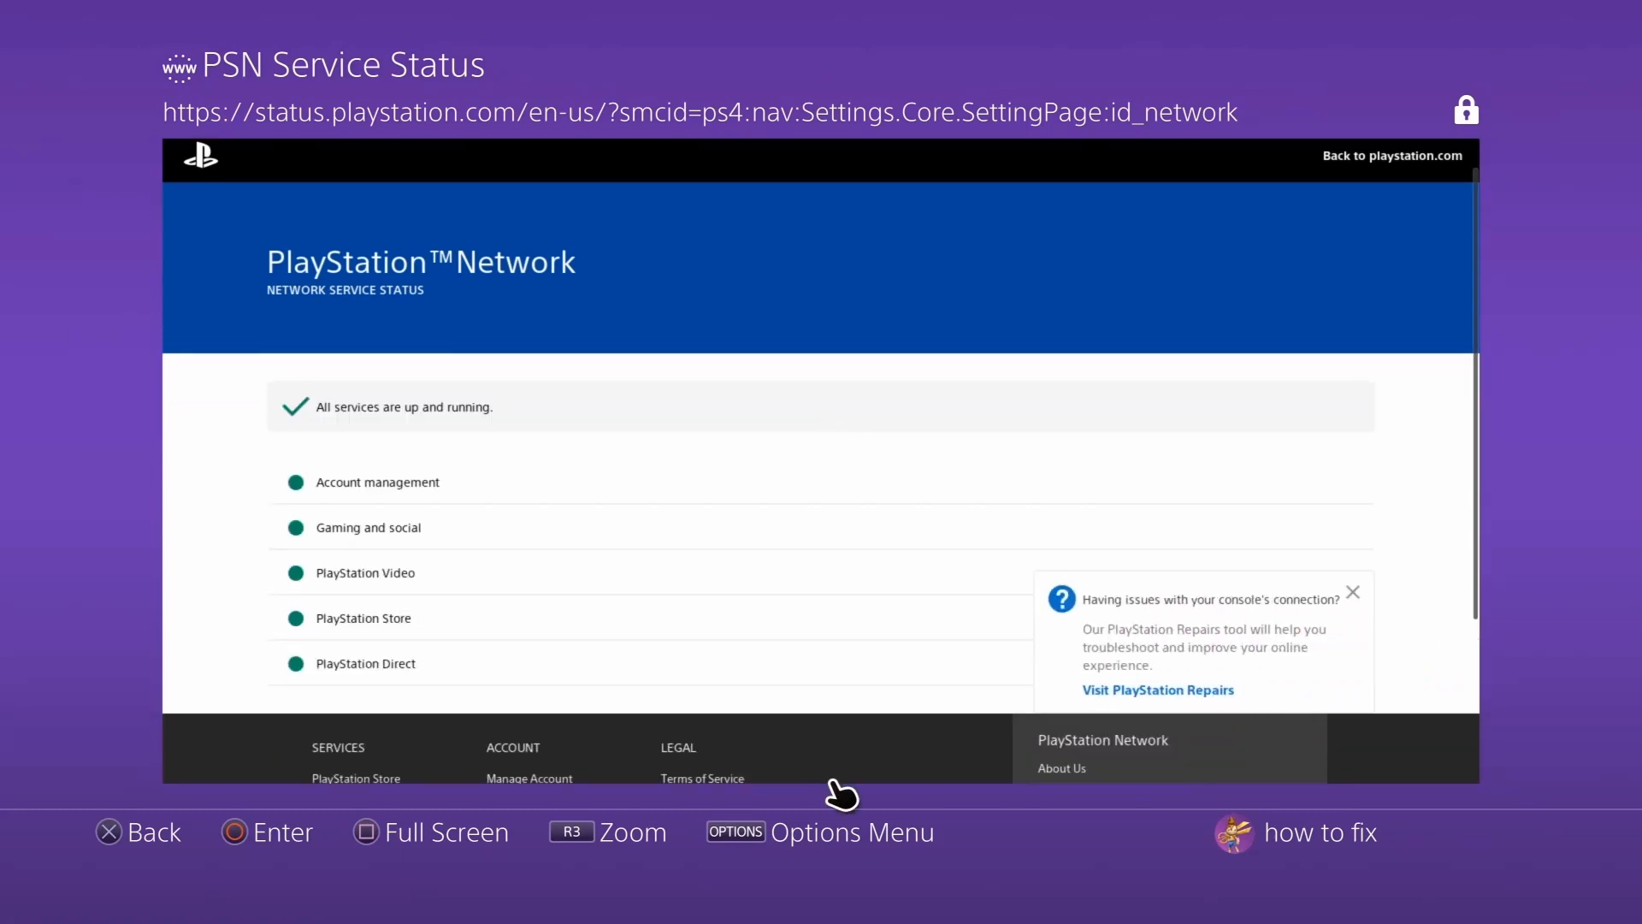
{"action": "mouse_move", "coordinate": [1362, 611]}
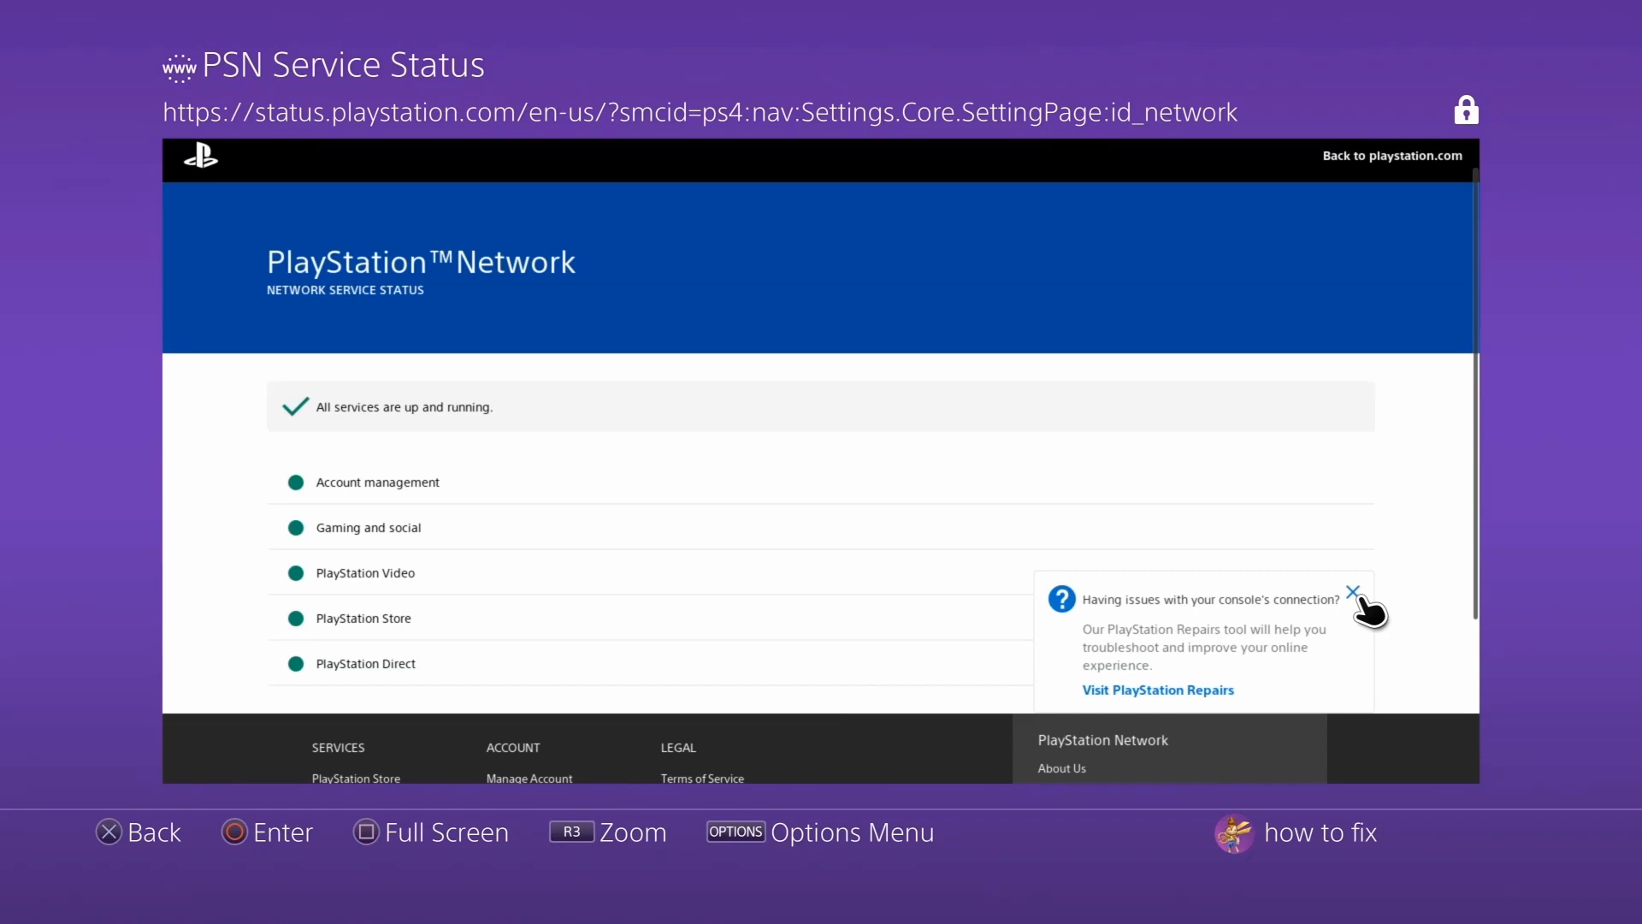
{"action": "left_click", "coordinate": [1354, 591]}
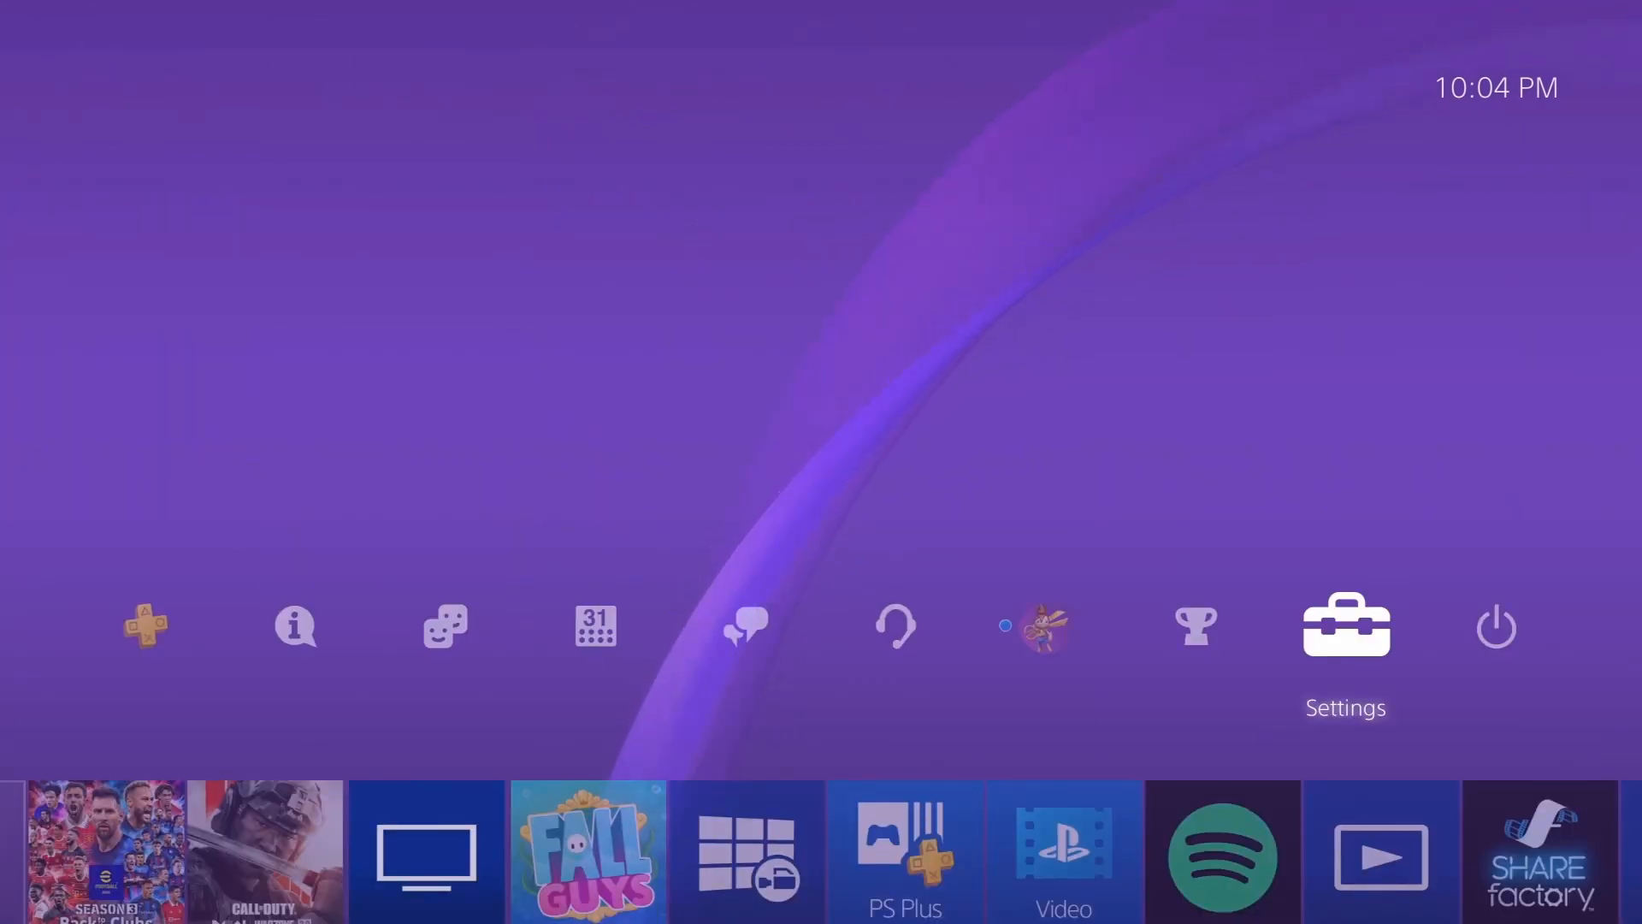
Enter Settings from the home screen heading toward Account Management
{"action": "left_click", "coordinate": [1344, 624]}
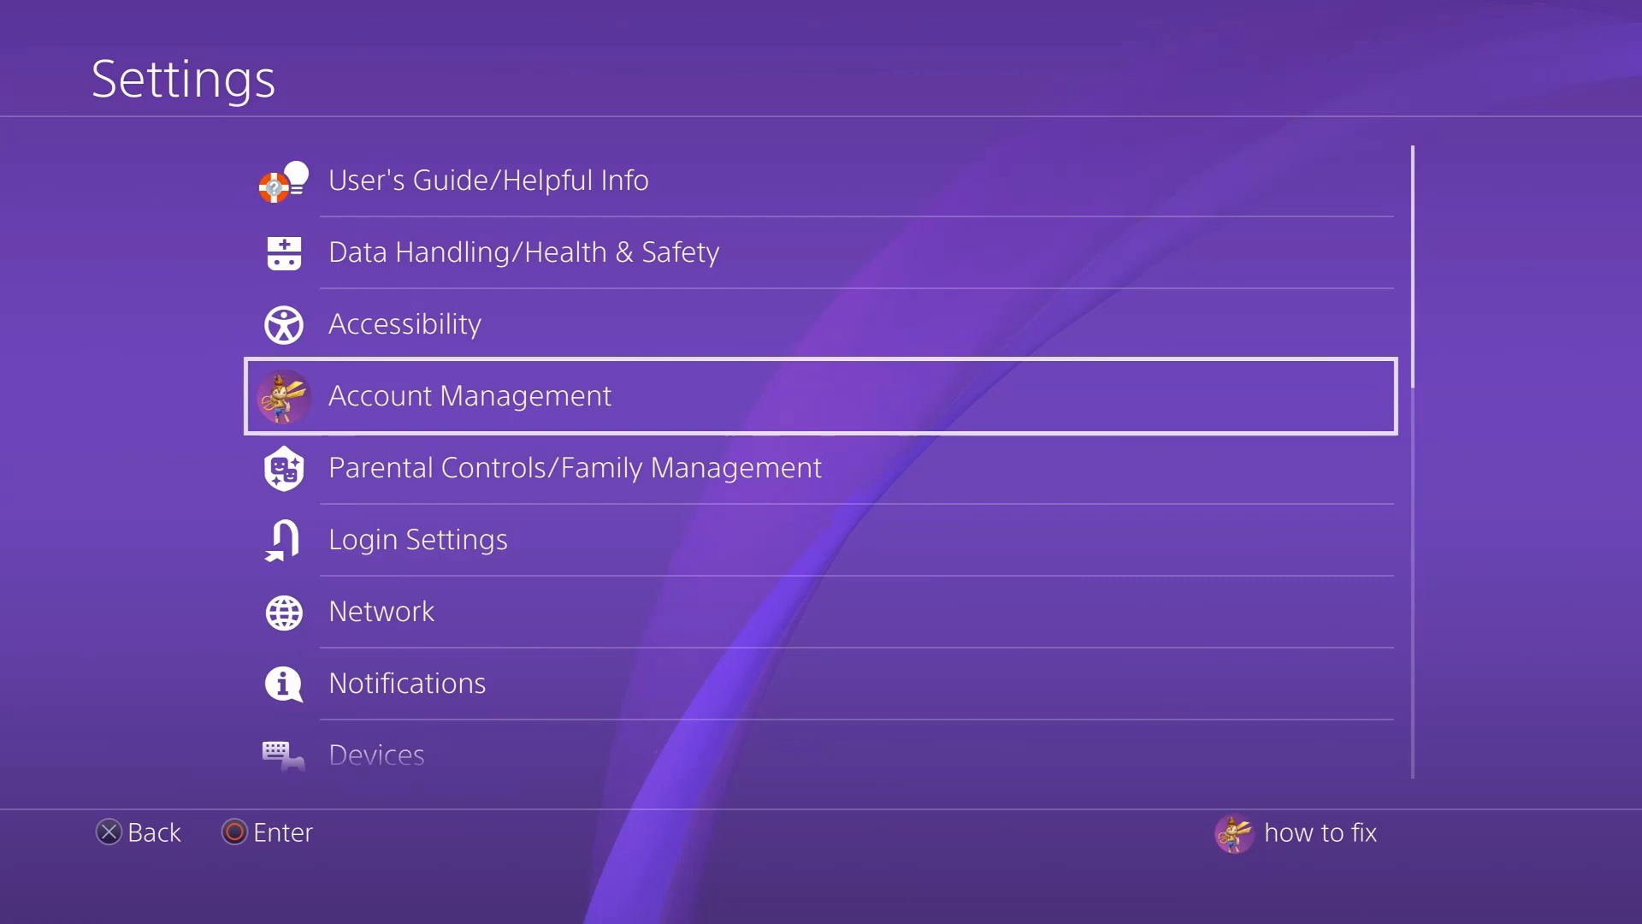
{"action": "left_click", "coordinate": [467, 396]}
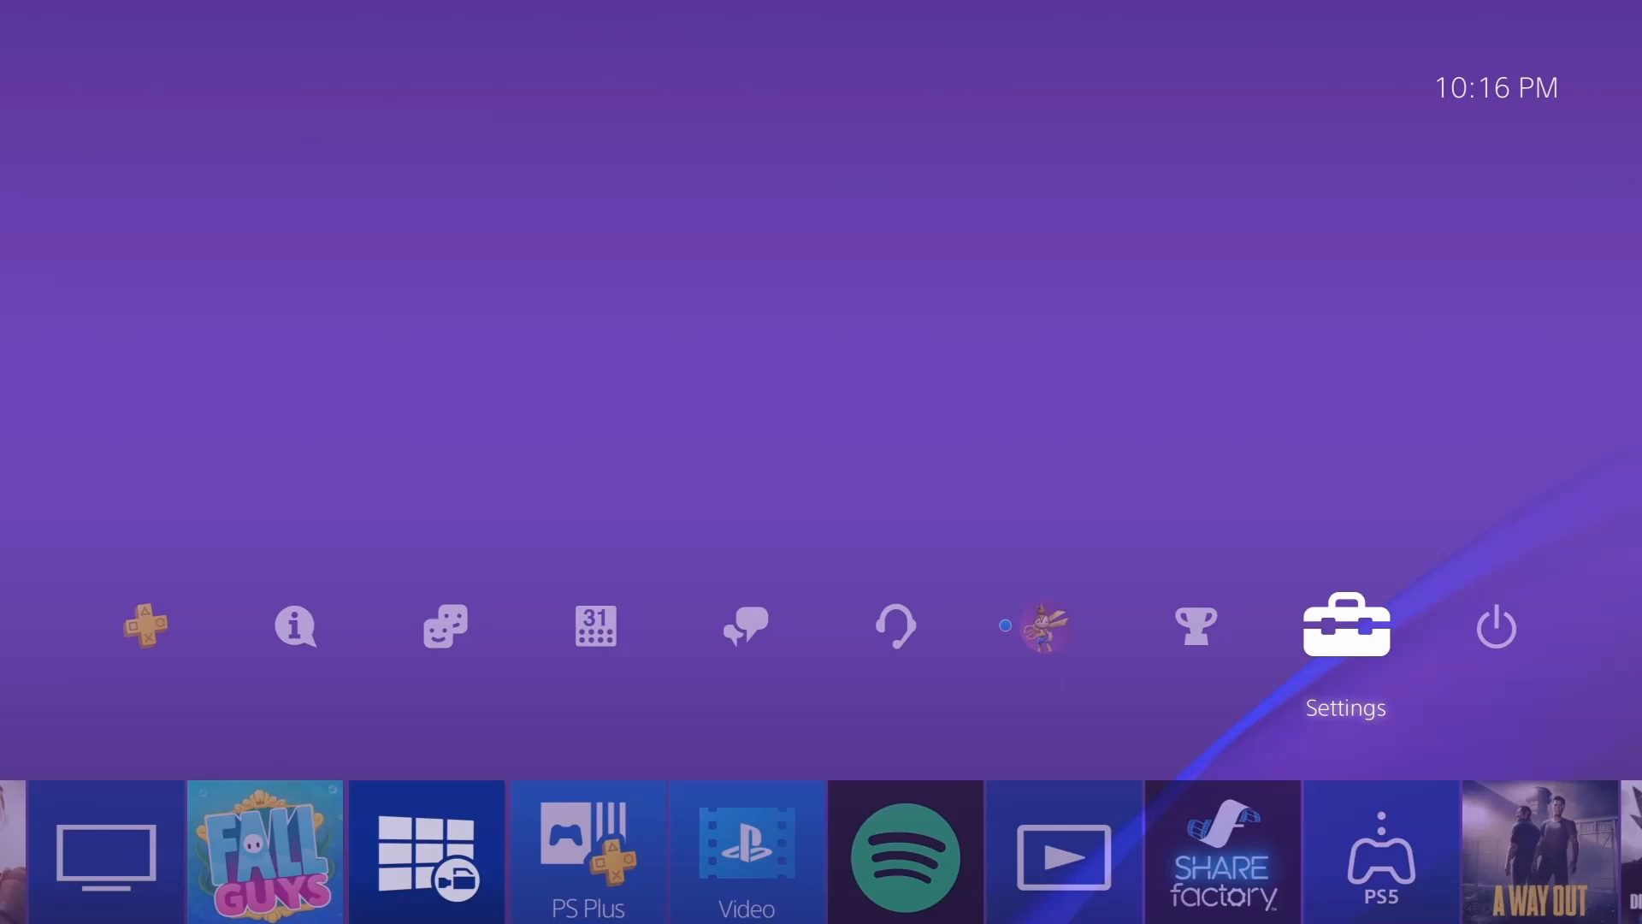
Run a System Software Update check and acknowledge the latest version is installed
{"action": "left_click", "coordinate": [1345, 624]}
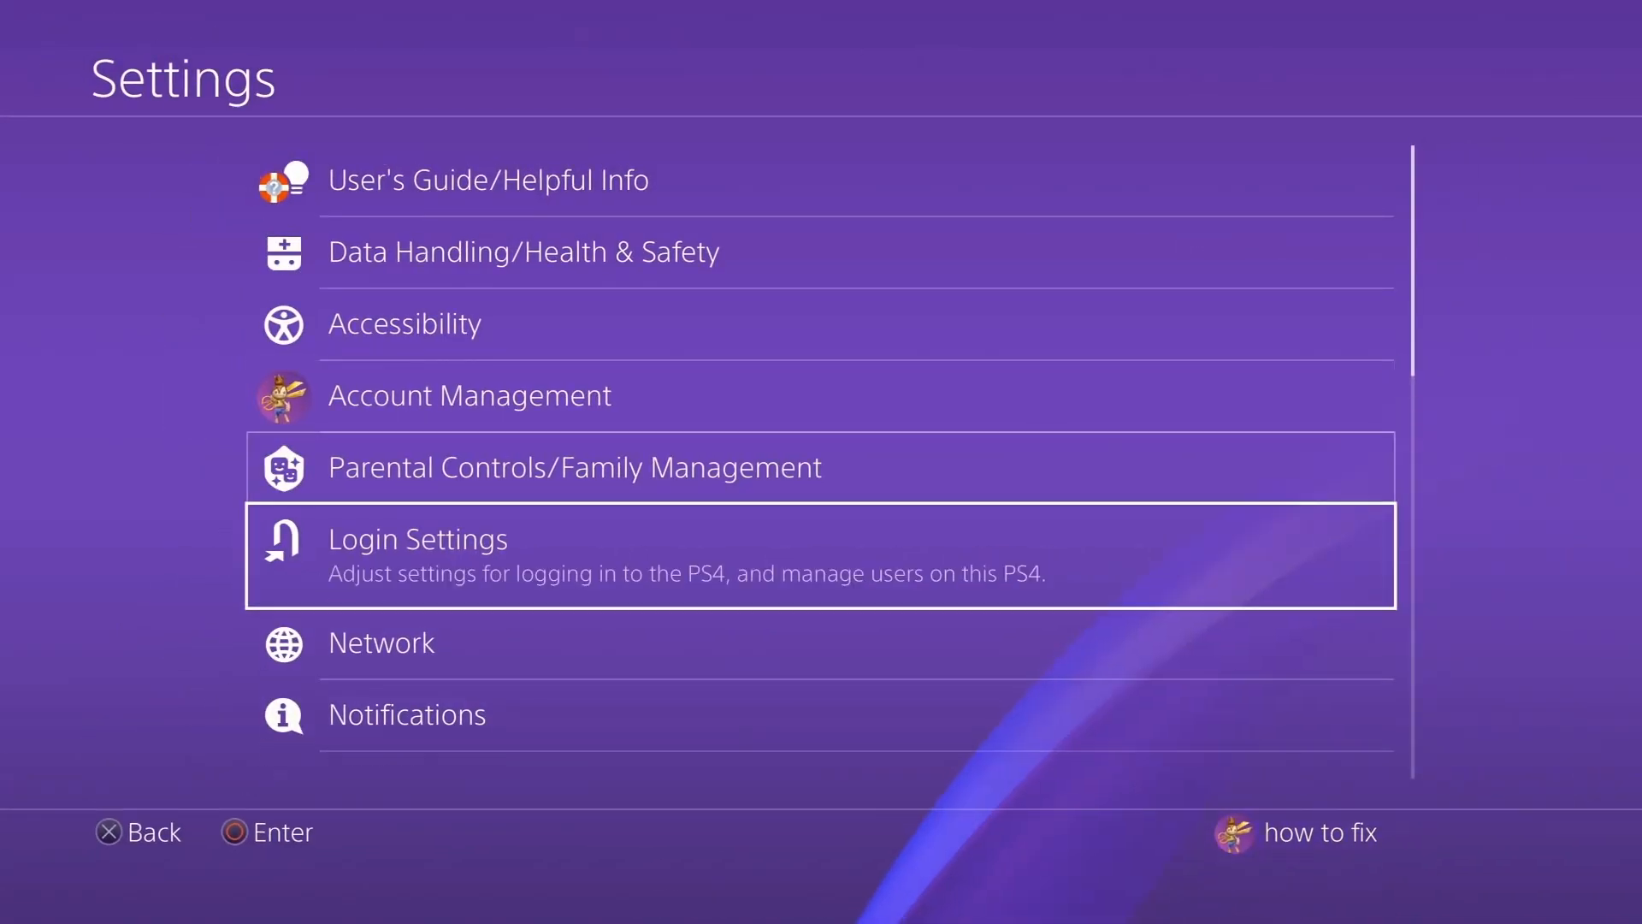
{"action": "scroll", "scroll_direction": "down", "scroll_amount": 3}
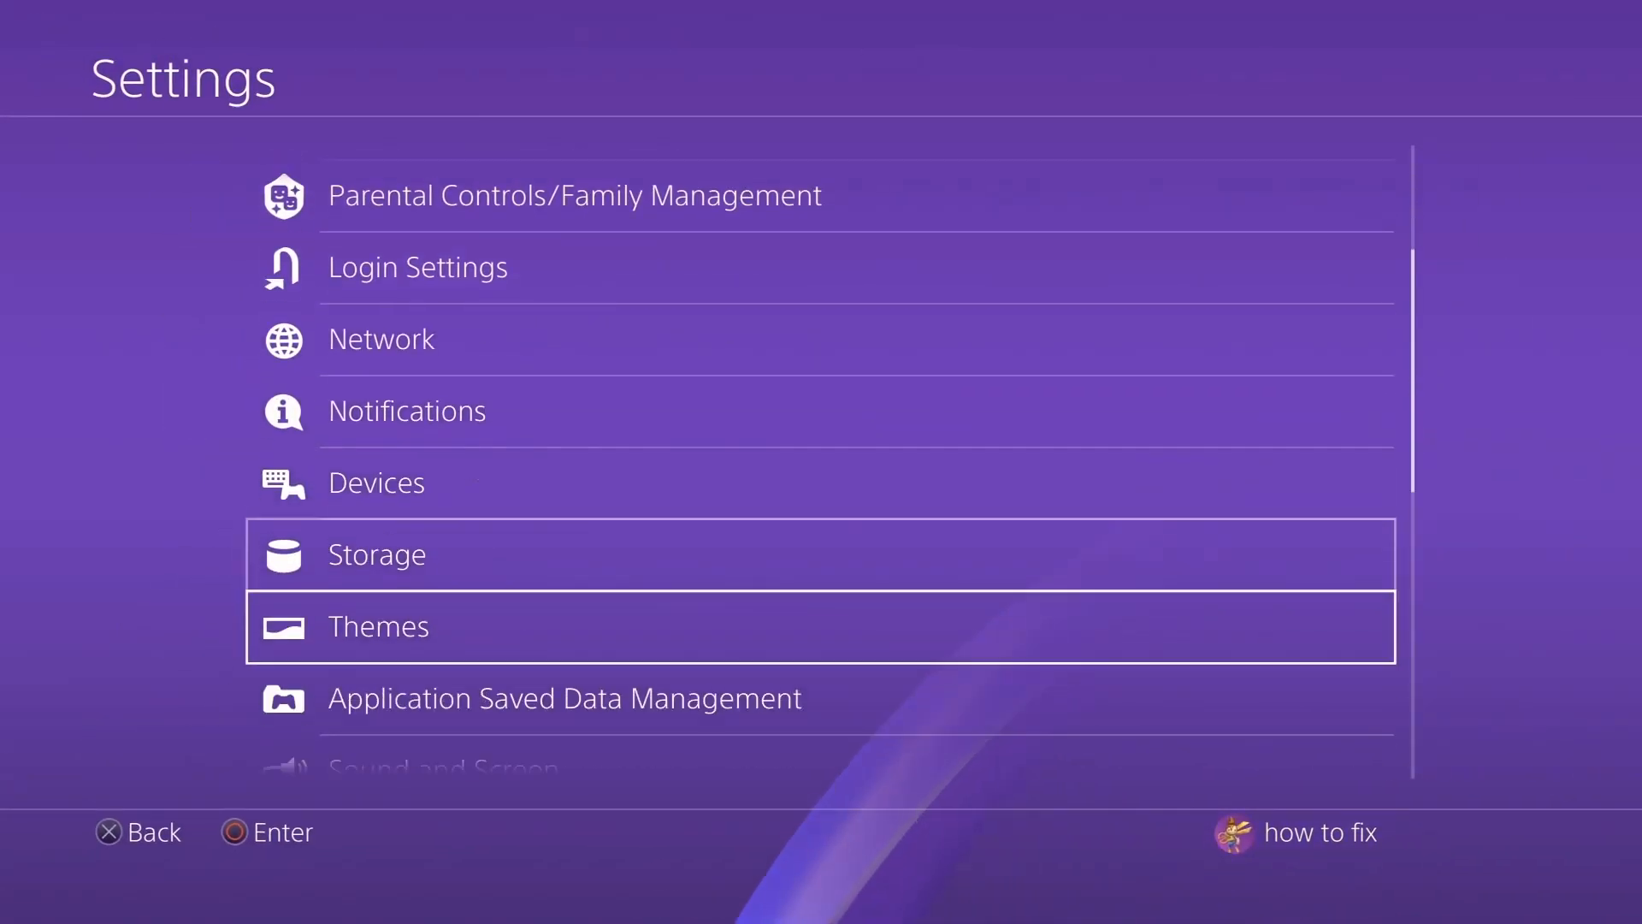
{"action": "scroll", "scroll_direction": "down", "scroll_amount": 3}
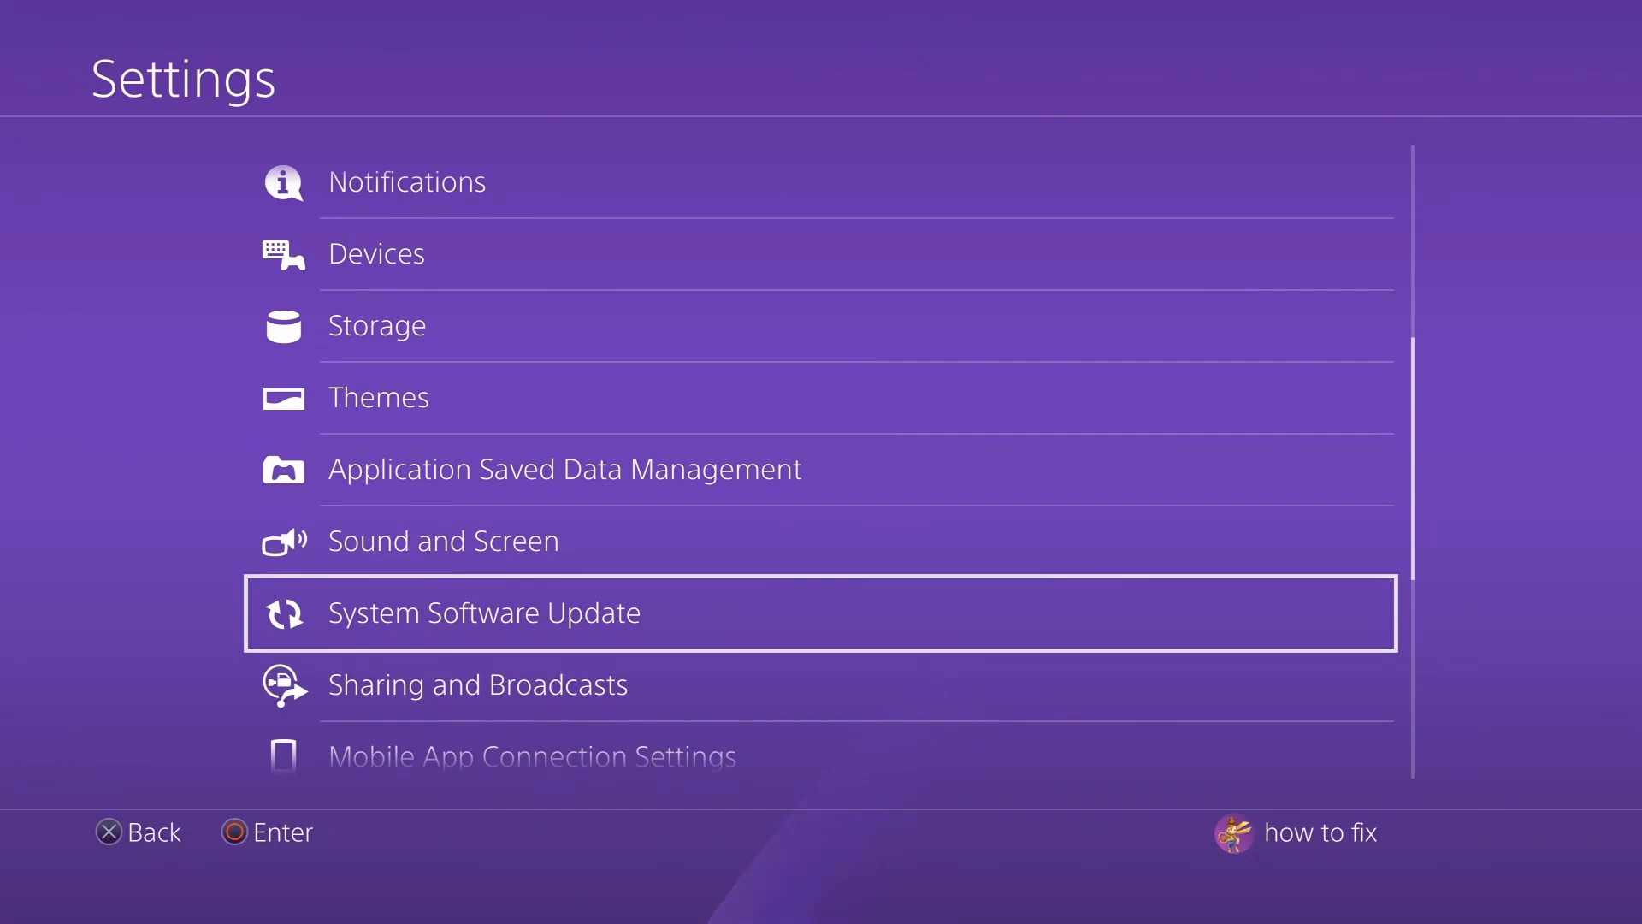
{"action": "left_click", "coordinate": [482, 613]}
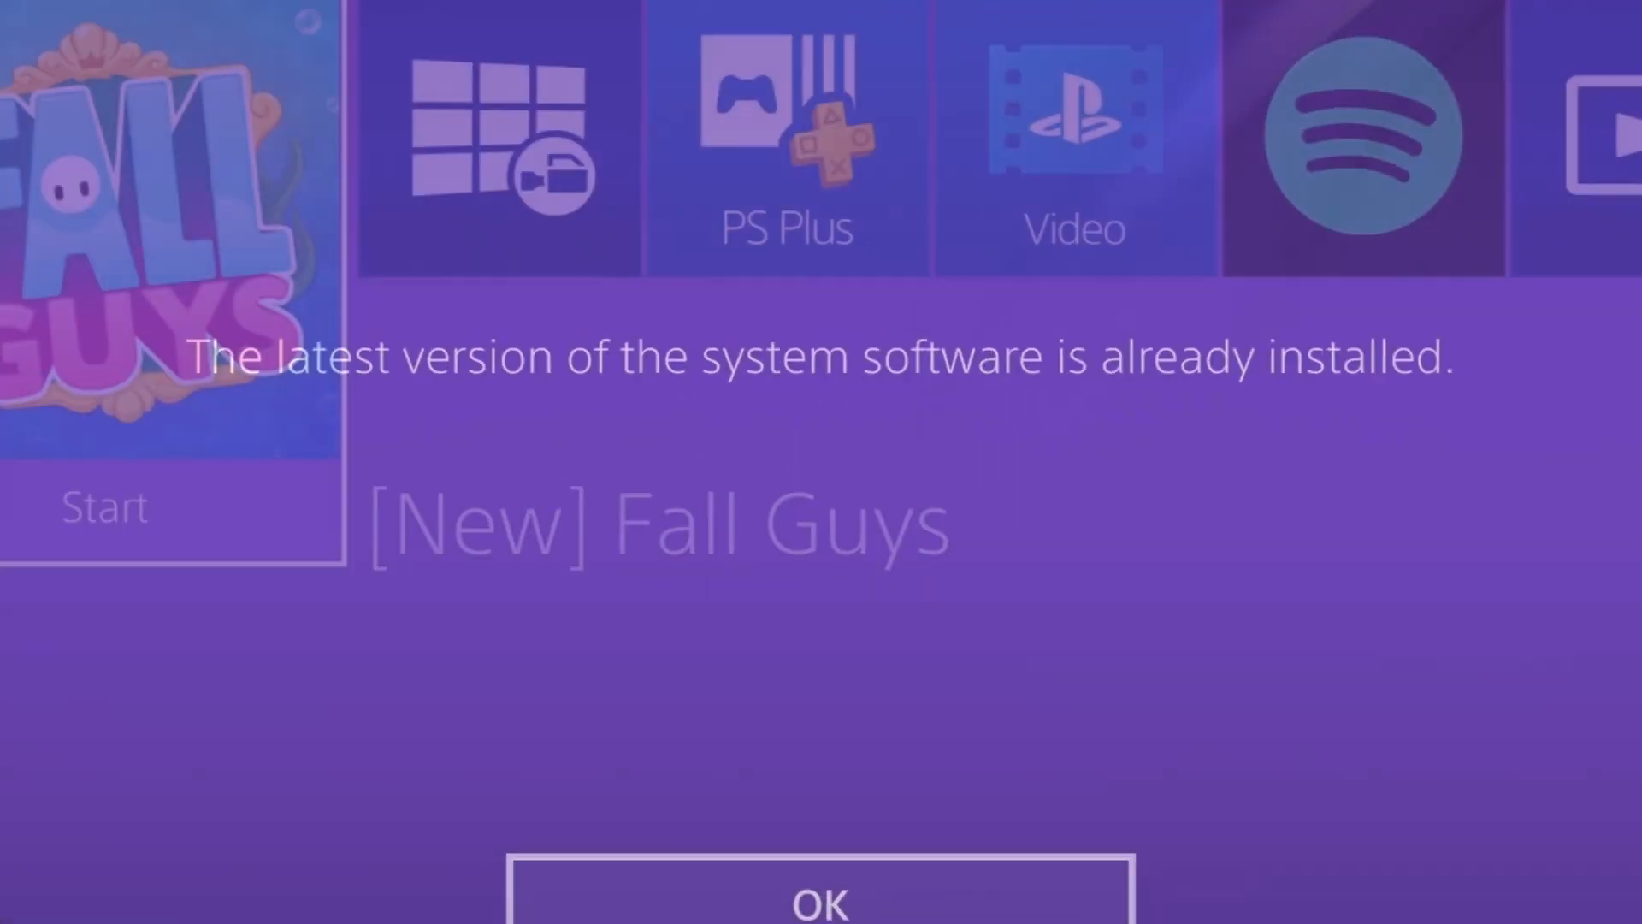
{"action": "left_click", "coordinate": [820, 899]}
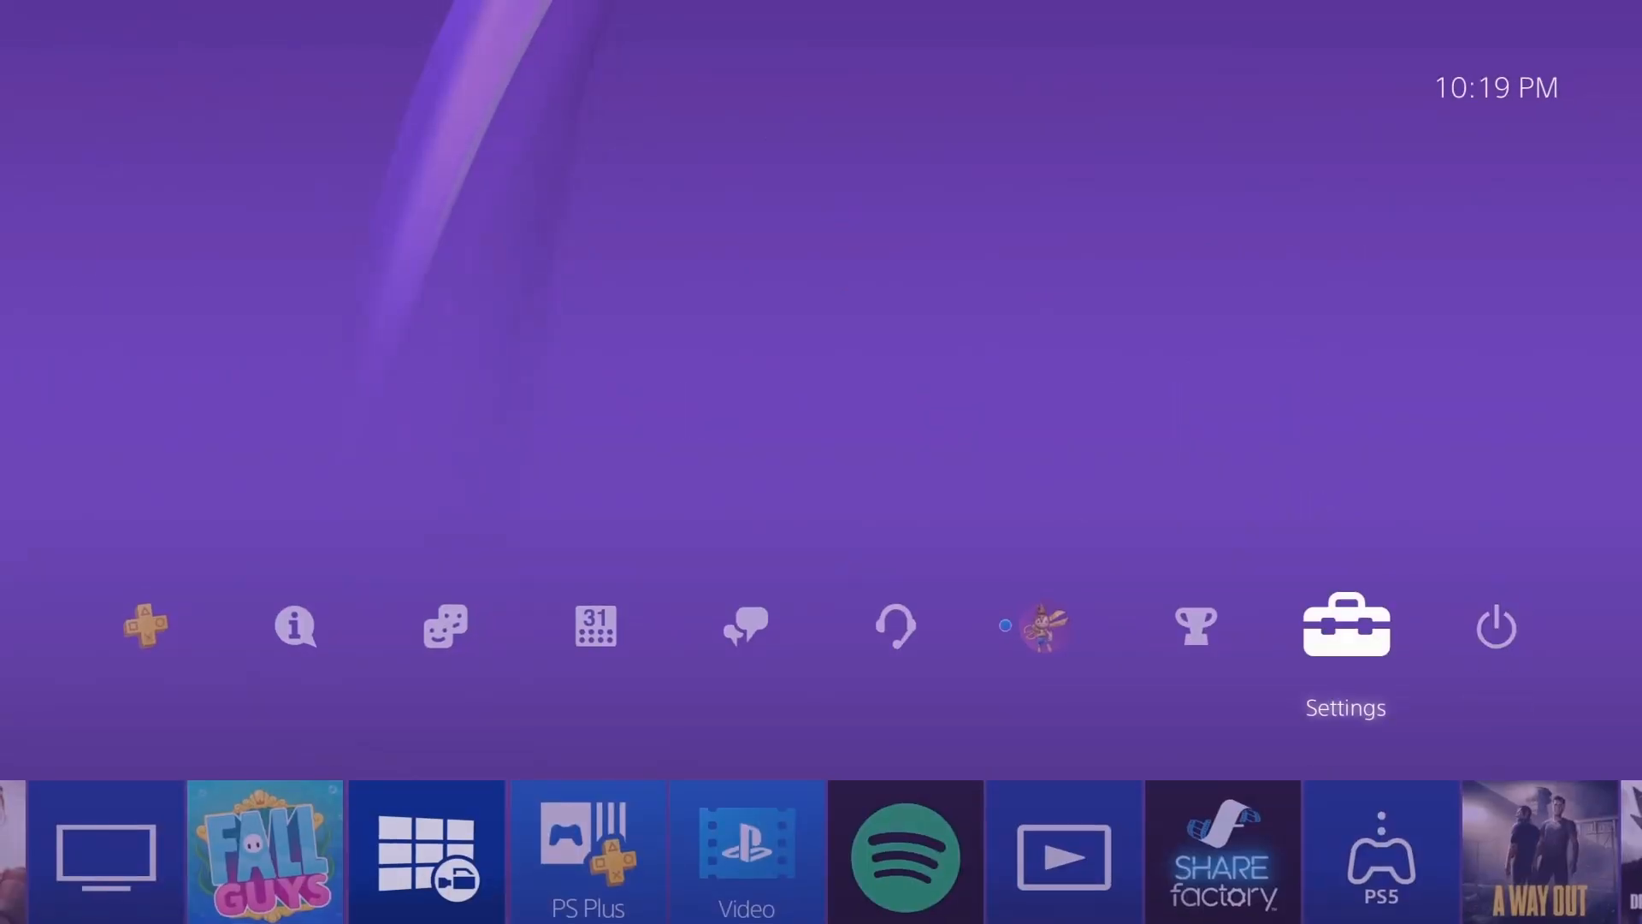
Reopen Settings and move into the Network section
{"action": "left_click", "coordinate": [1344, 626]}
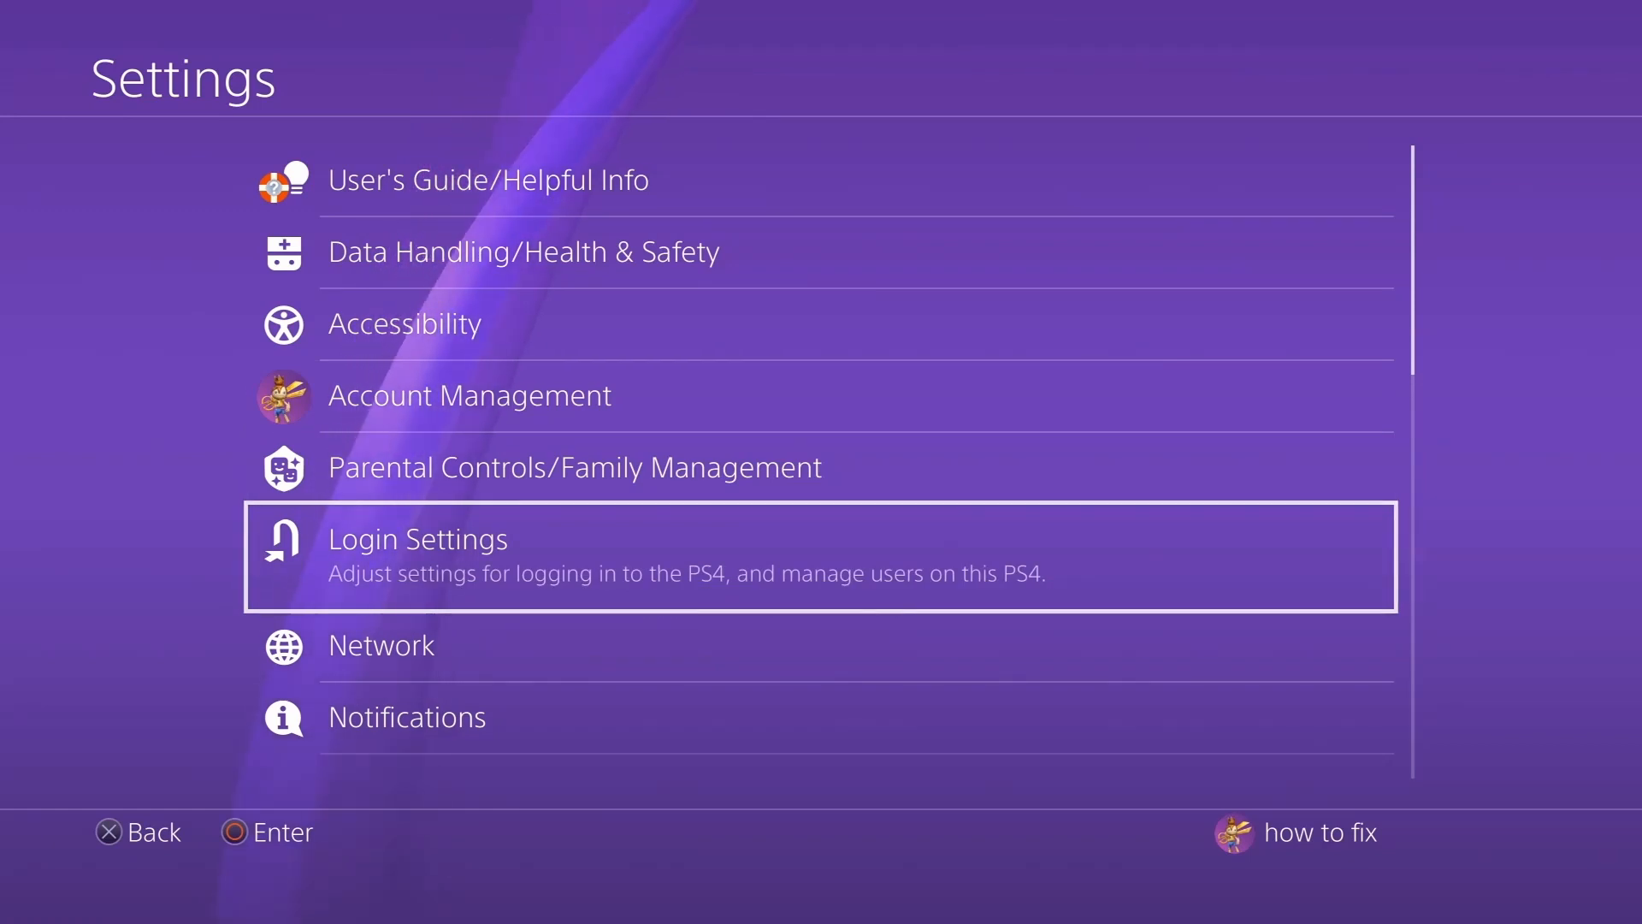
{"action": "left_click", "coordinate": [416, 538]}
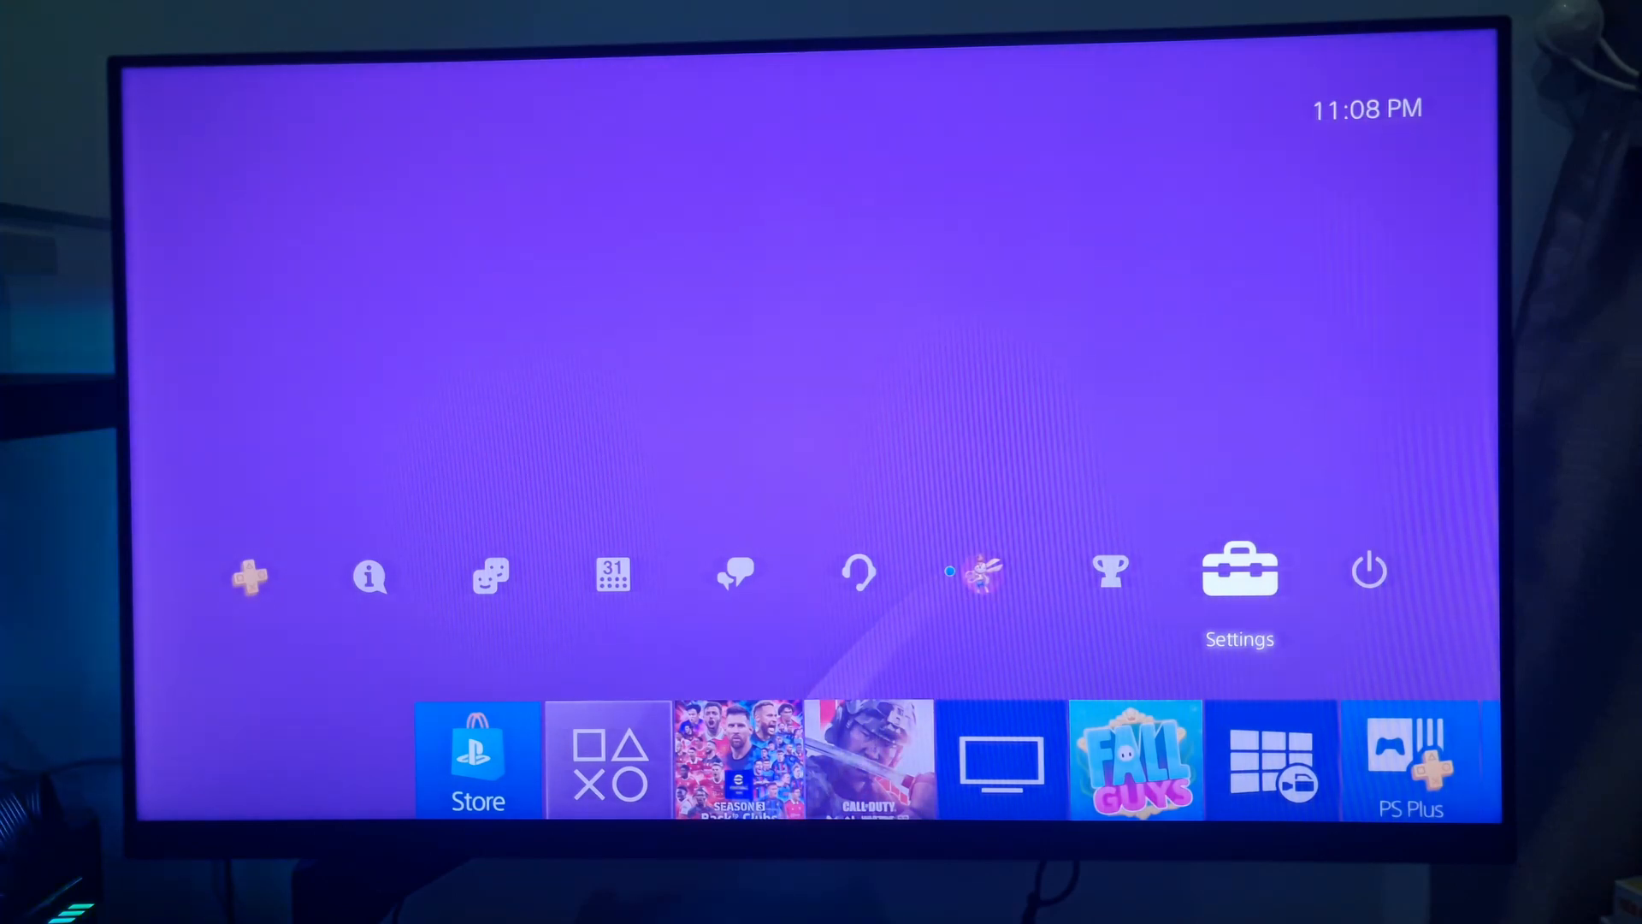
Start a Wi-Fi internet connection setup on the Howtofix network with automatic IP address
{"action": "left_click", "coordinate": [1240, 571]}
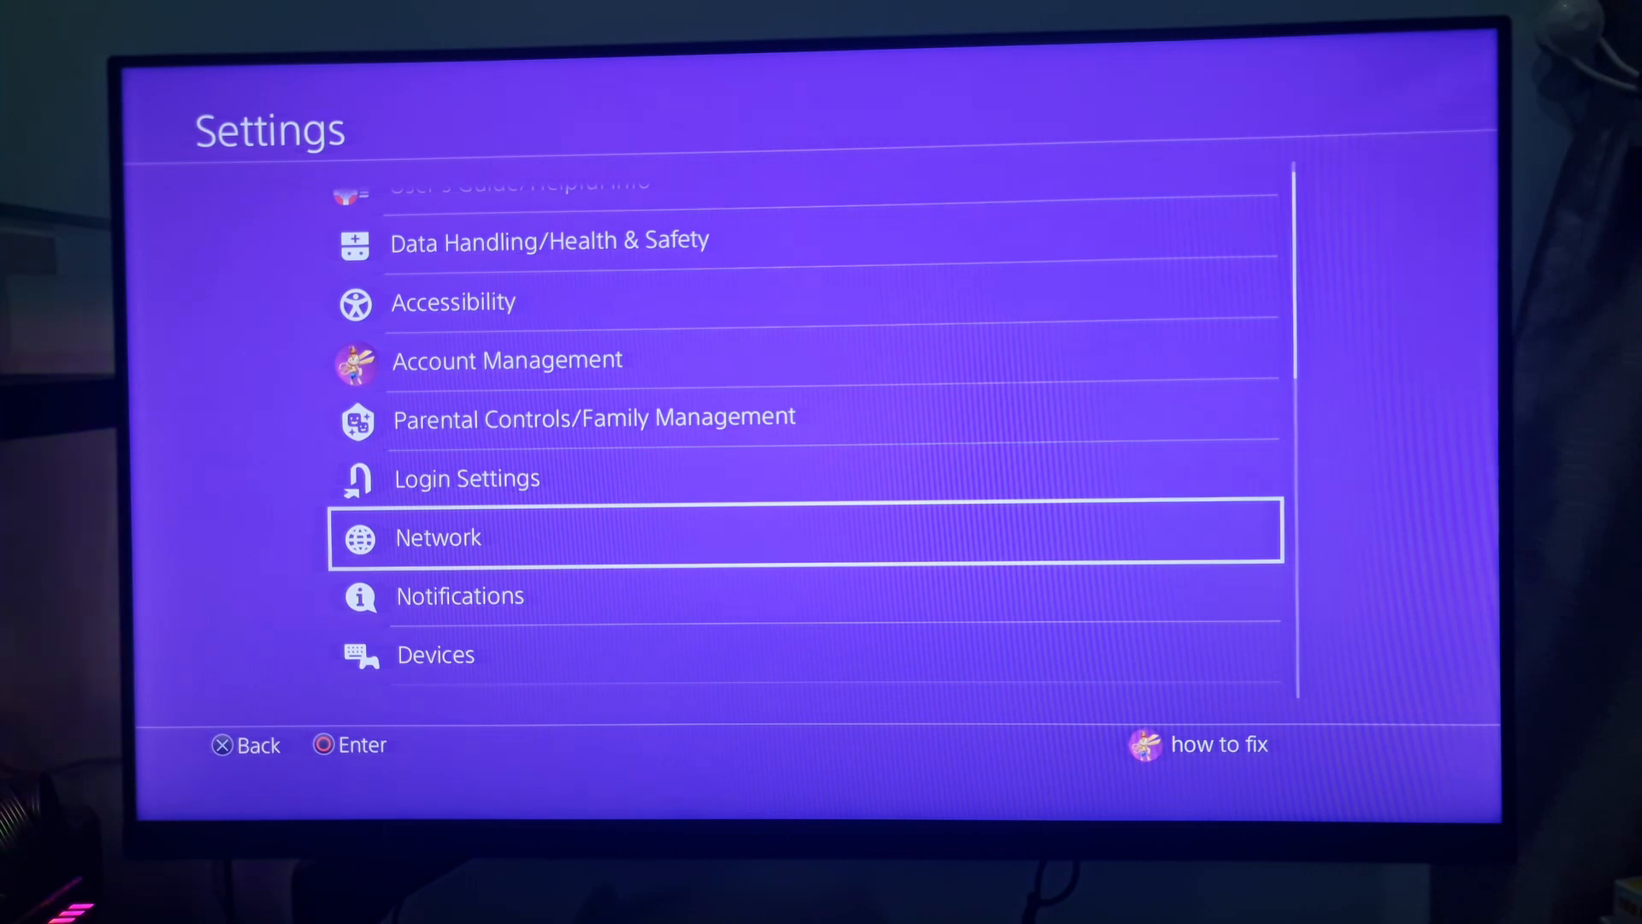
{"action": "left_click", "coordinate": [438, 537]}
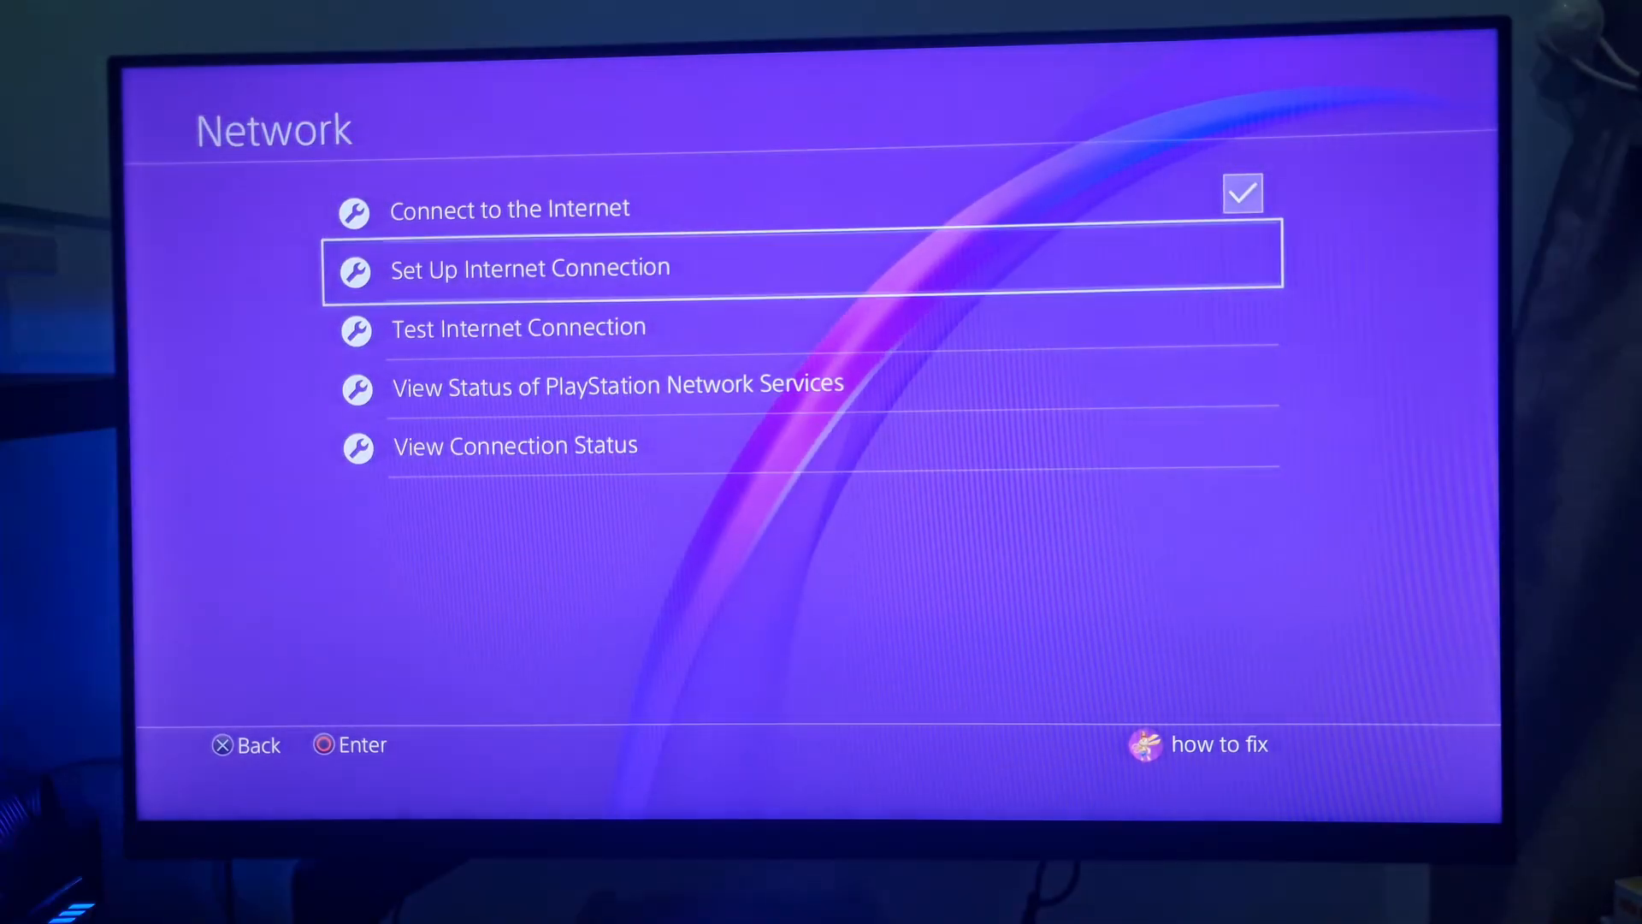
{"action": "left_click", "coordinate": [528, 267]}
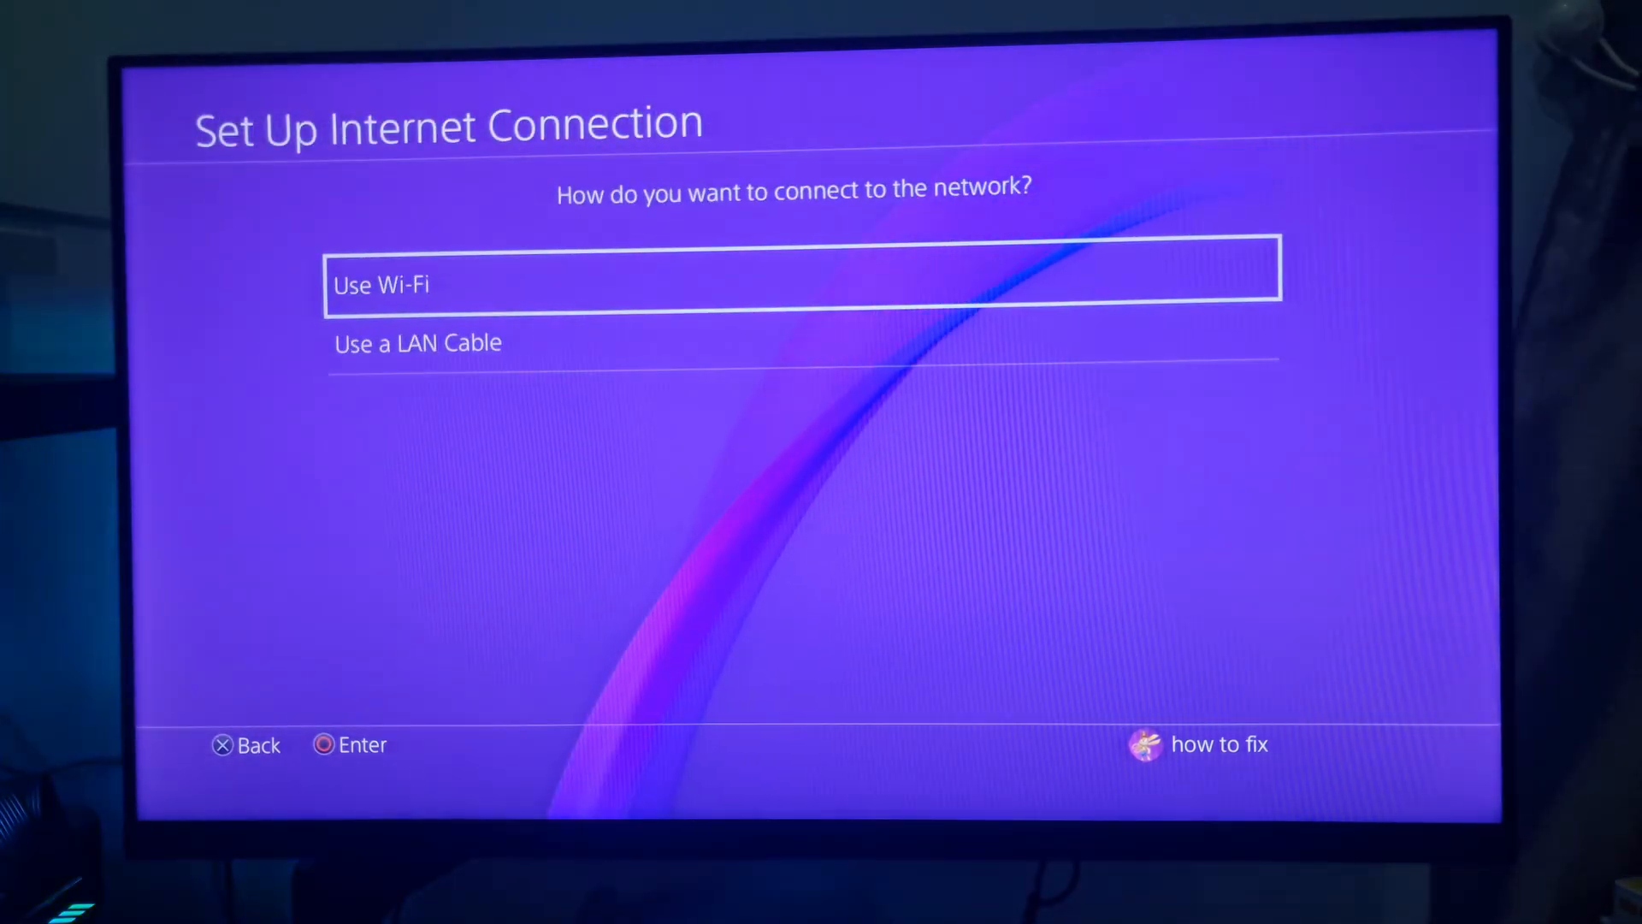
{"action": "left_click", "coordinate": [801, 270]}
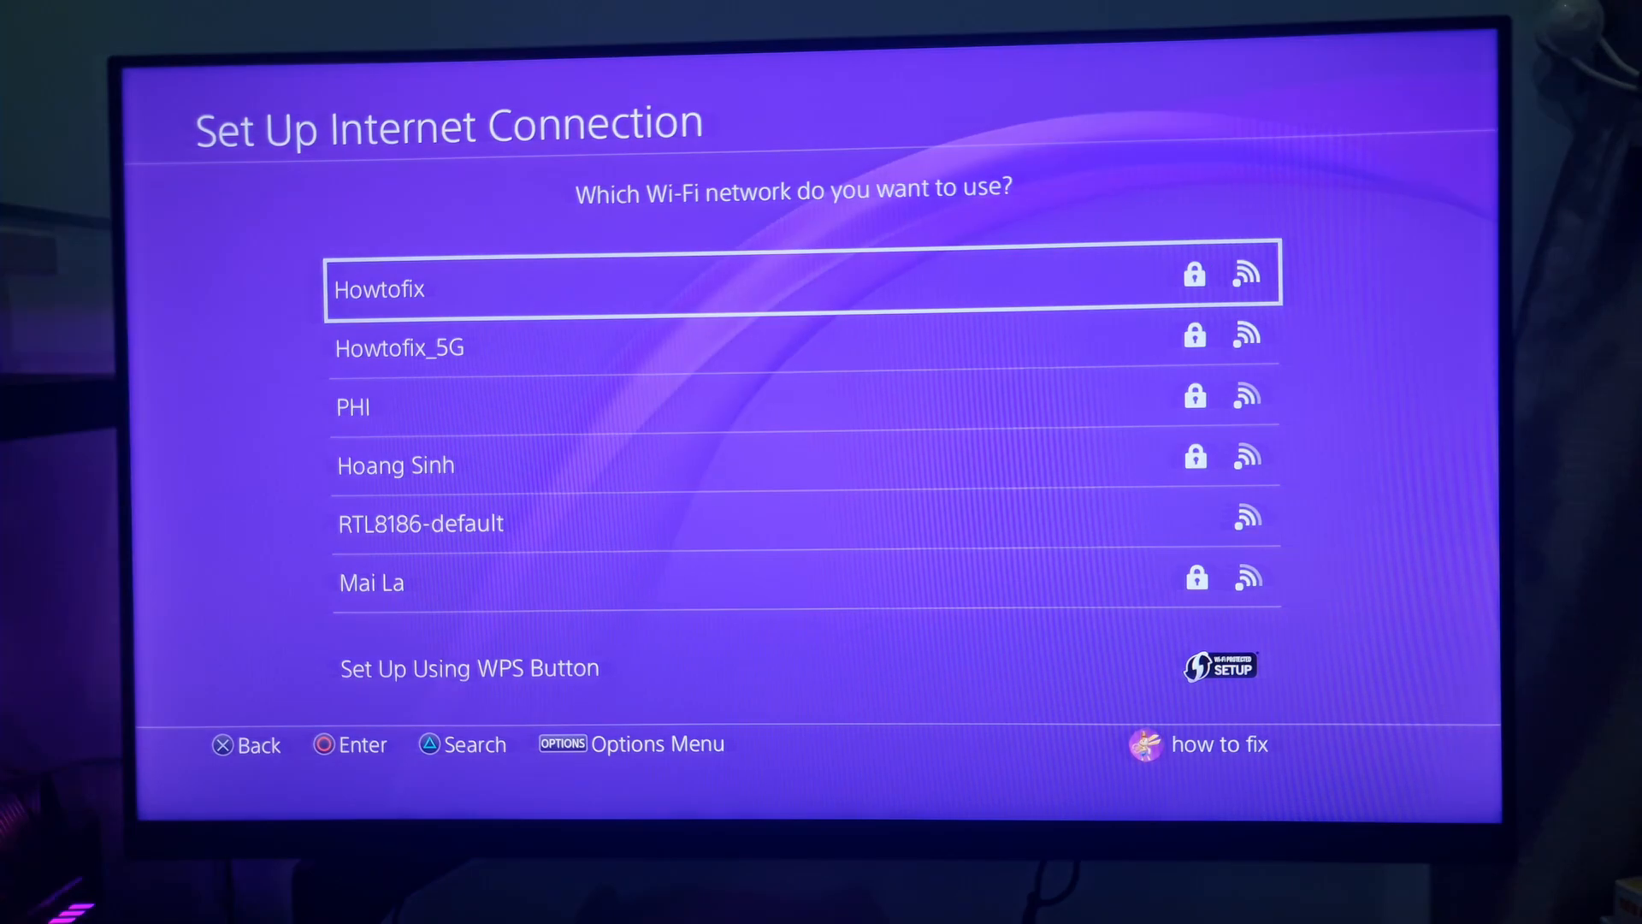
{"action": "left_click", "coordinate": [801, 272]}
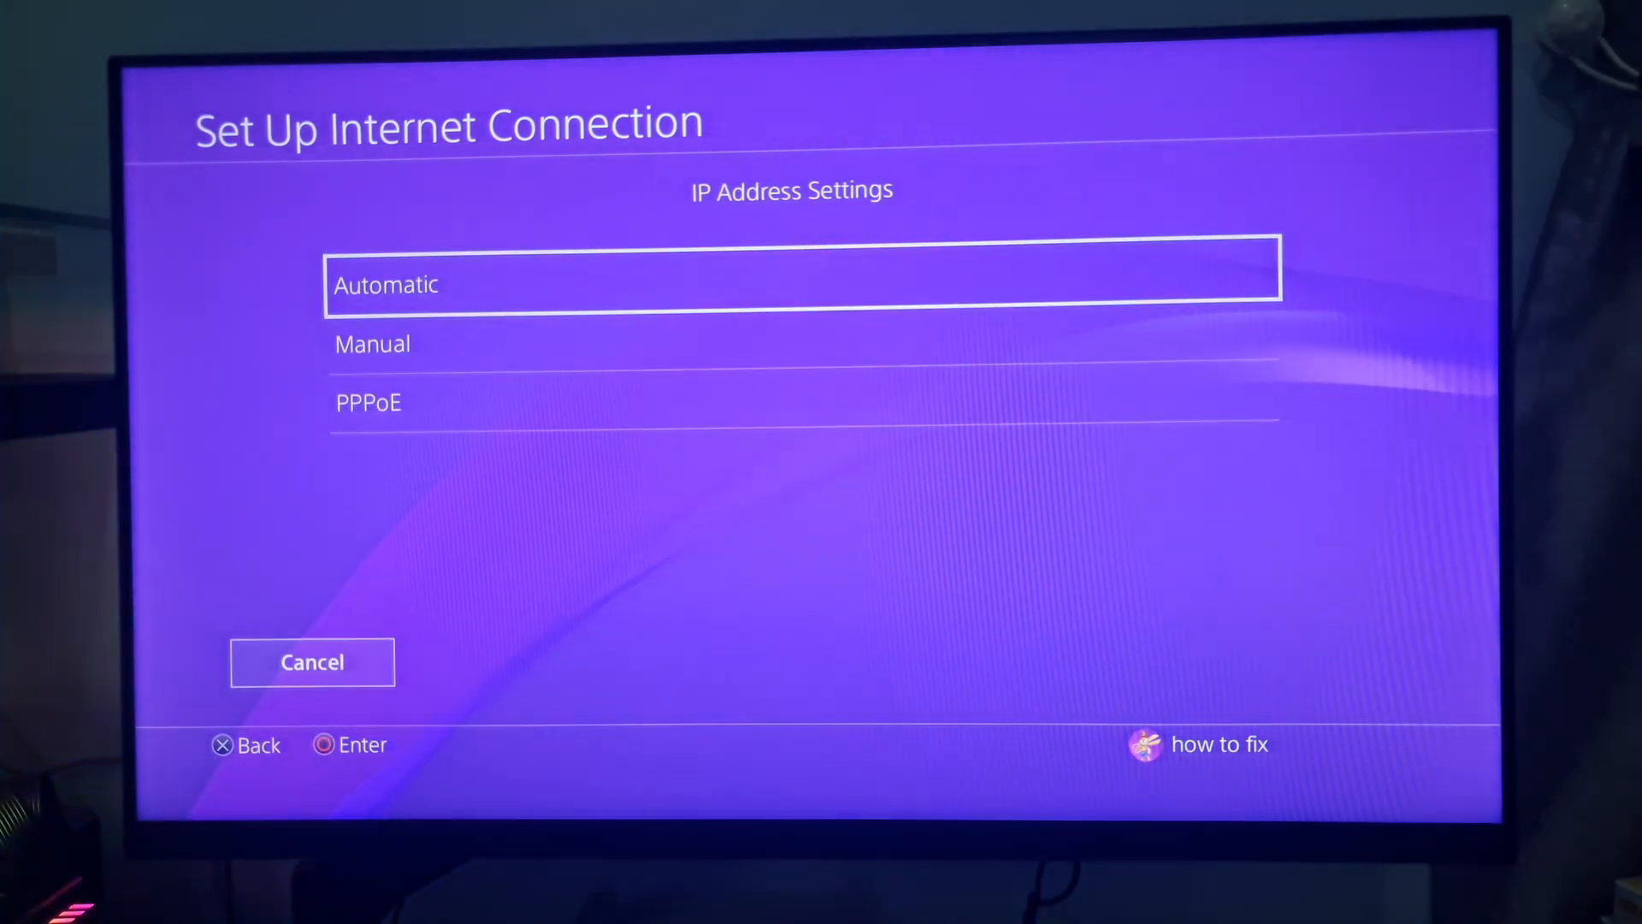
{"action": "left_click", "coordinate": [801, 283]}
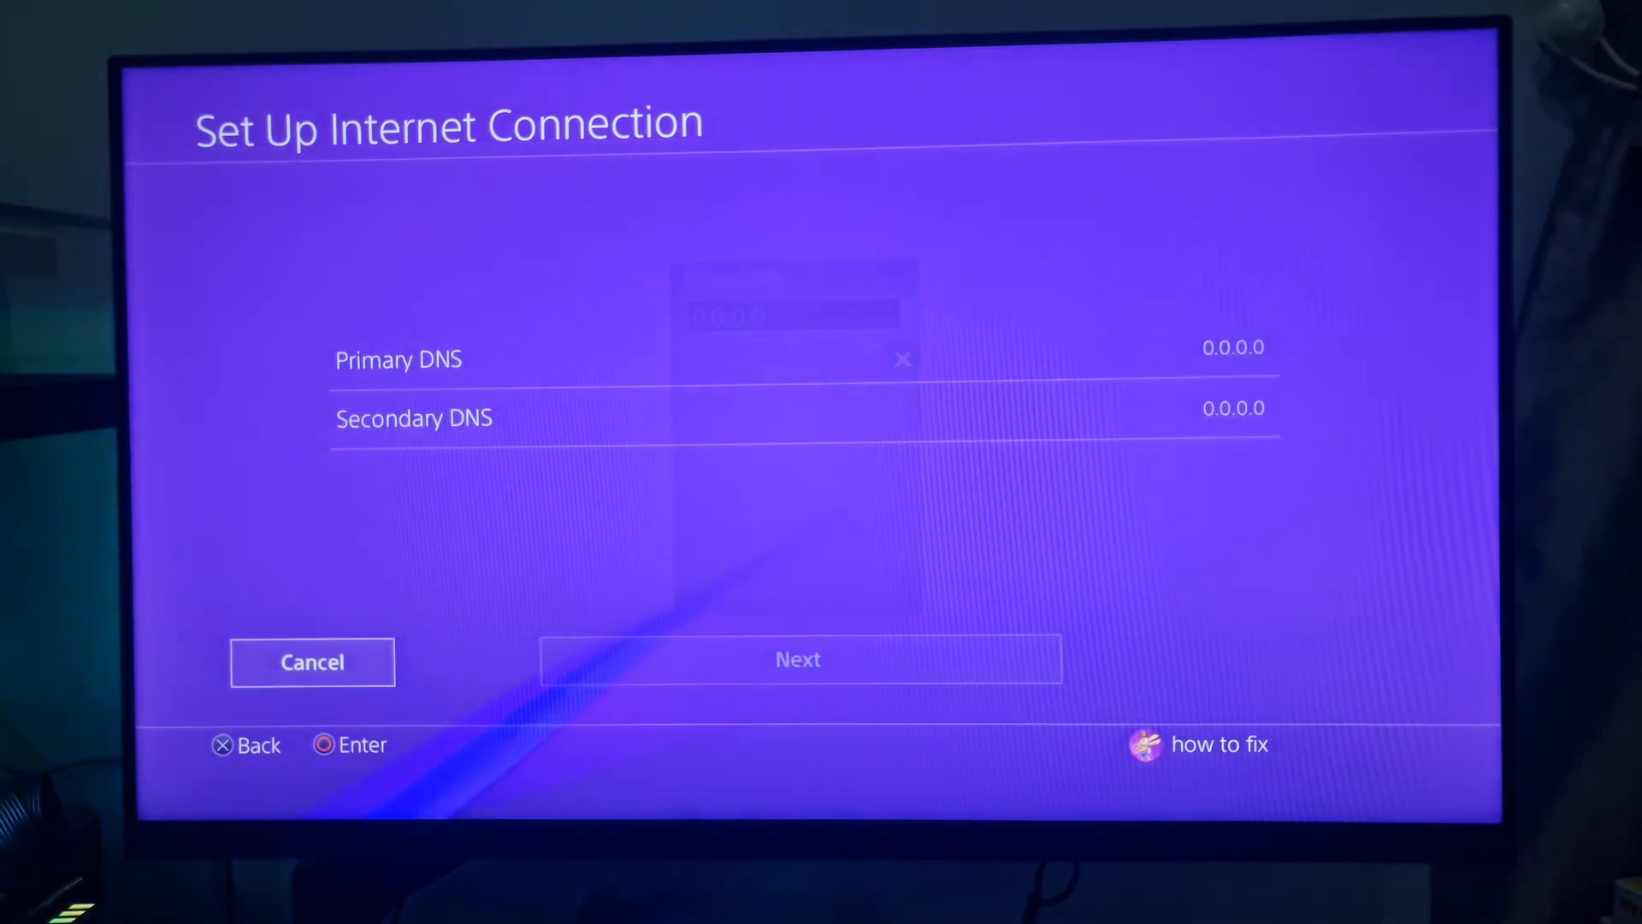
Enter 8.8.8.8 as the primary DNS address
{"action": "left_click", "coordinate": [398, 359]}
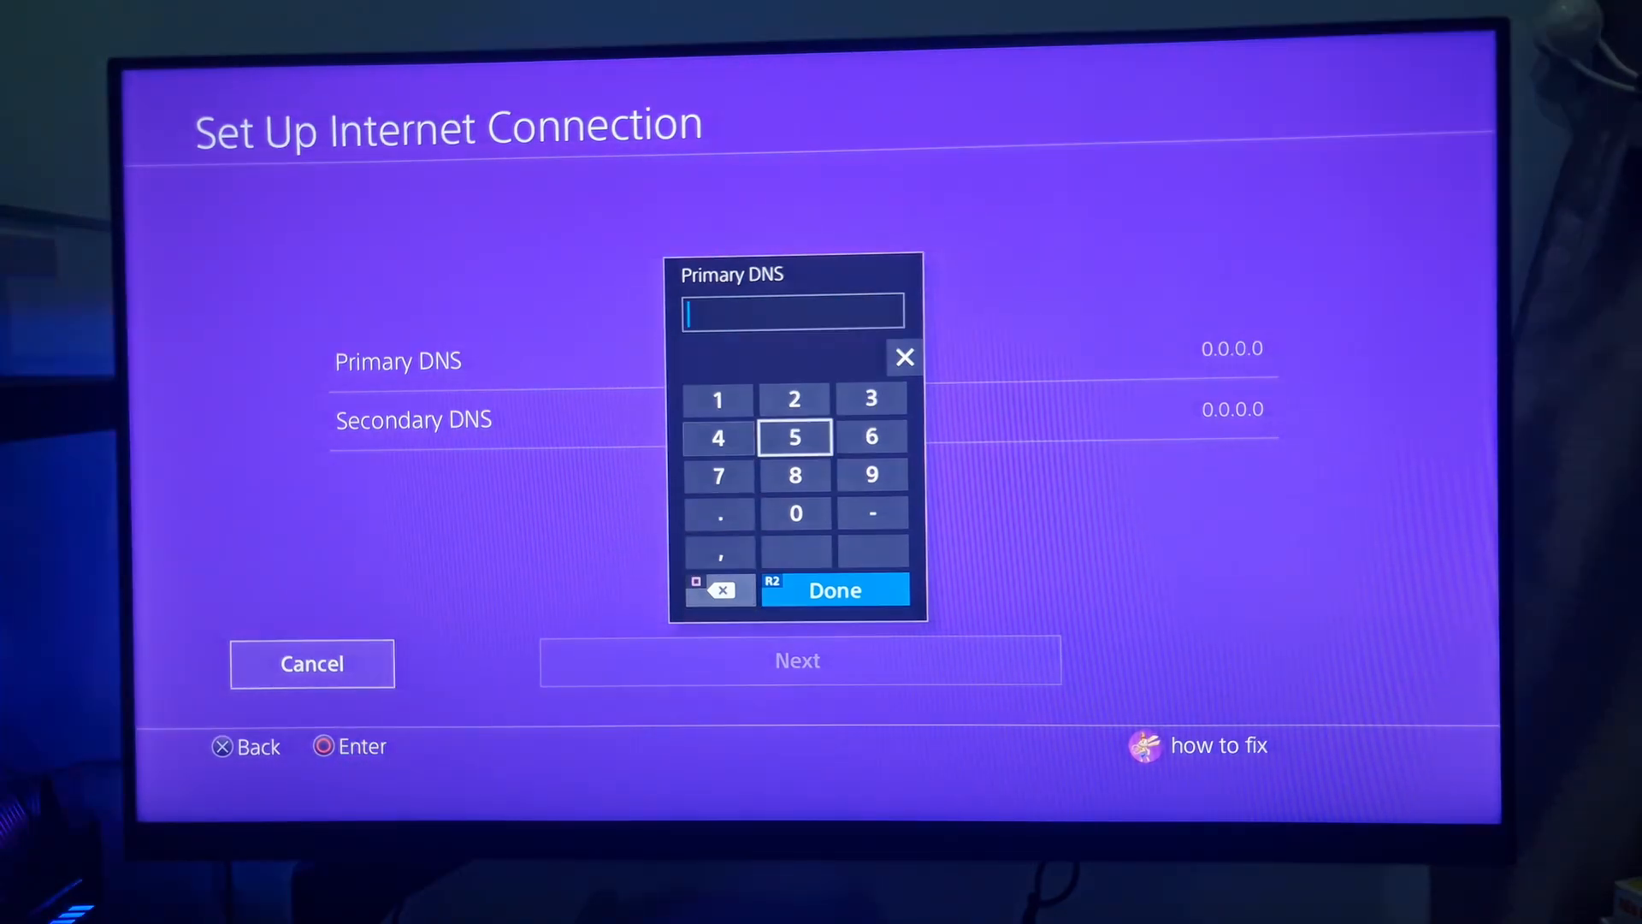
{"action": "left_click", "coordinate": [794, 474]}
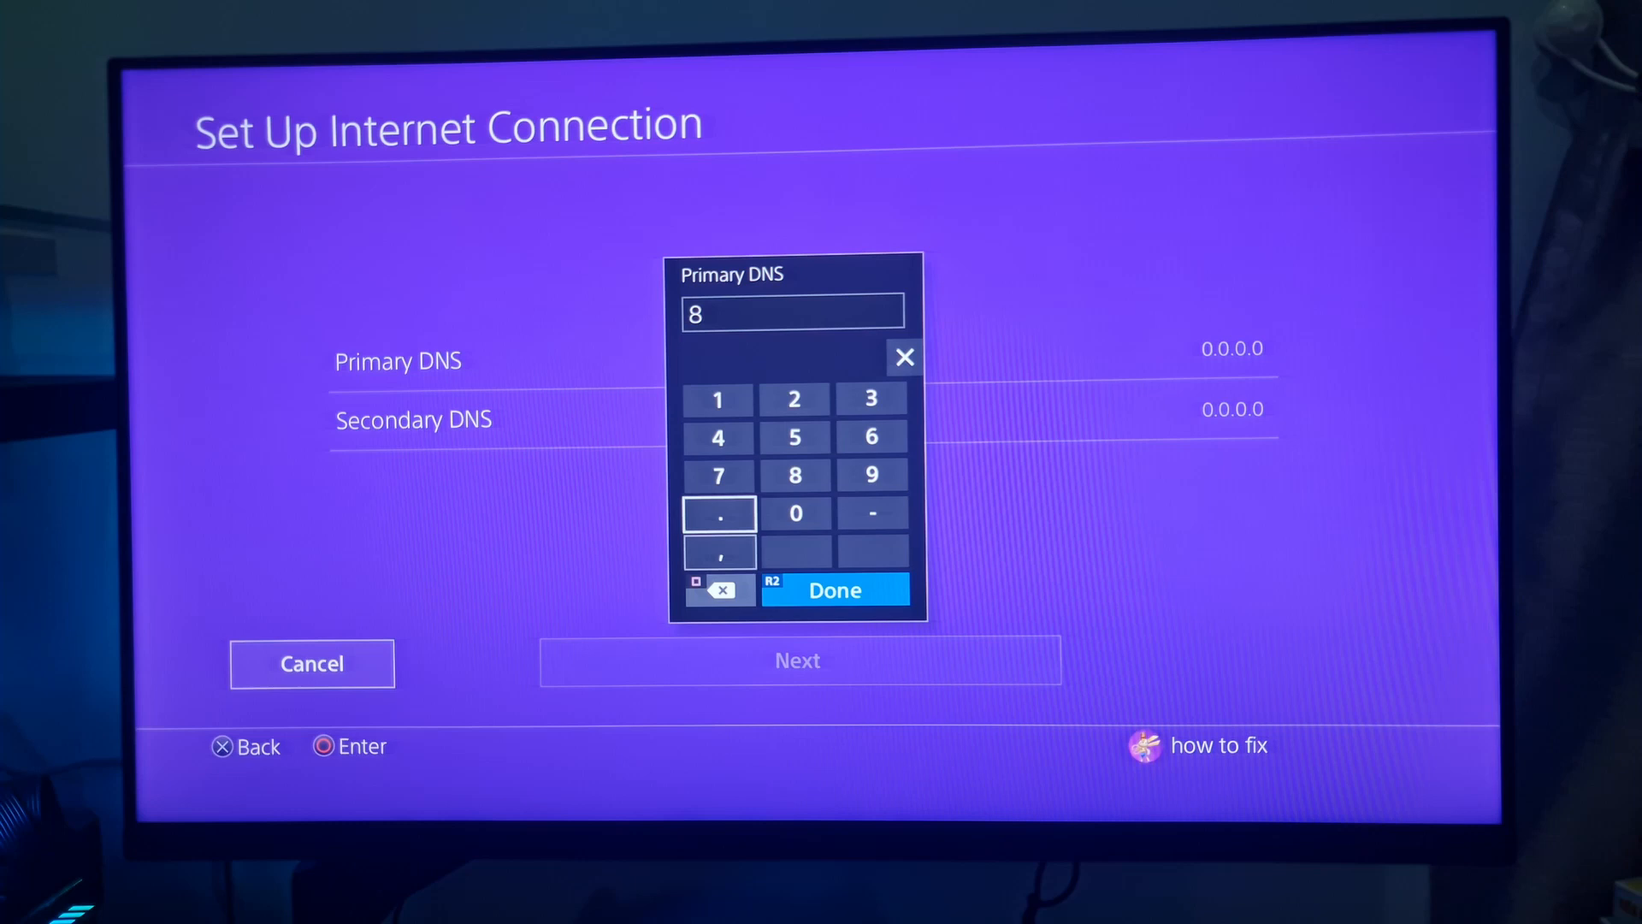
{"action": "left_click", "coordinate": [794, 474]}
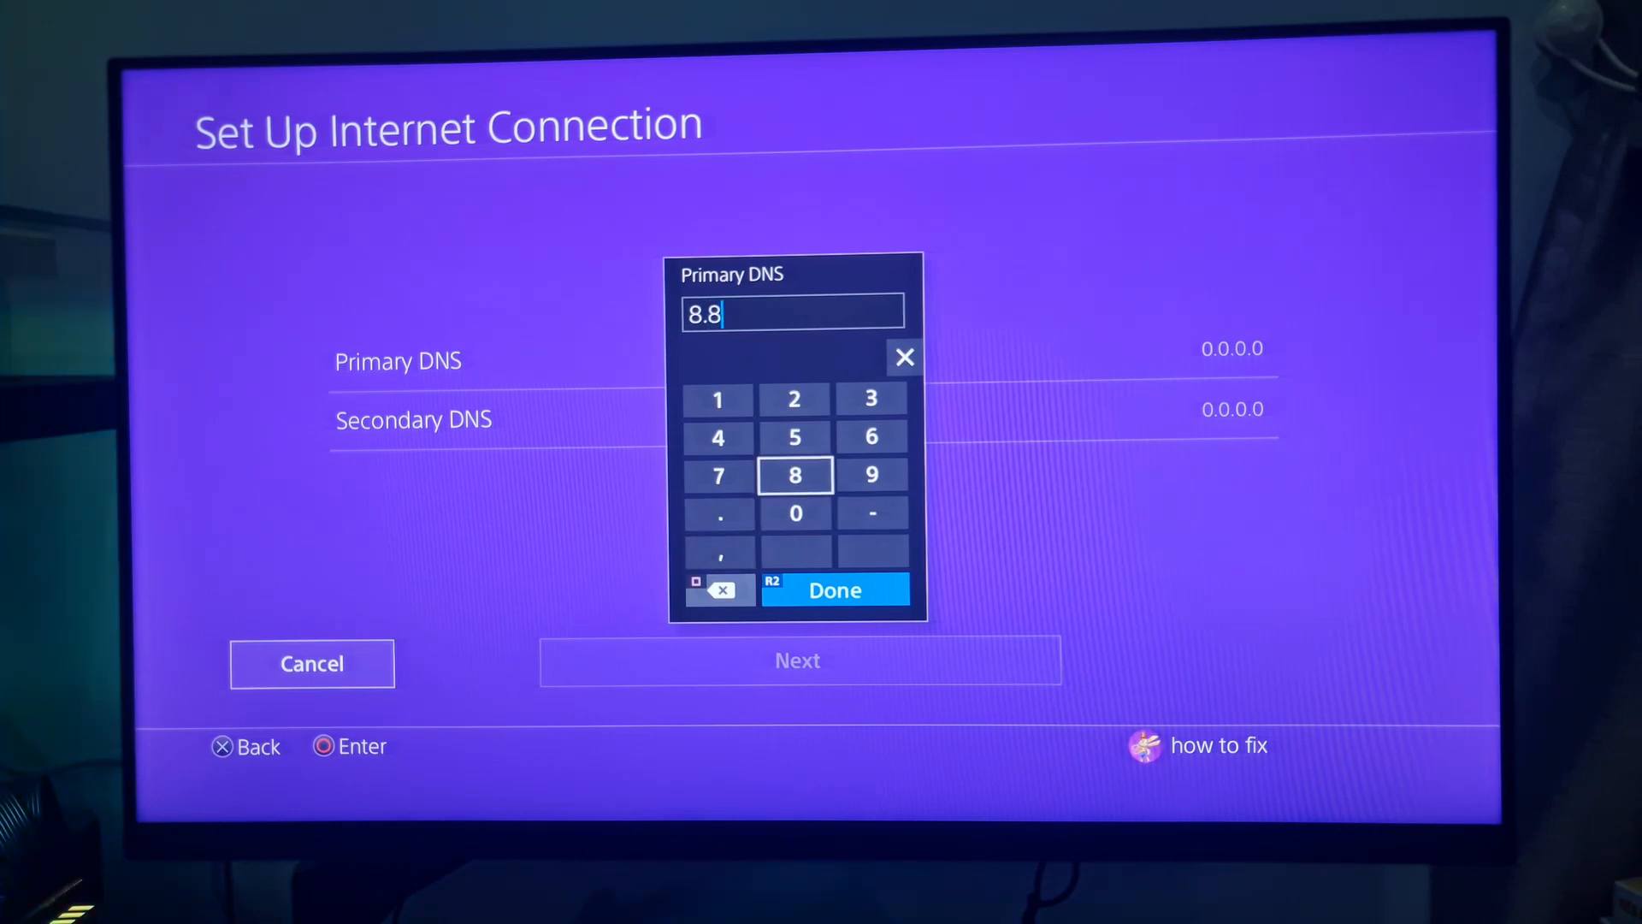
{"action": "left_click", "coordinate": [718, 513]}
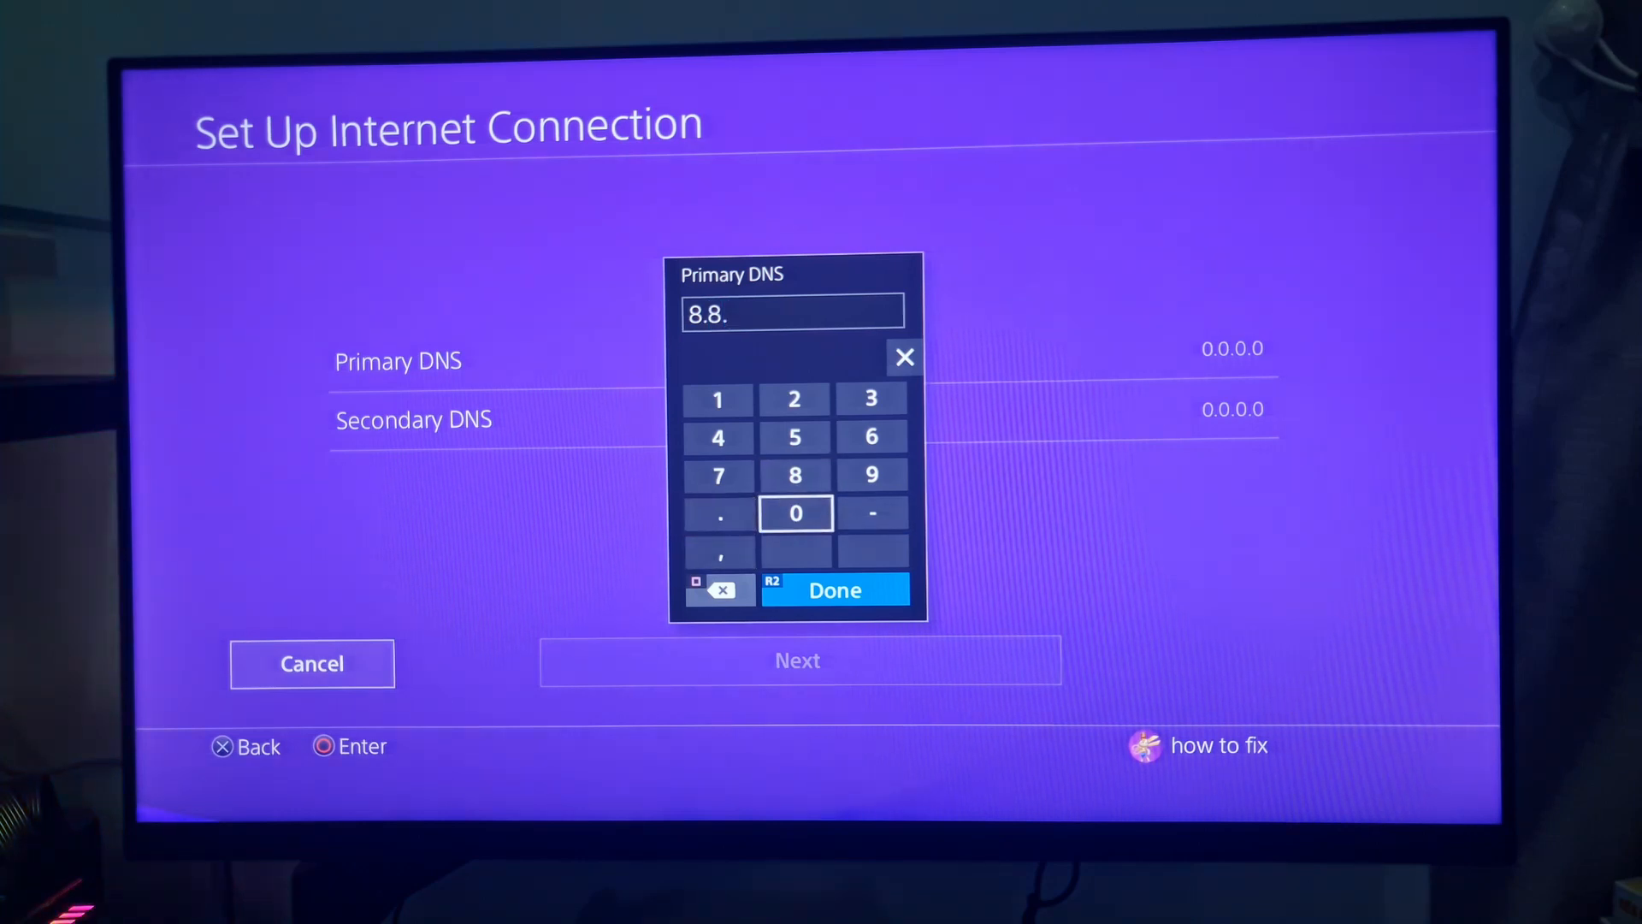
{"action": "left_click", "coordinate": [794, 474]}
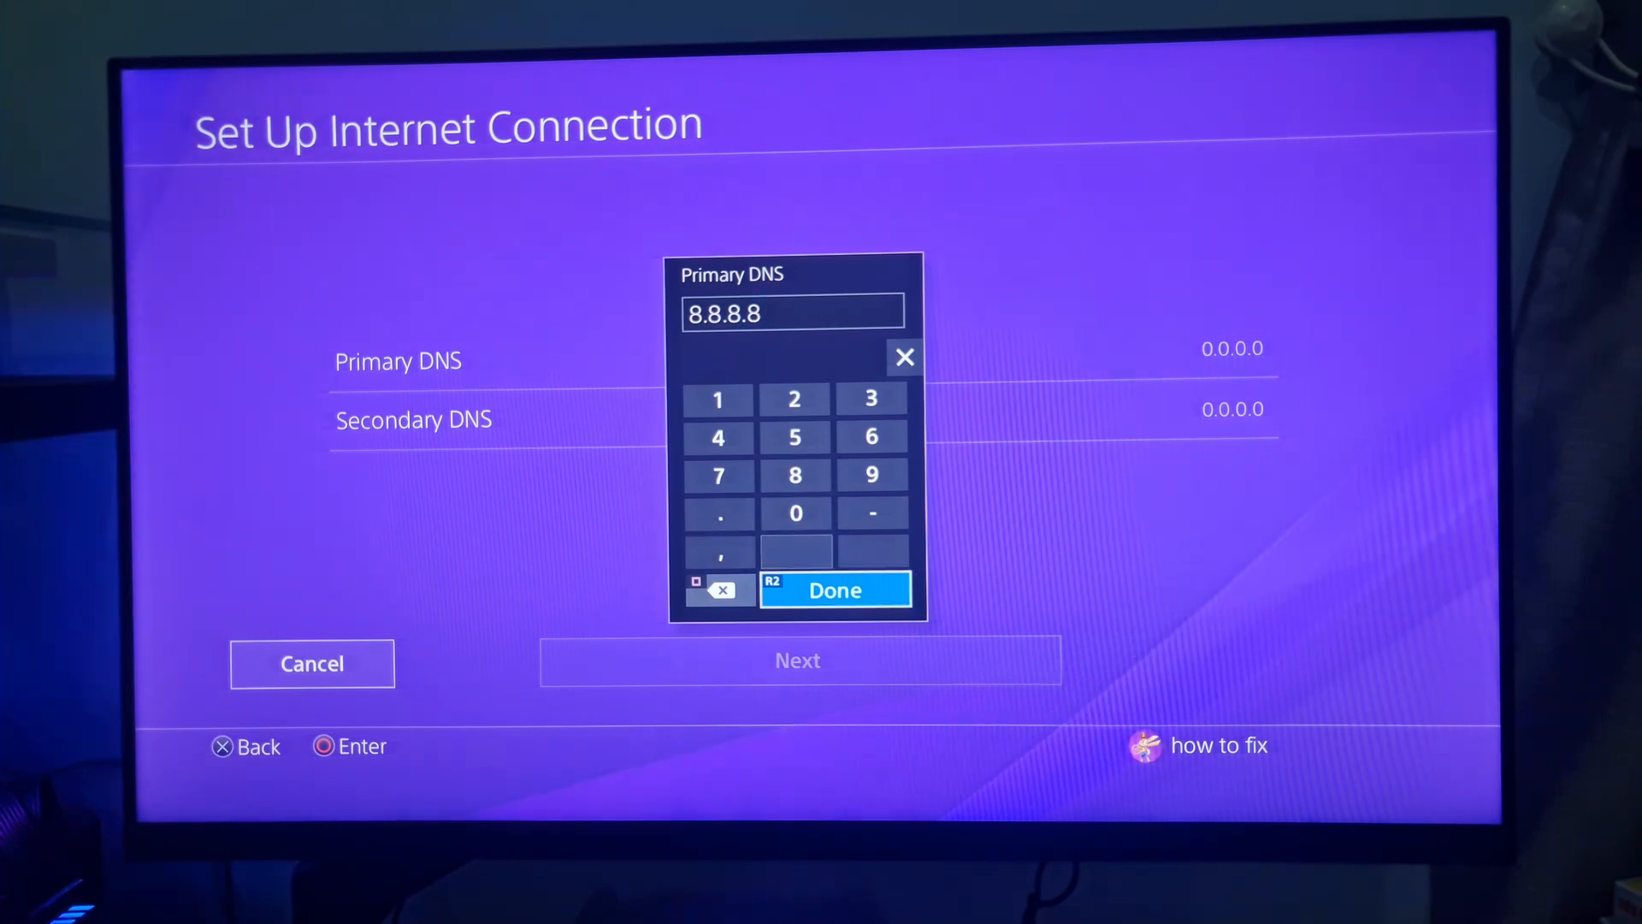
{"action": "left_click", "coordinate": [835, 588]}
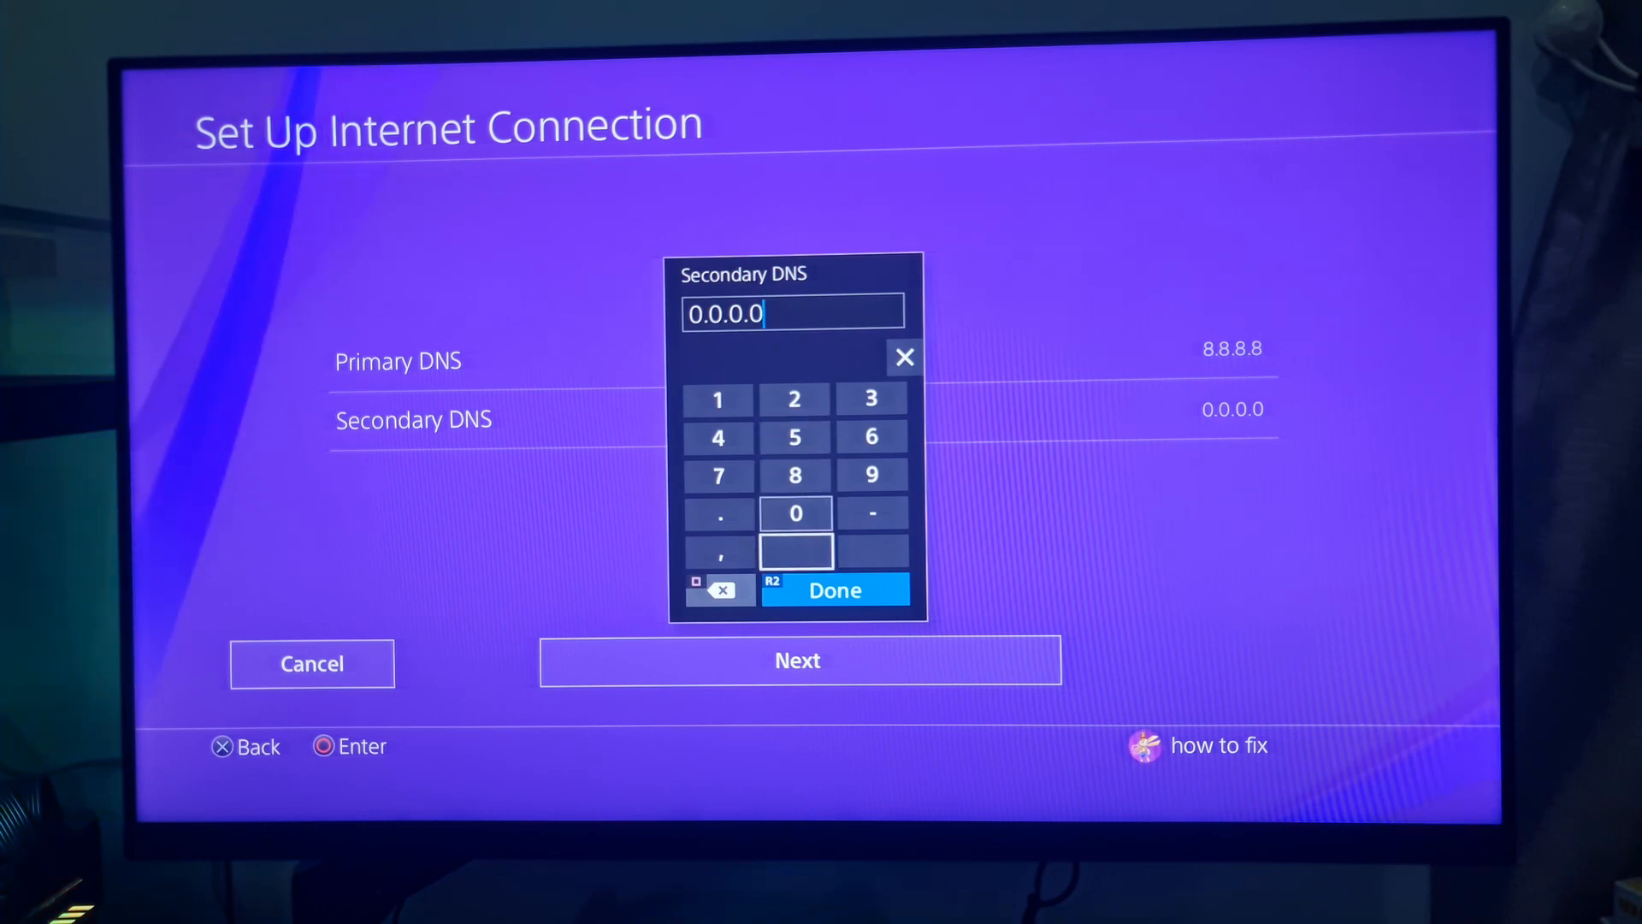
Enter 8.8.4.4 as the secondary DNS and apply the updated internet settings
{"action": "left_click", "coordinate": [719, 589]}
{"action": "type", "text": "8.8.4"}
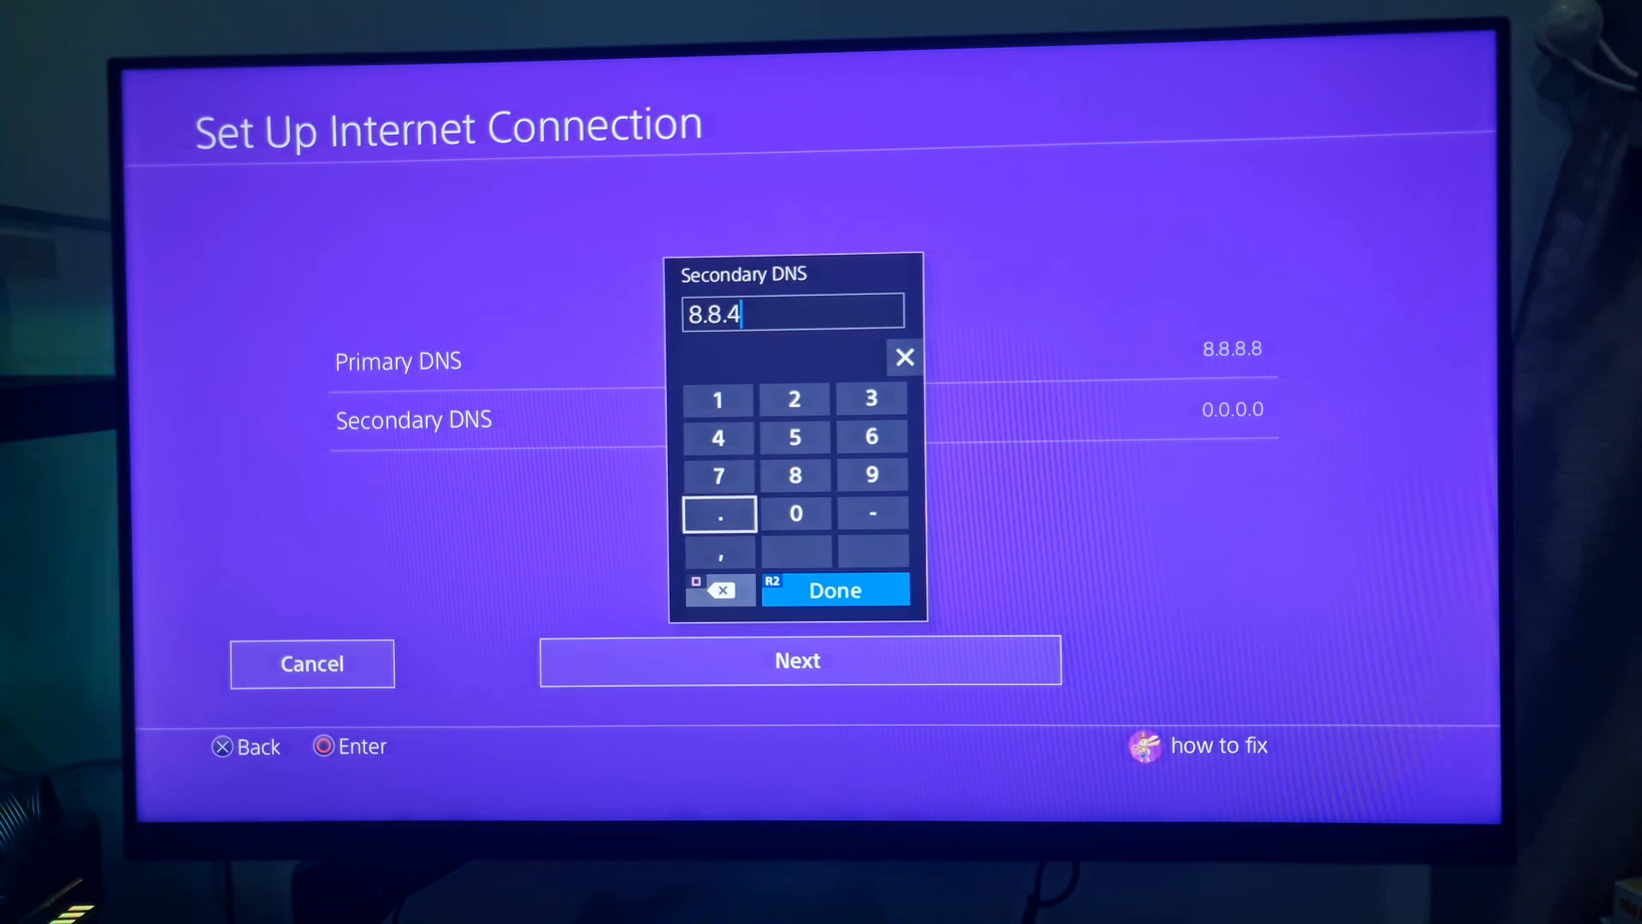
{"action": "left_click", "coordinate": [717, 437]}
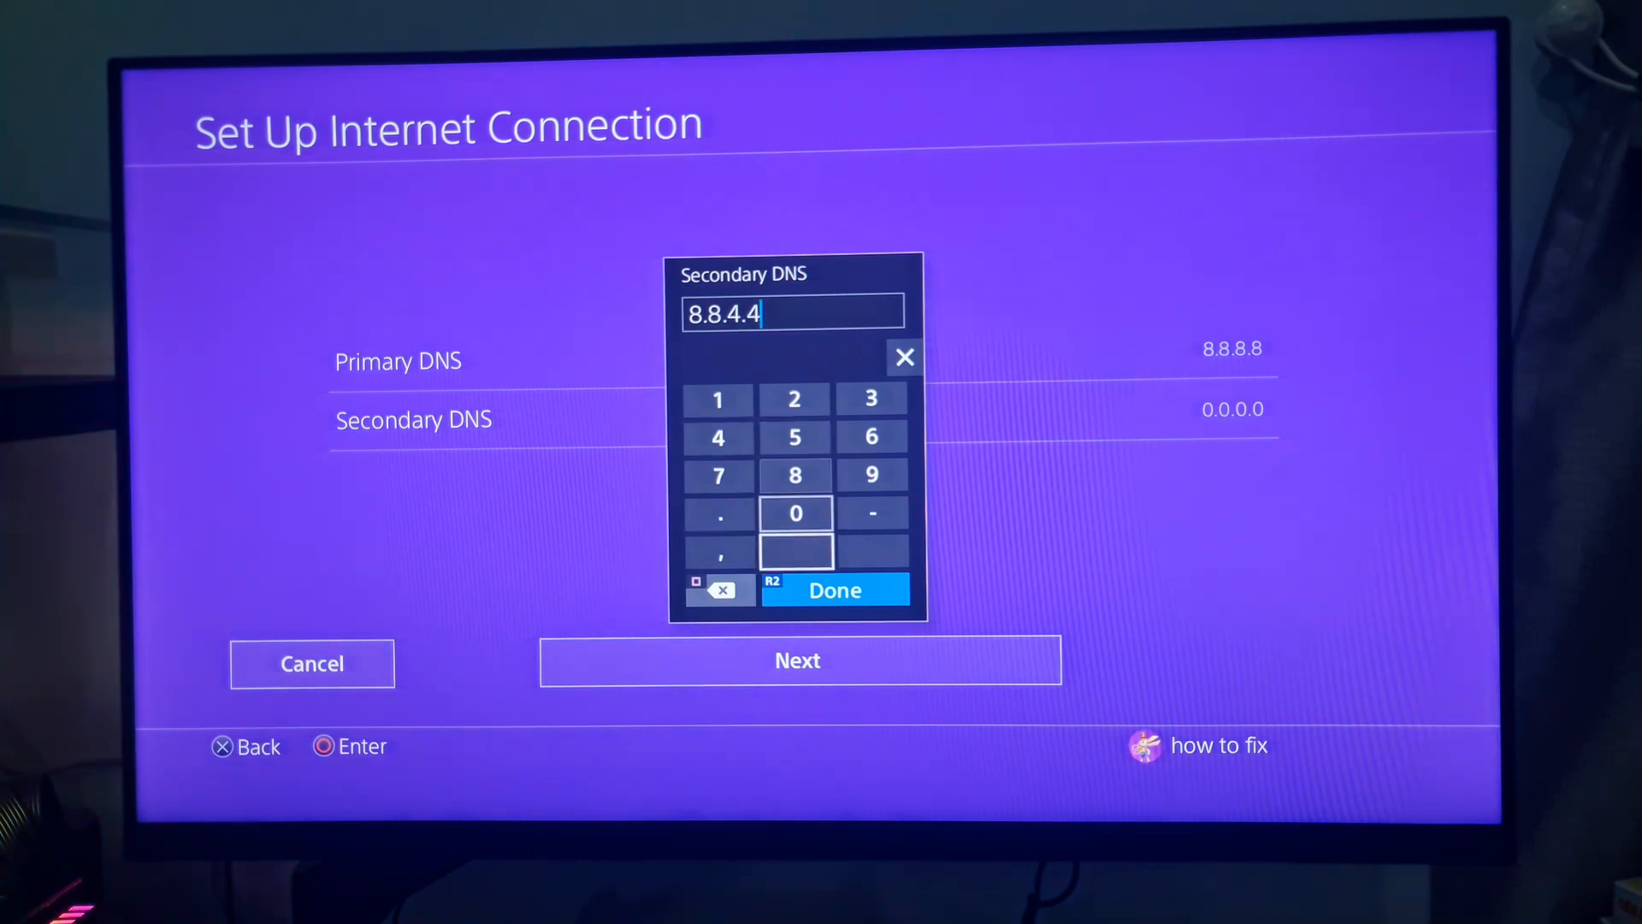
{"action": "left_click", "coordinate": [832, 589]}
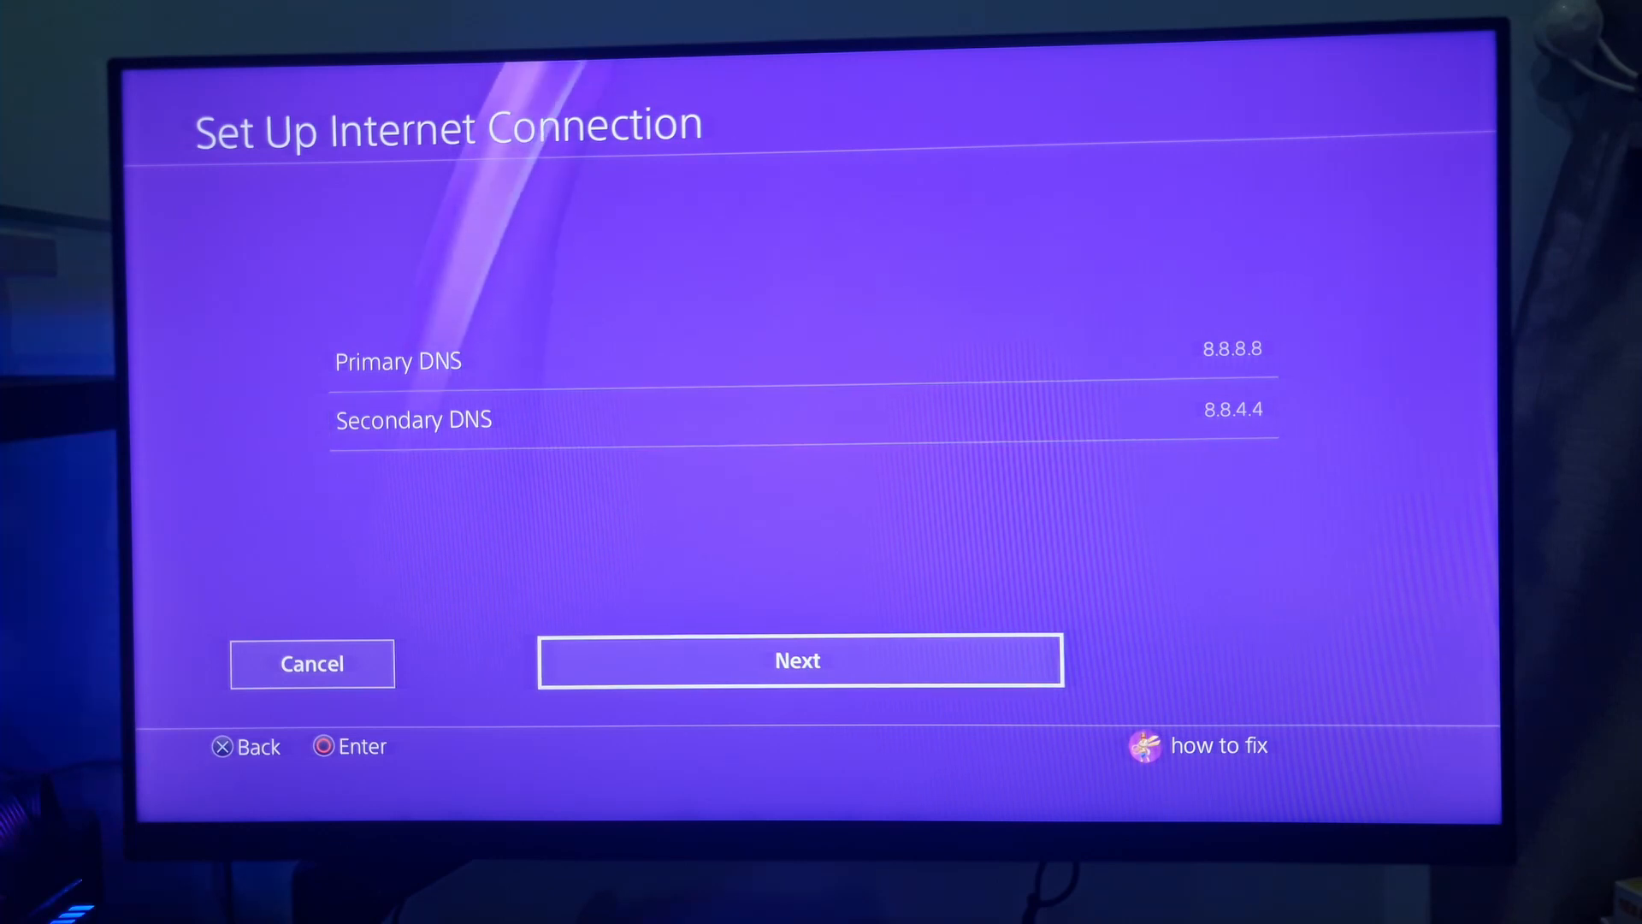
{"action": "left_click", "coordinate": [798, 659]}
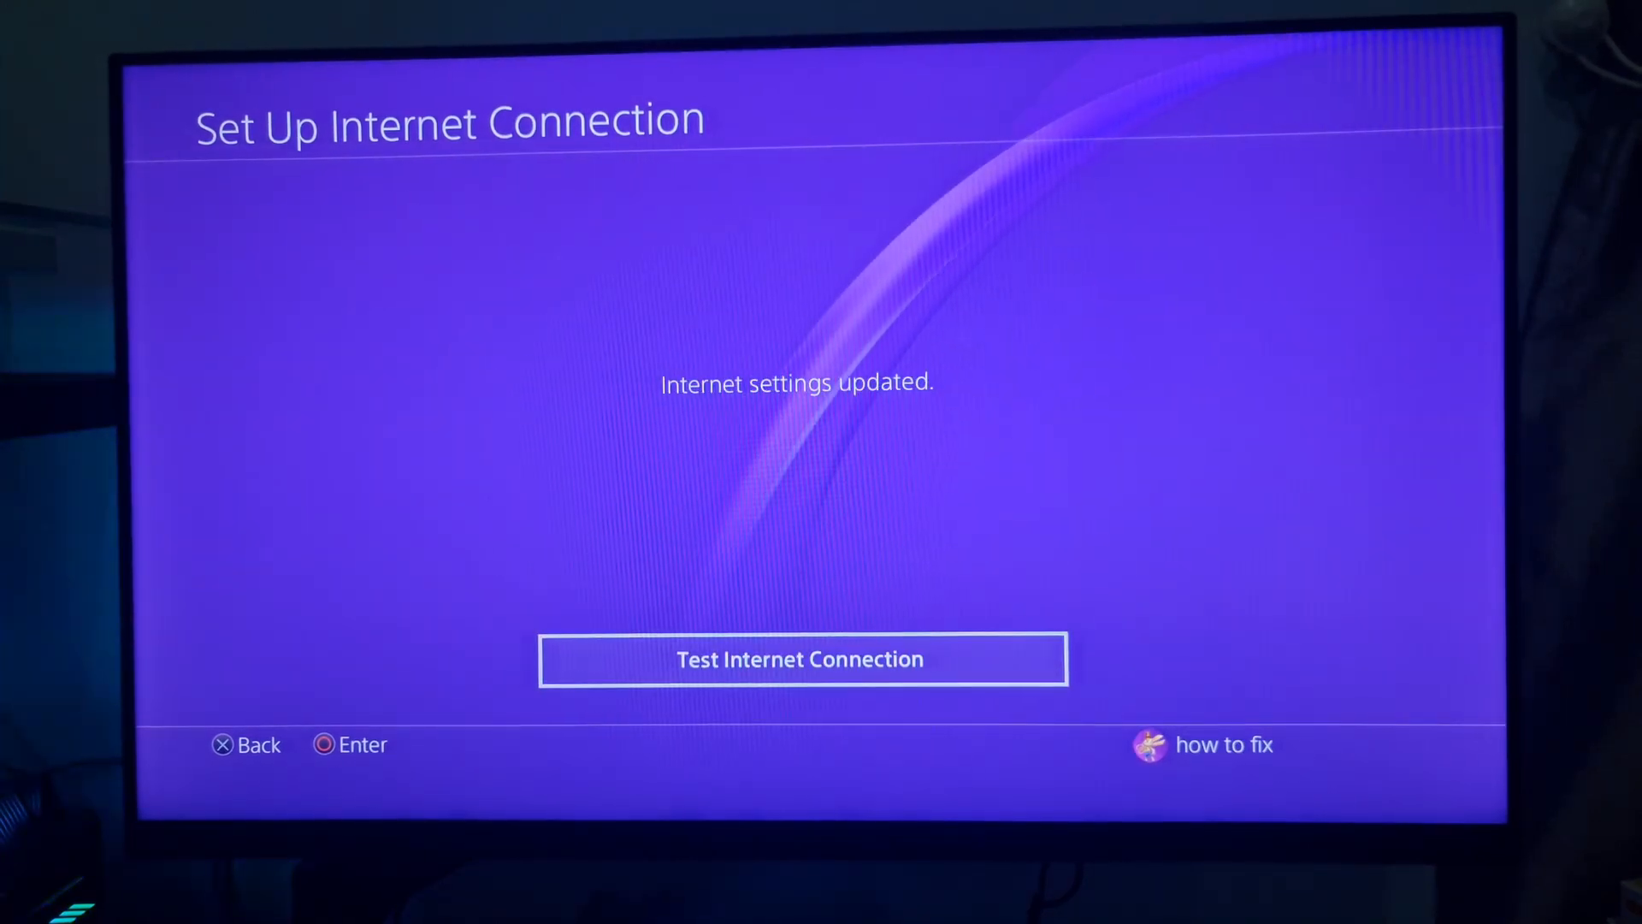
Leave the finished setup and restart Set Up Internet Connection from Network settings
{"action": "left_click", "coordinate": [800, 659]}
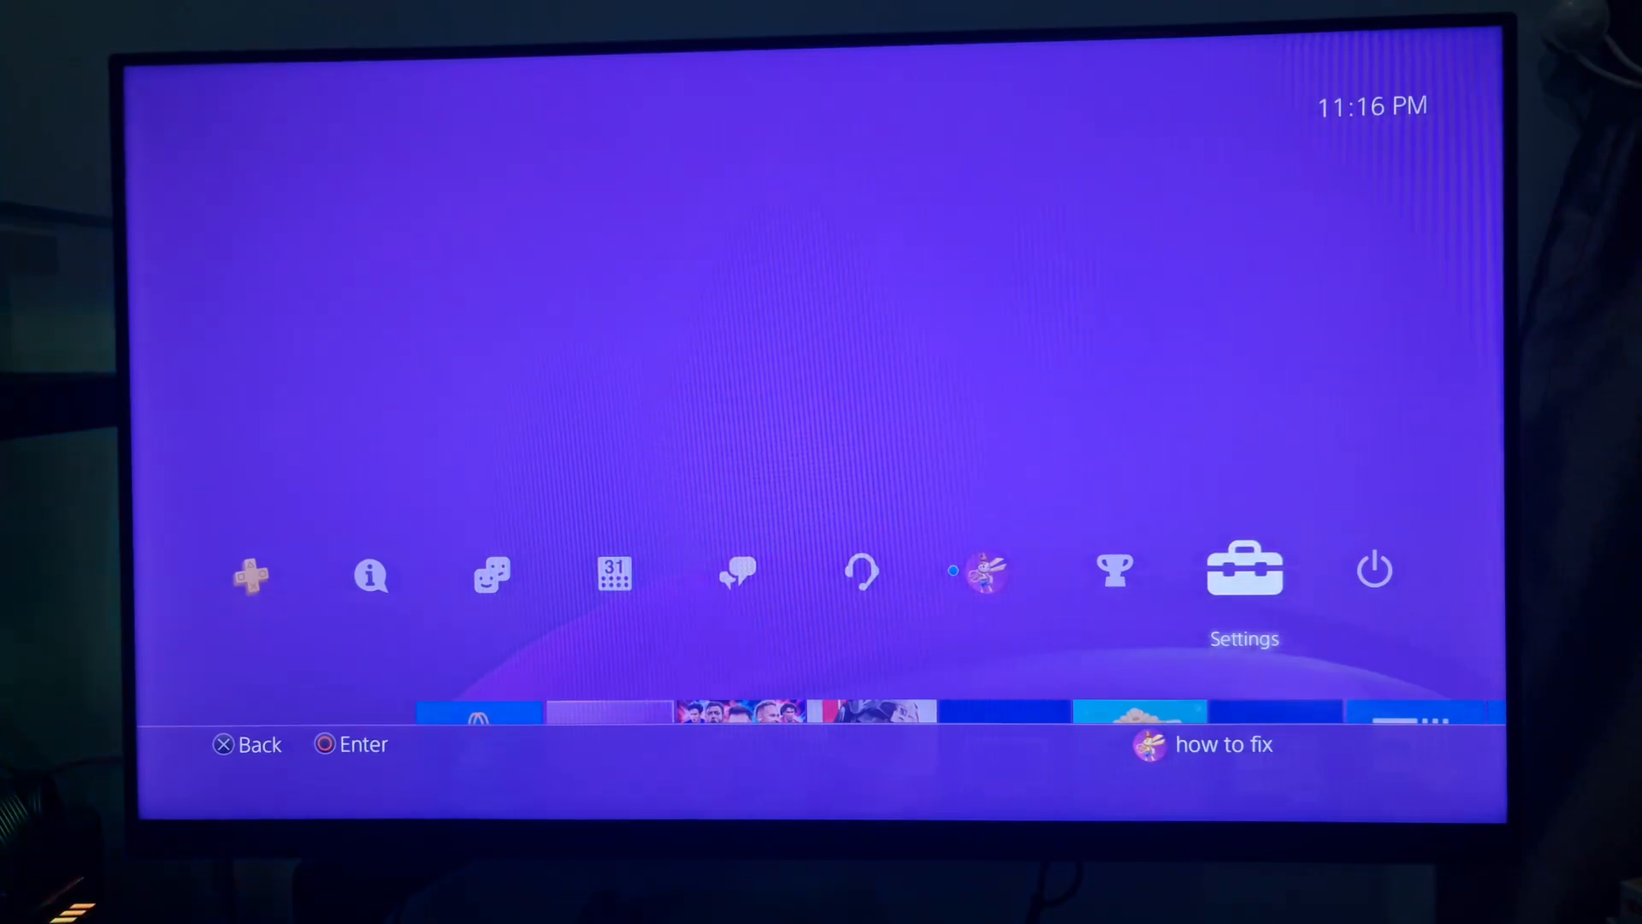
{"action": "left_click", "coordinate": [1245, 571]}
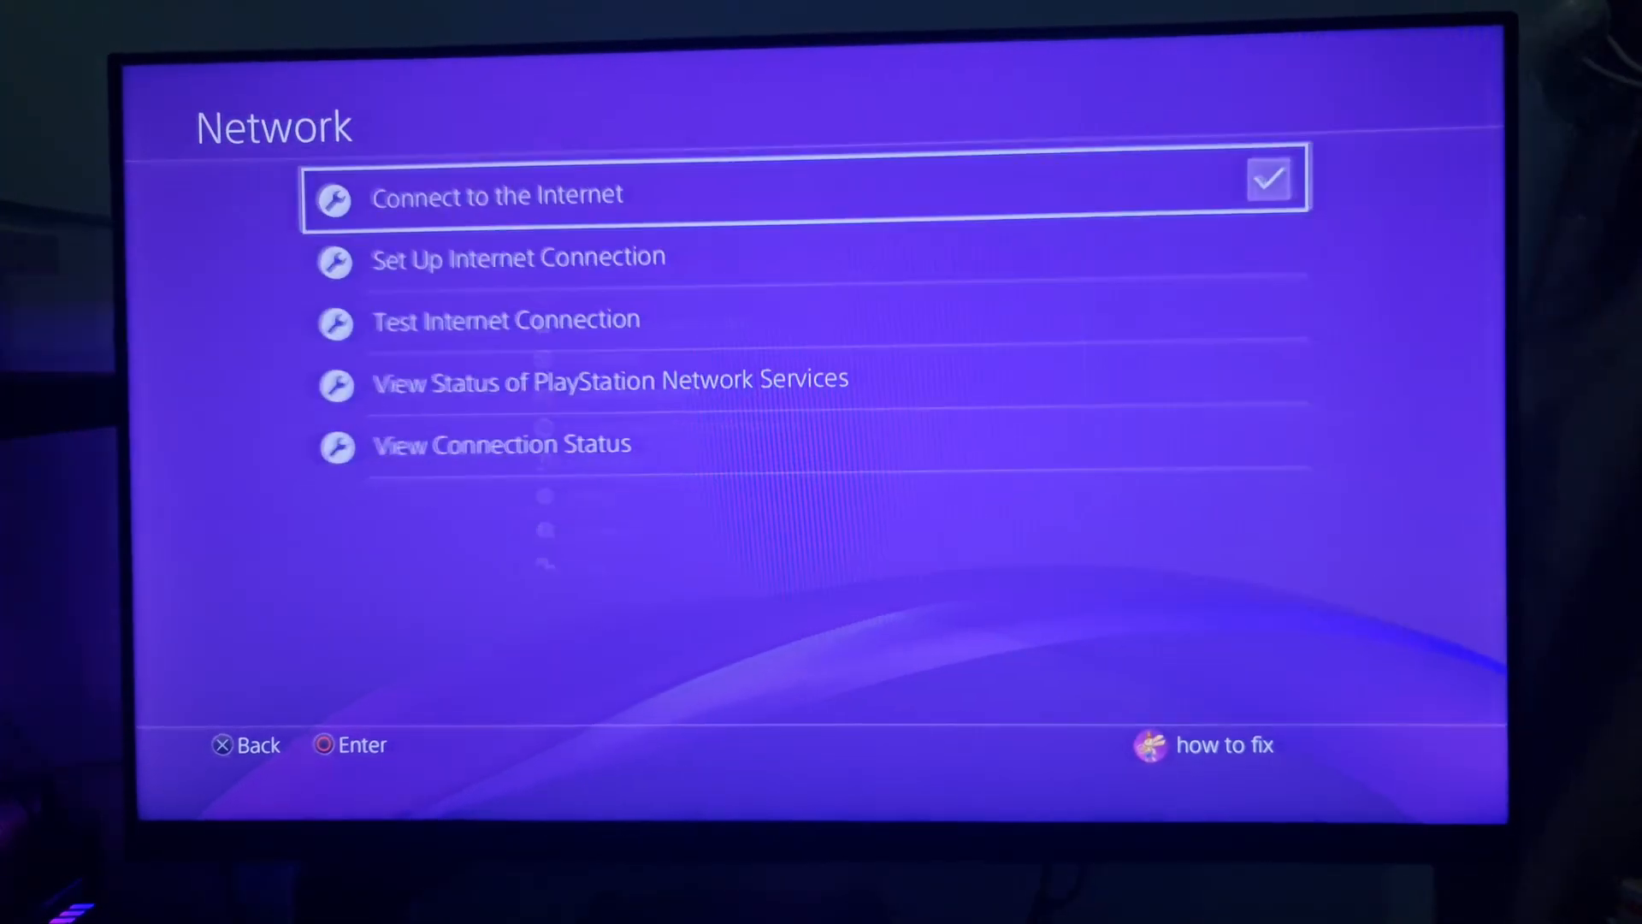
{"action": "key", "text": "Down"}
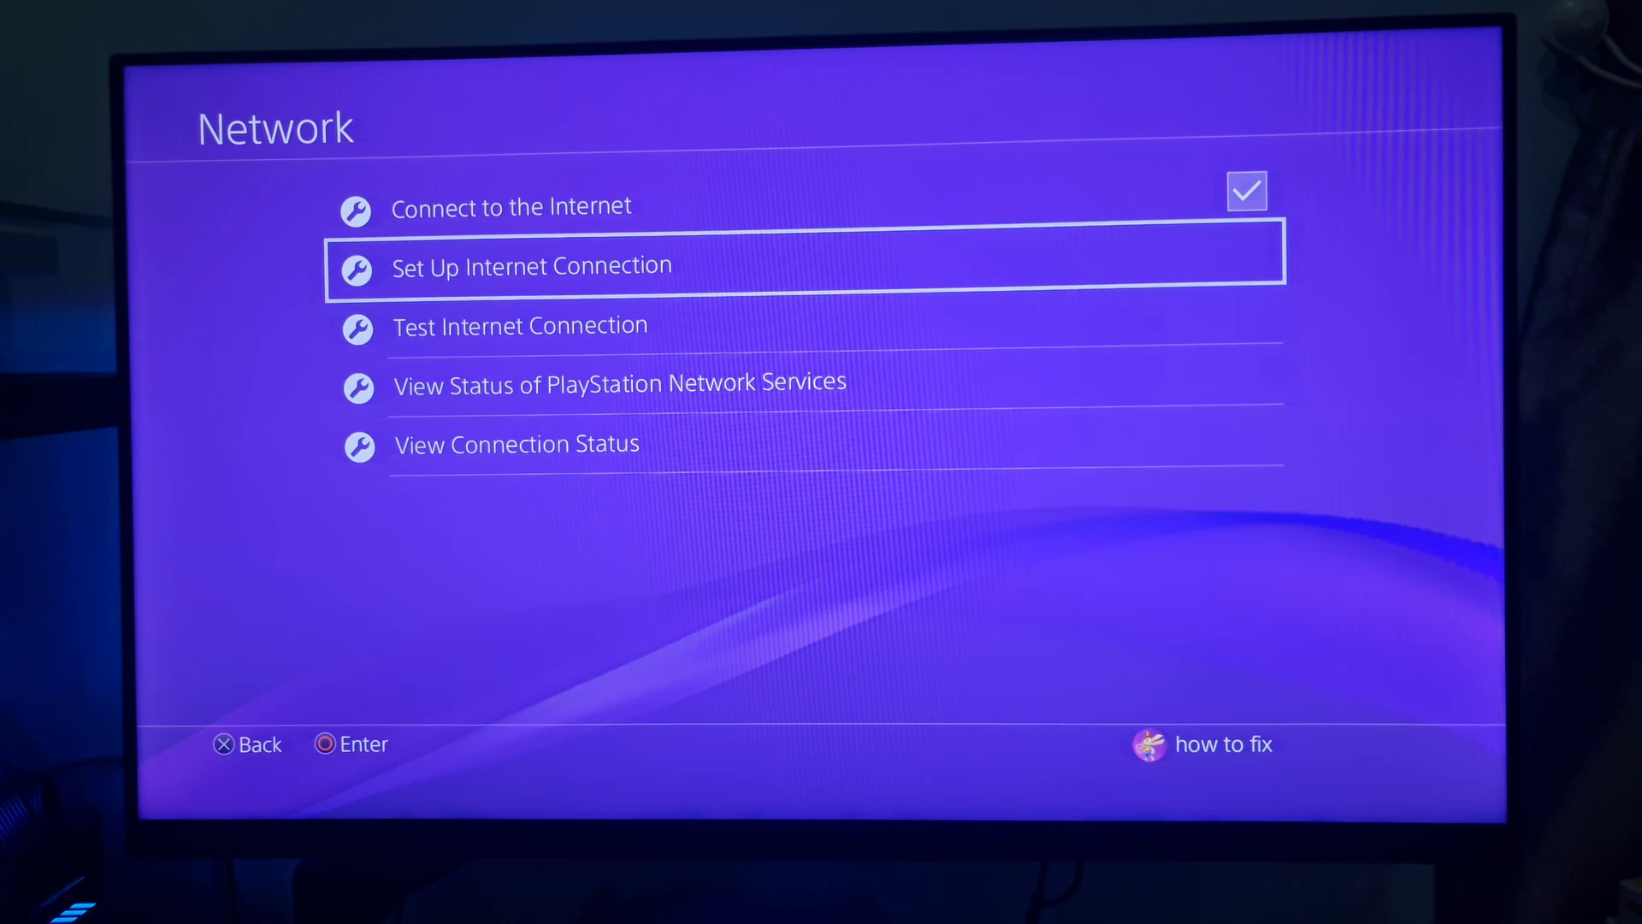
{"action": "left_click", "coordinate": [530, 265]}
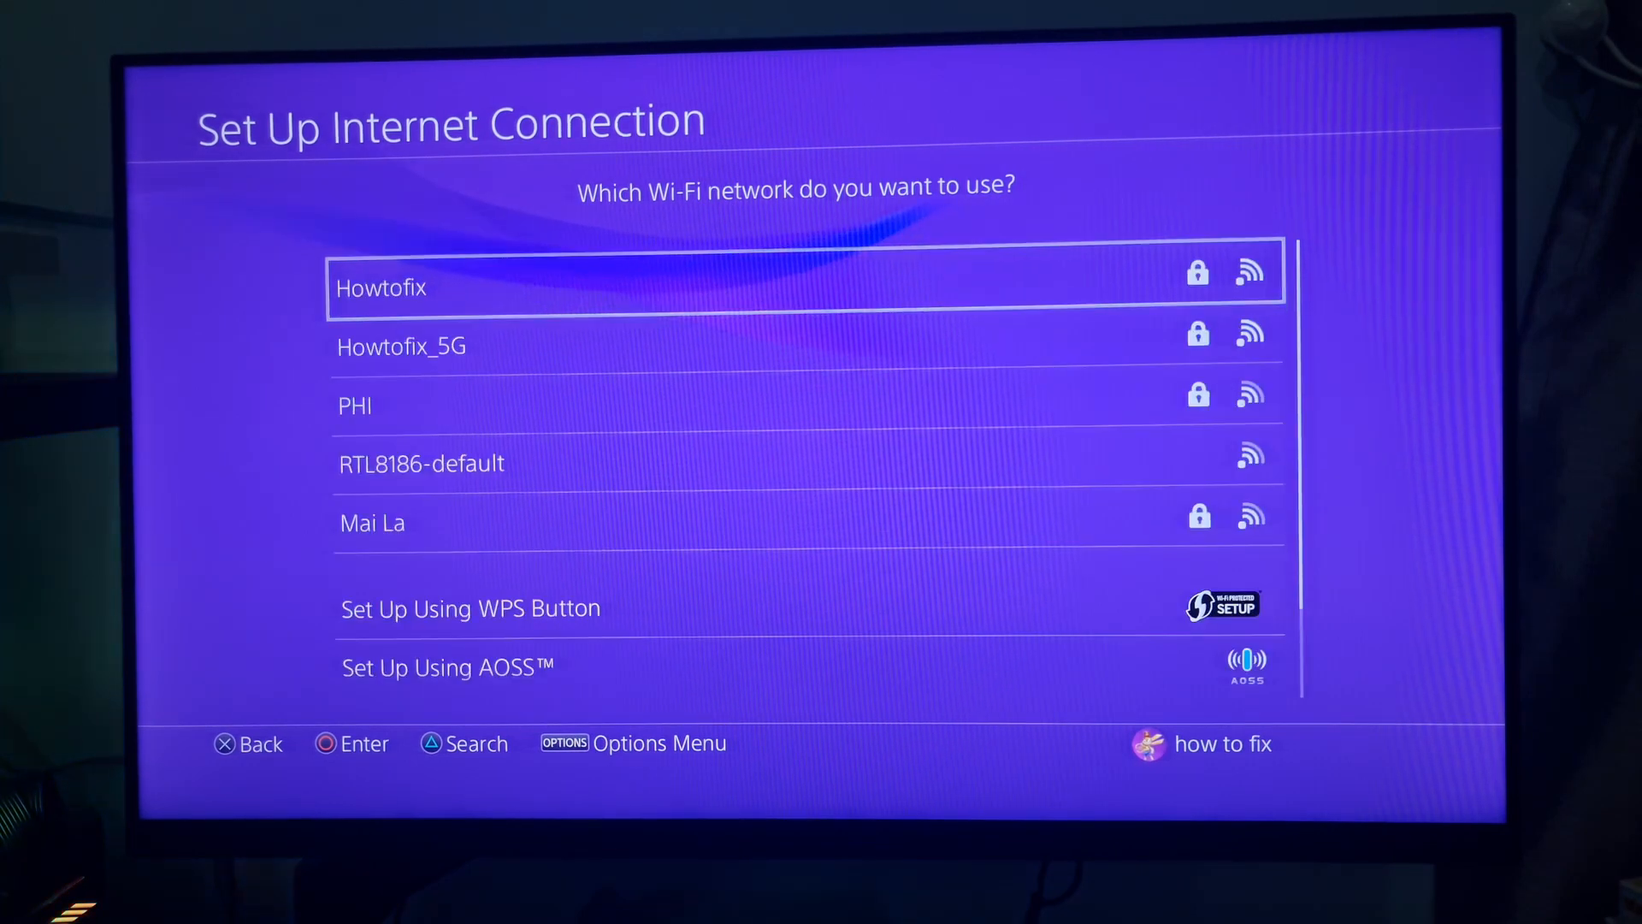
Choose Howtofix with automatic IP, manual DNS 8.8.8.8/8.8.4.4, reaching MTU settings
{"action": "left_click", "coordinate": [380, 288]}
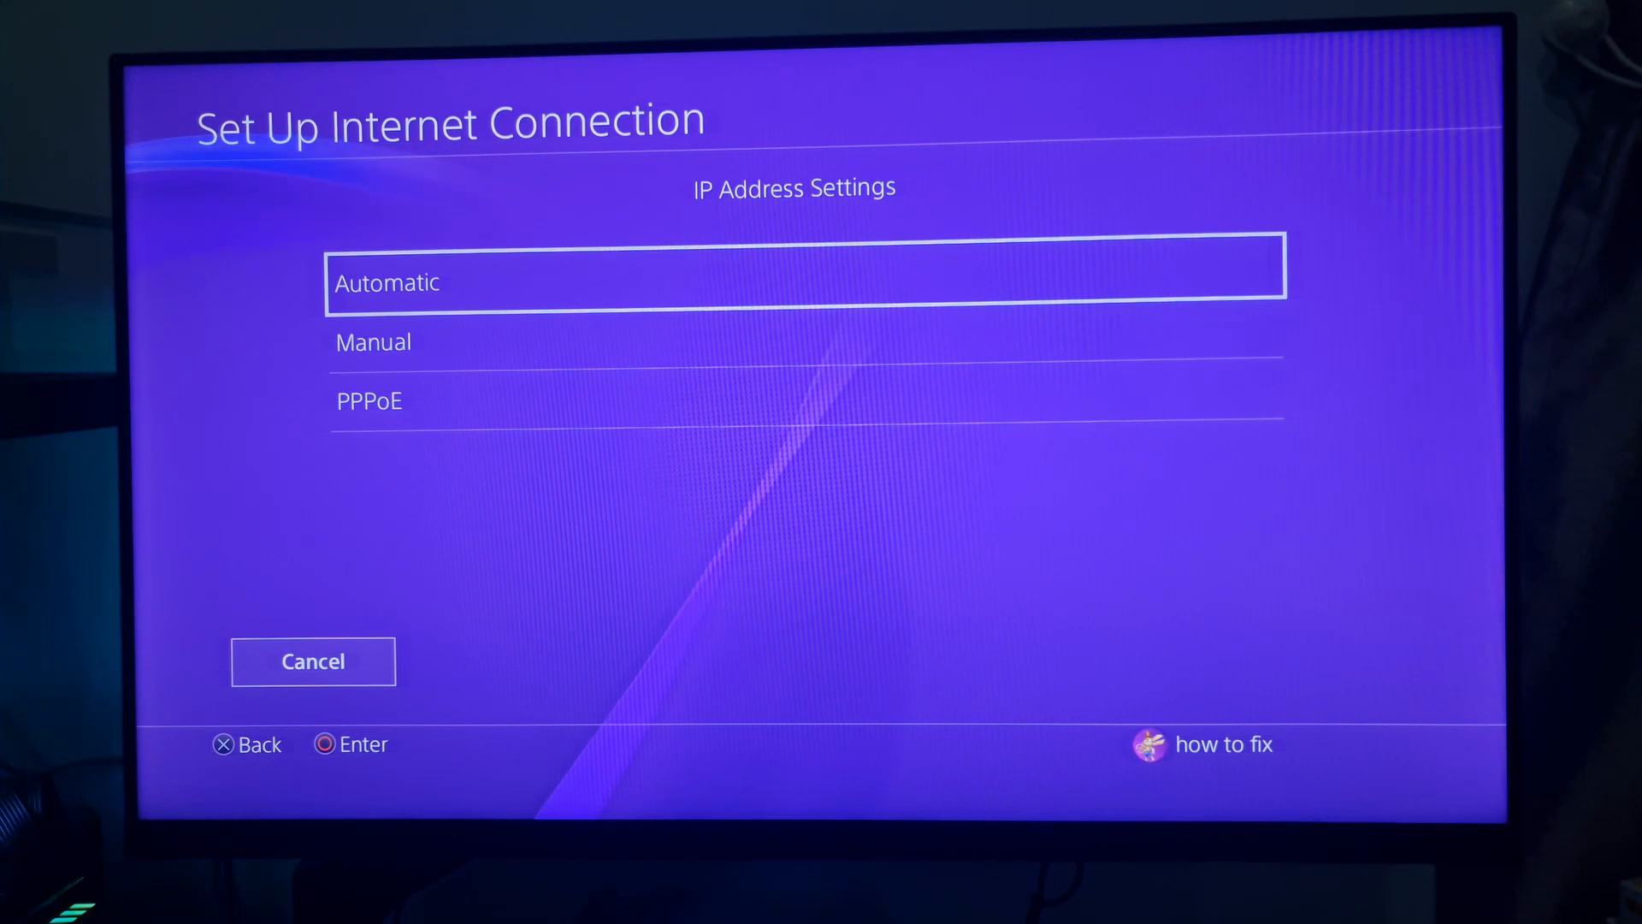
{"action": "left_click", "coordinate": [803, 280]}
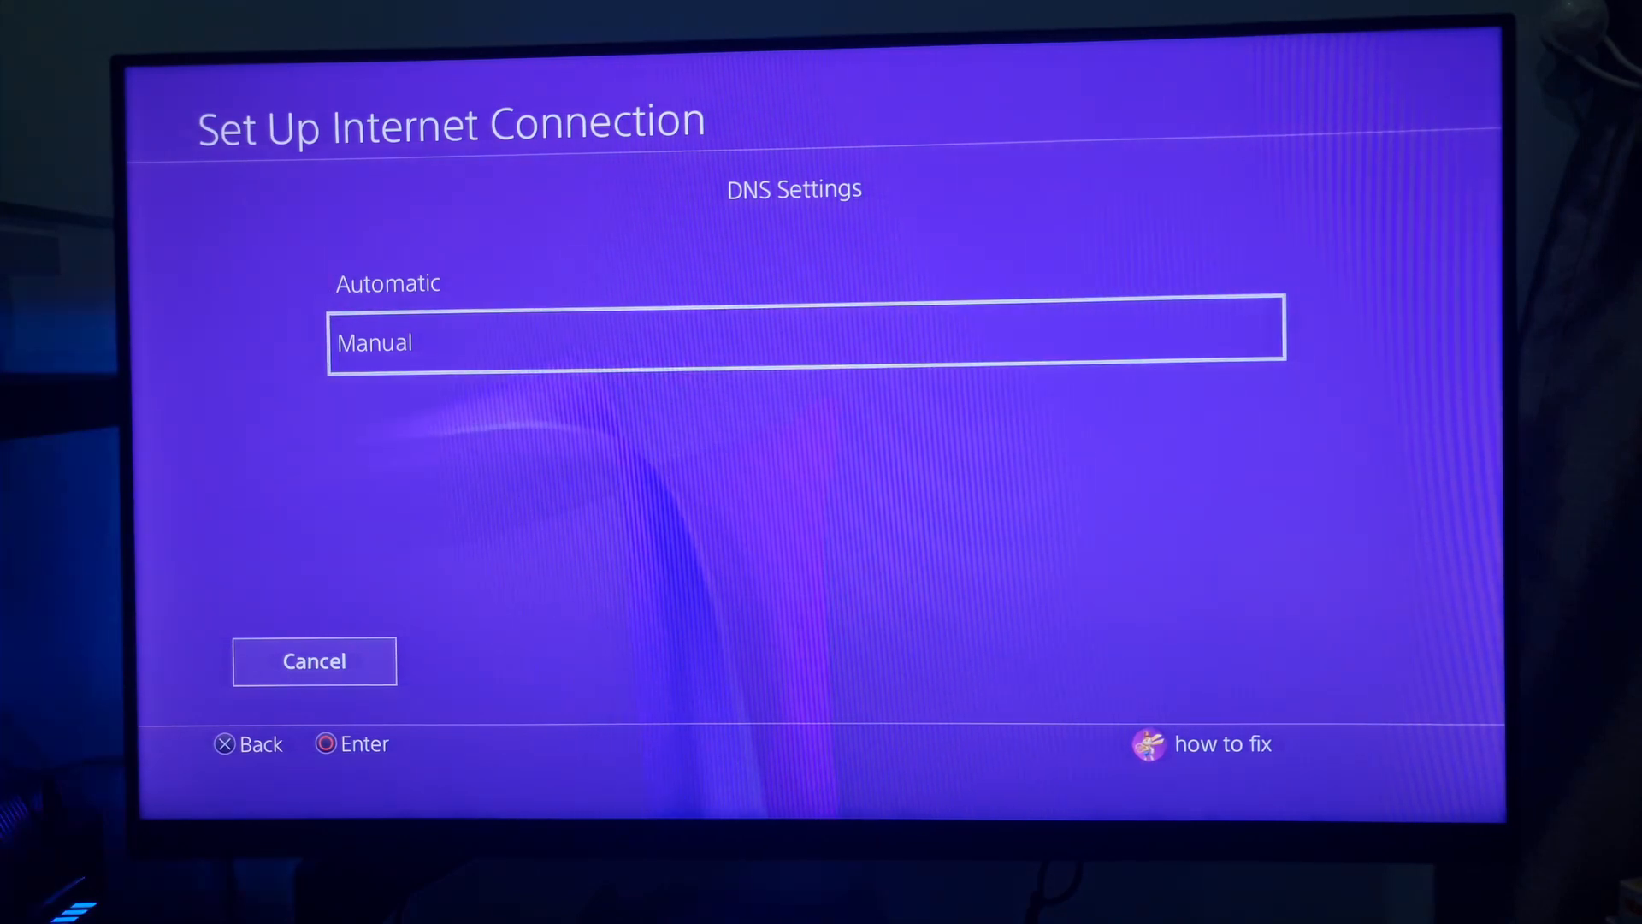
{"action": "left_click", "coordinate": [803, 342]}
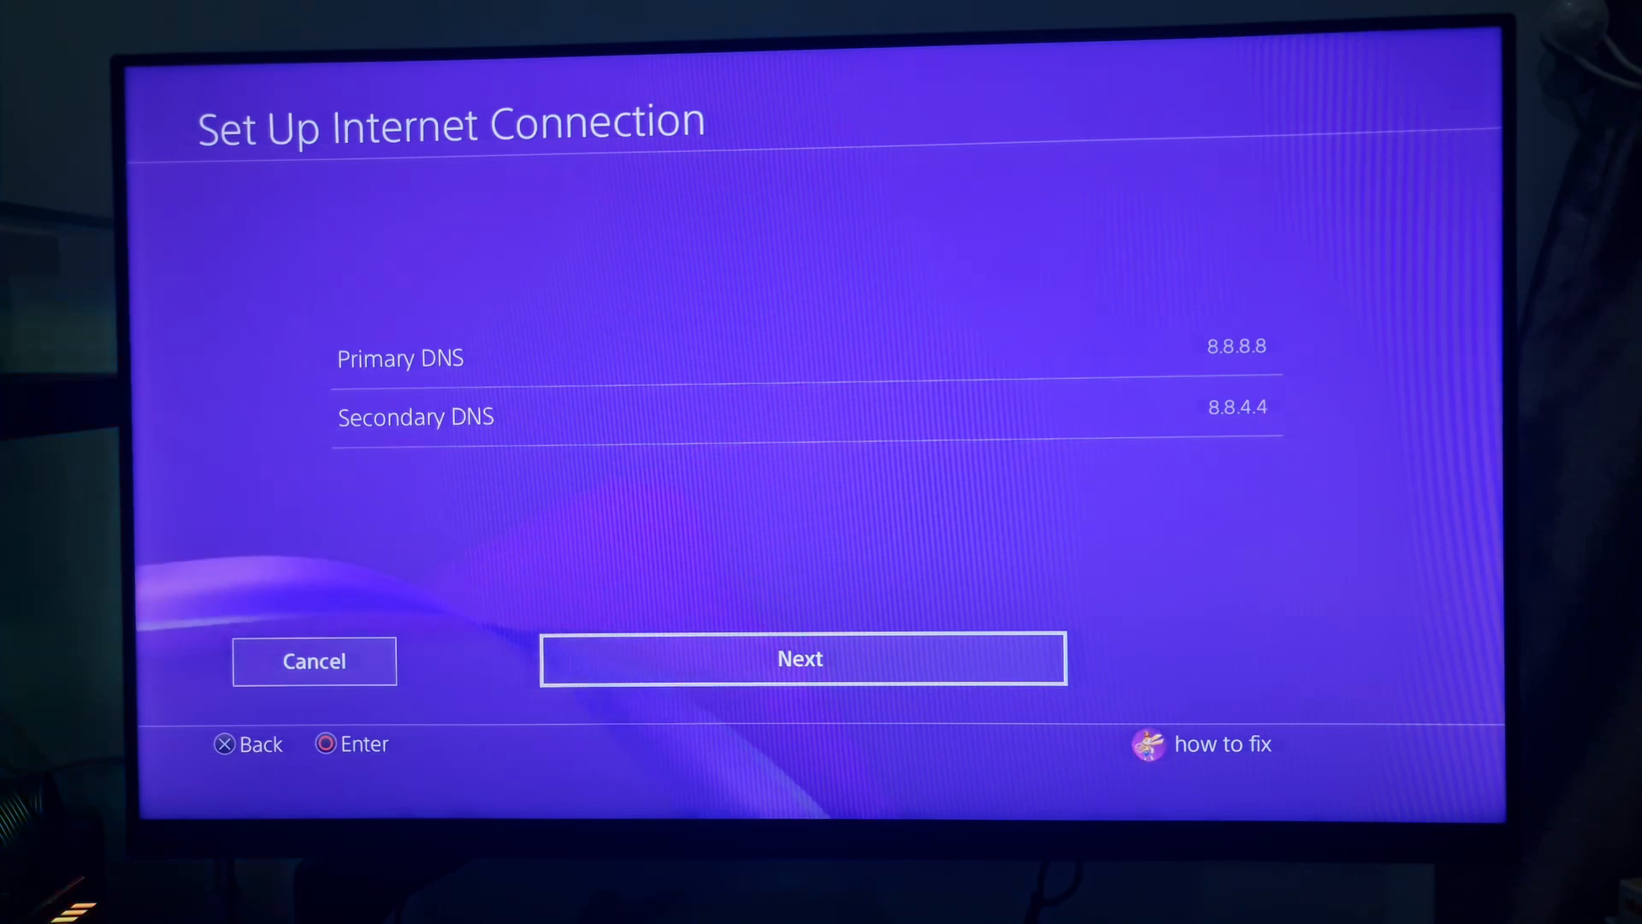
{"action": "left_click", "coordinate": [800, 657]}
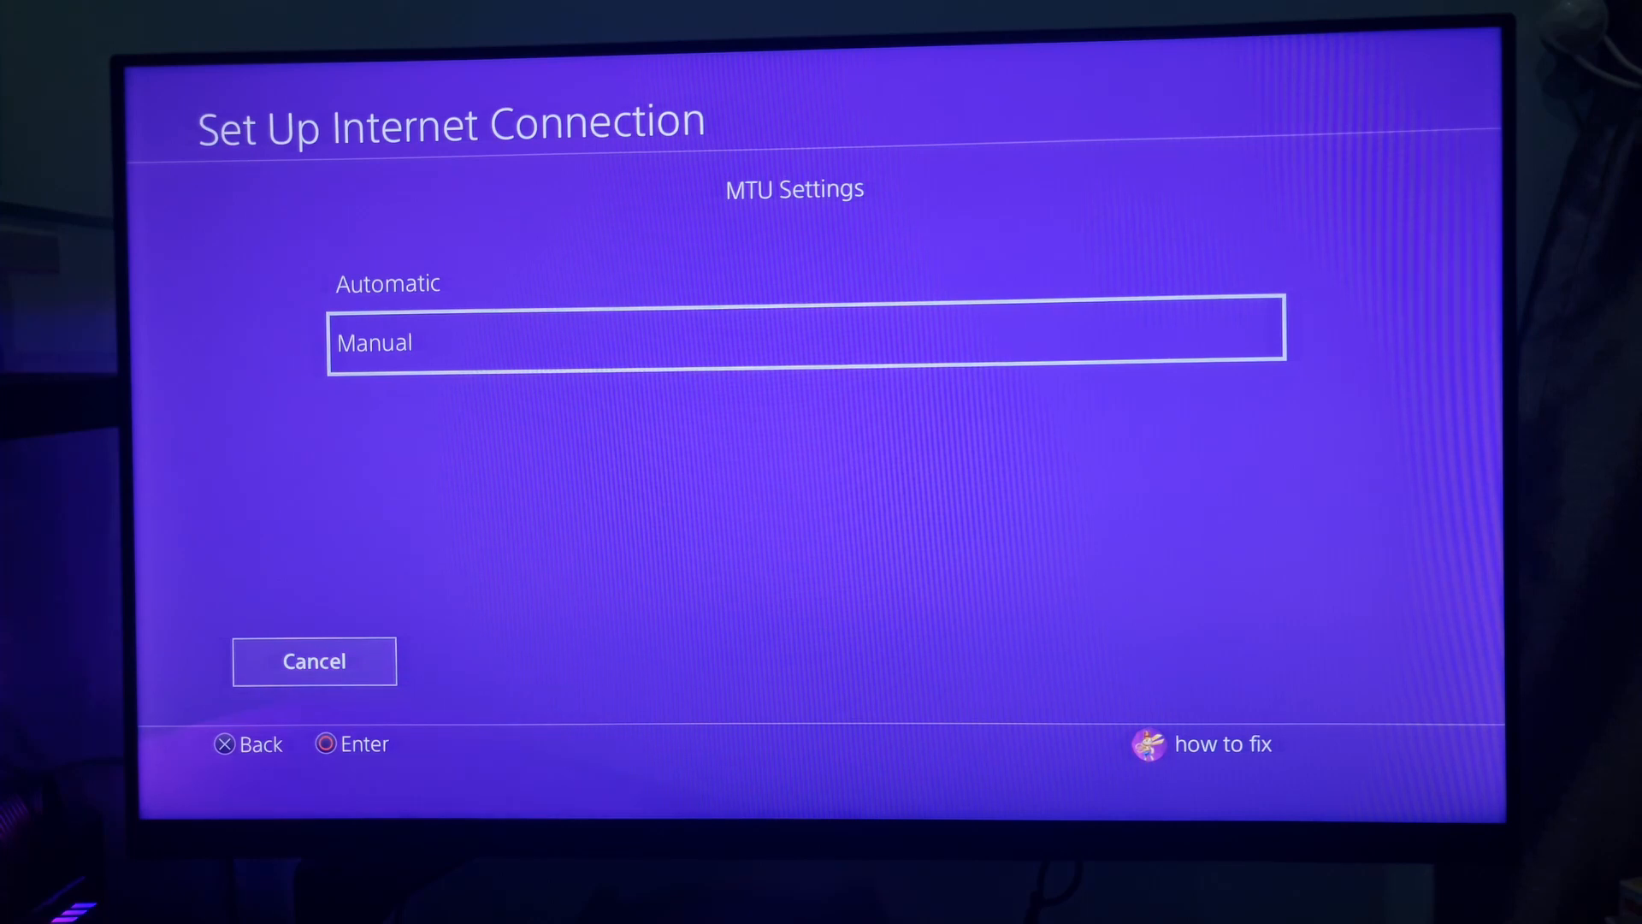
Set MTU manually to 1473, apply the settings and return to the home screen
{"action": "left_click", "coordinate": [802, 342]}
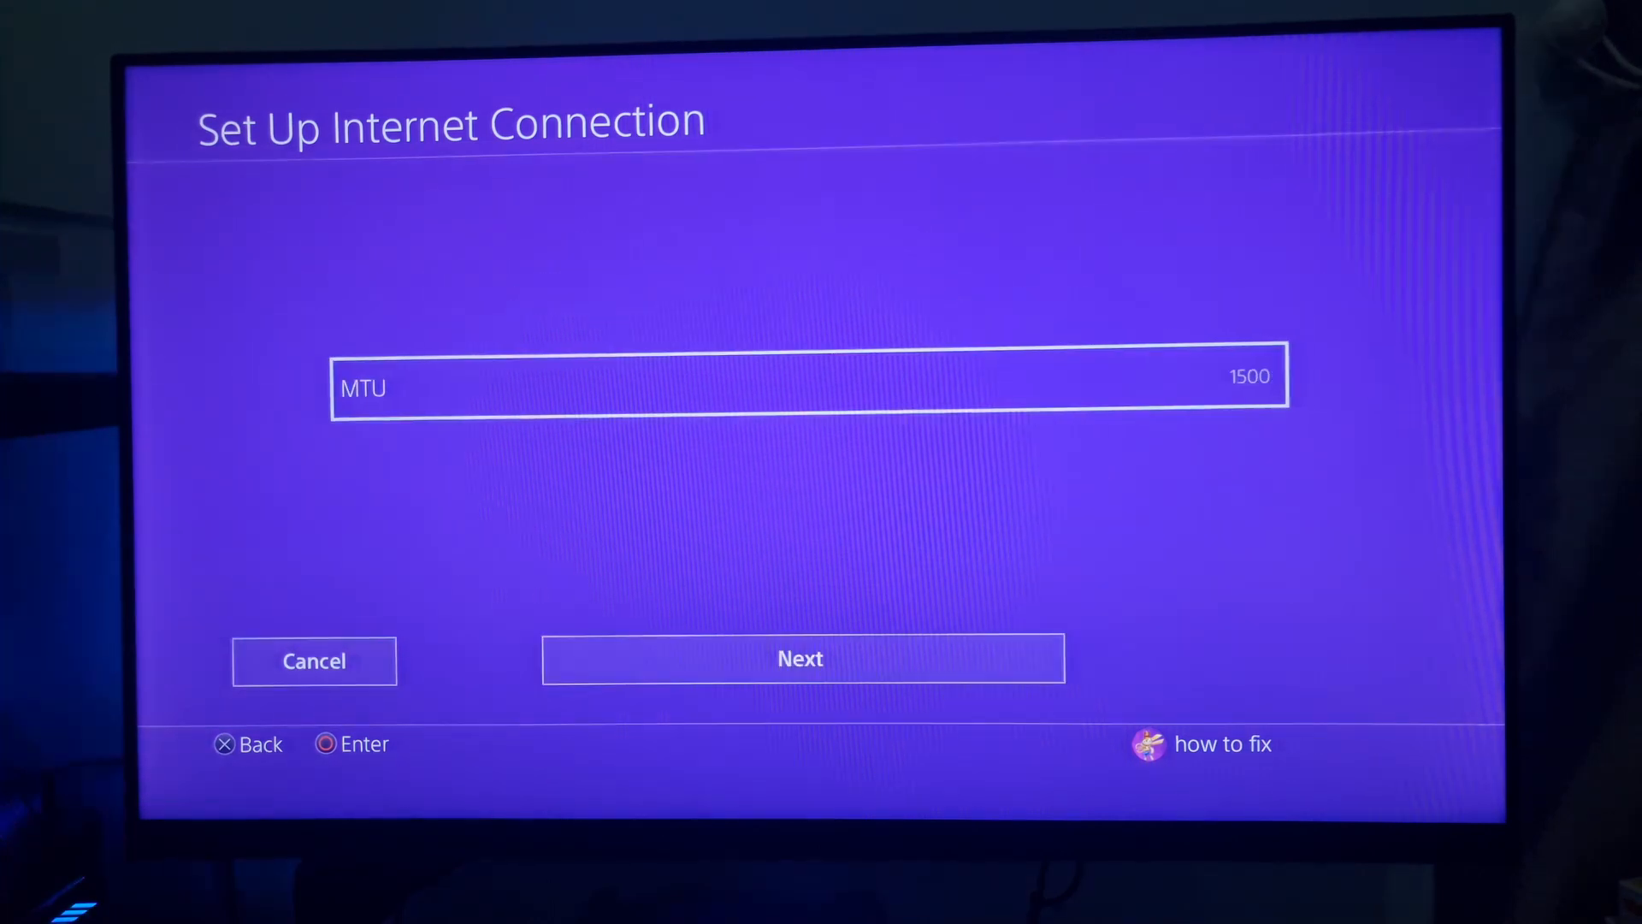
{"action": "left_click", "coordinate": [807, 375]}
{"action": "type", "text": "147"}
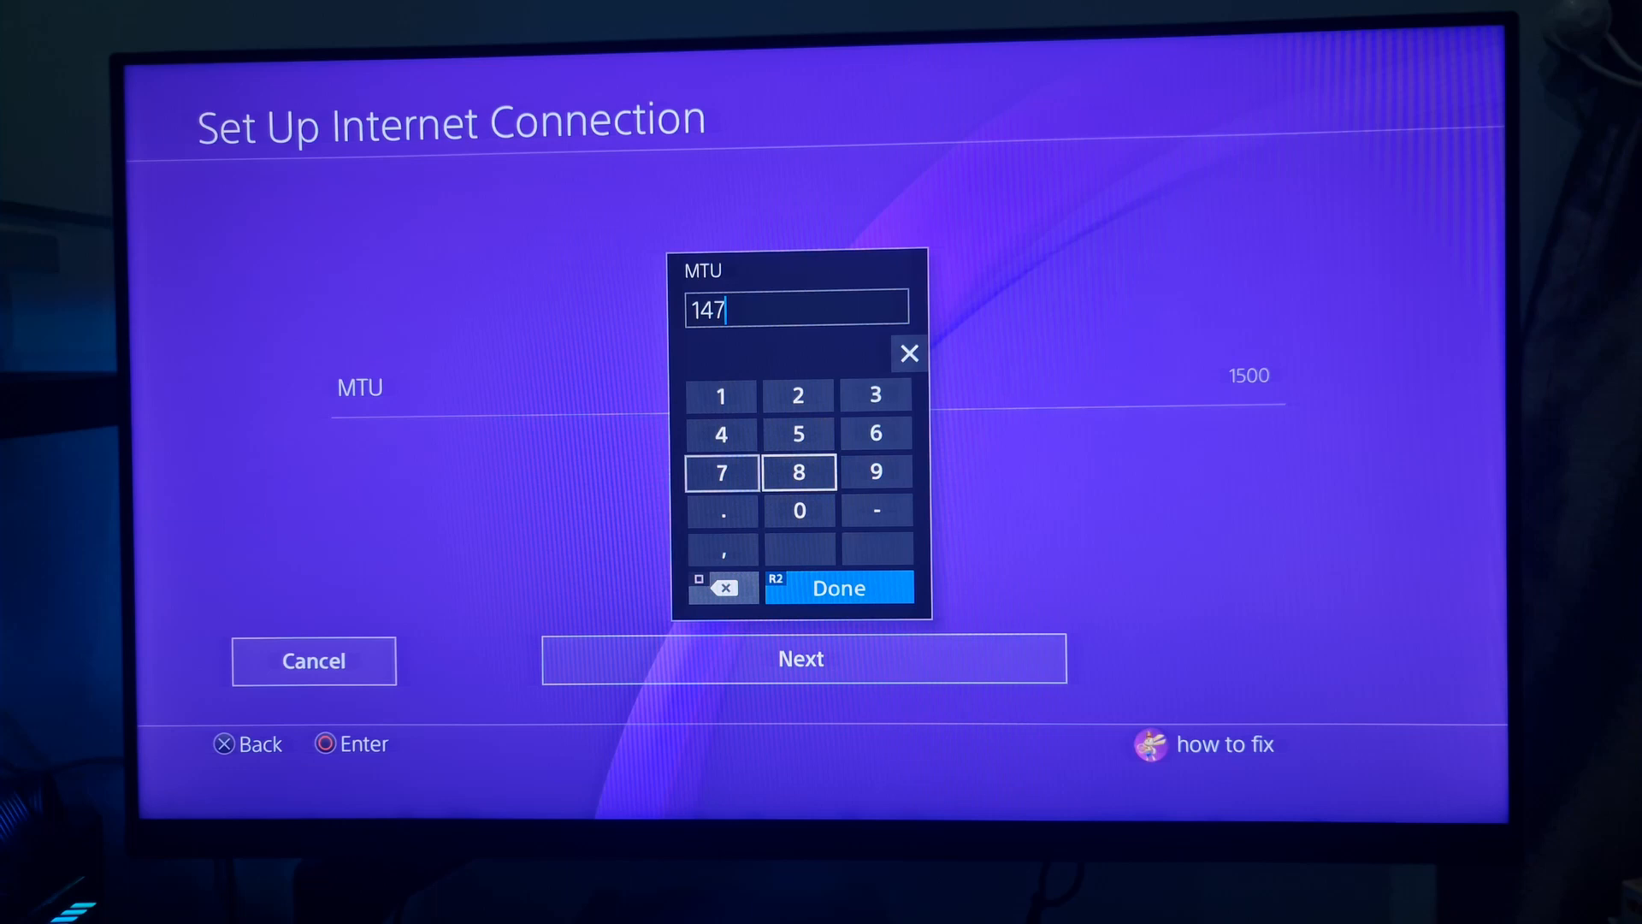
{"action": "left_click", "coordinate": [876, 395]}
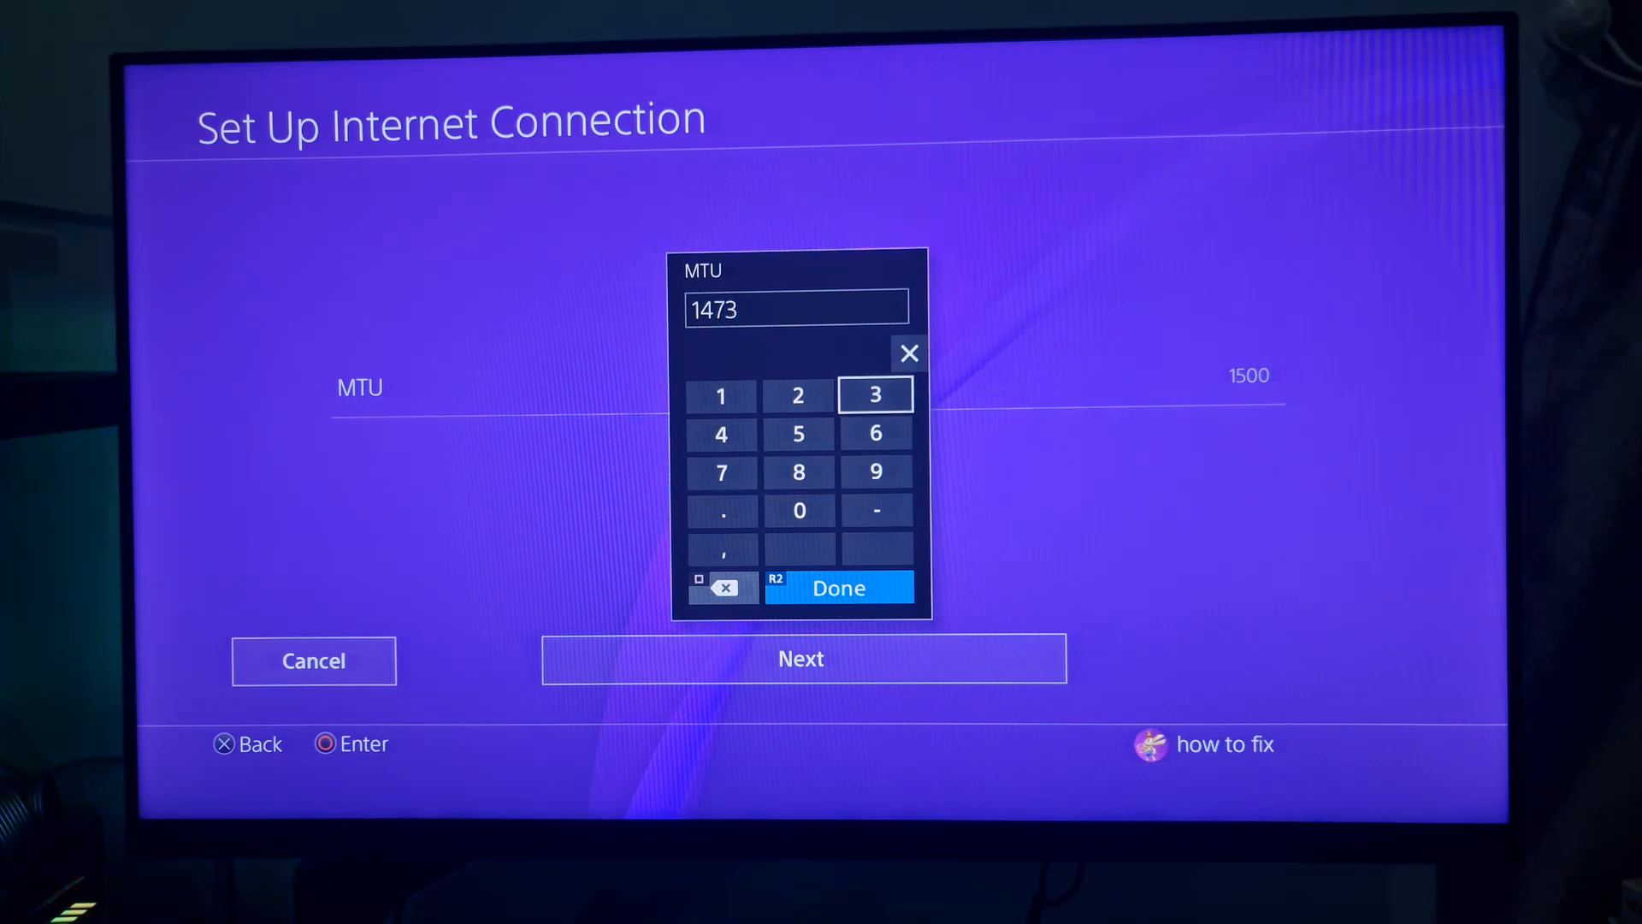
{"action": "left_click", "coordinate": [838, 588]}
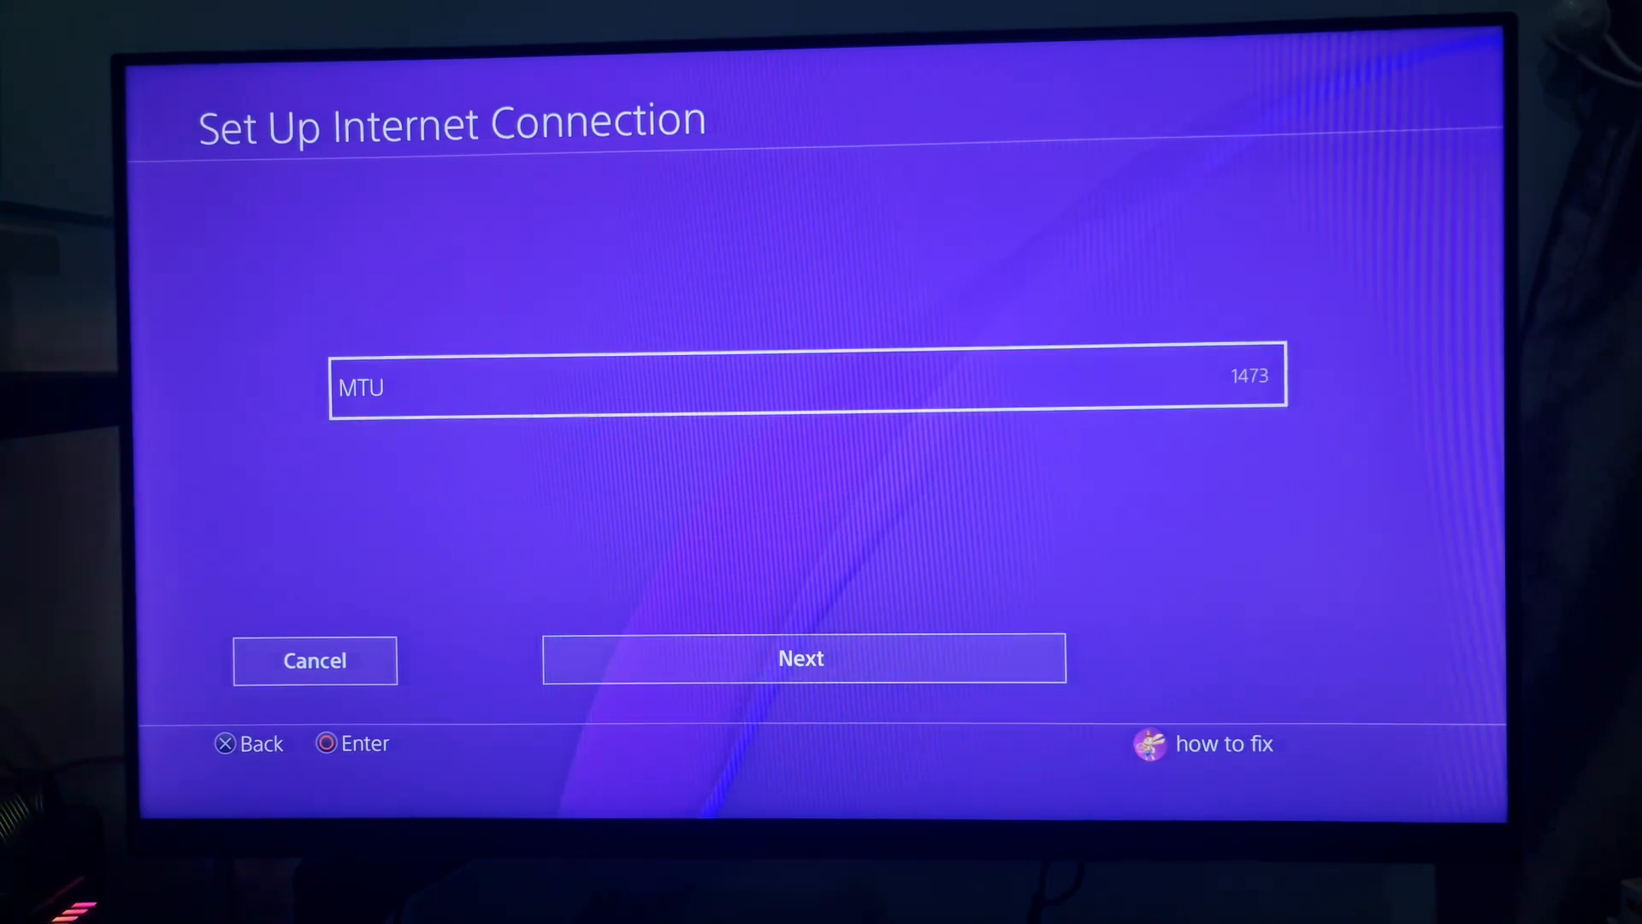
{"action": "left_click", "coordinate": [800, 658]}
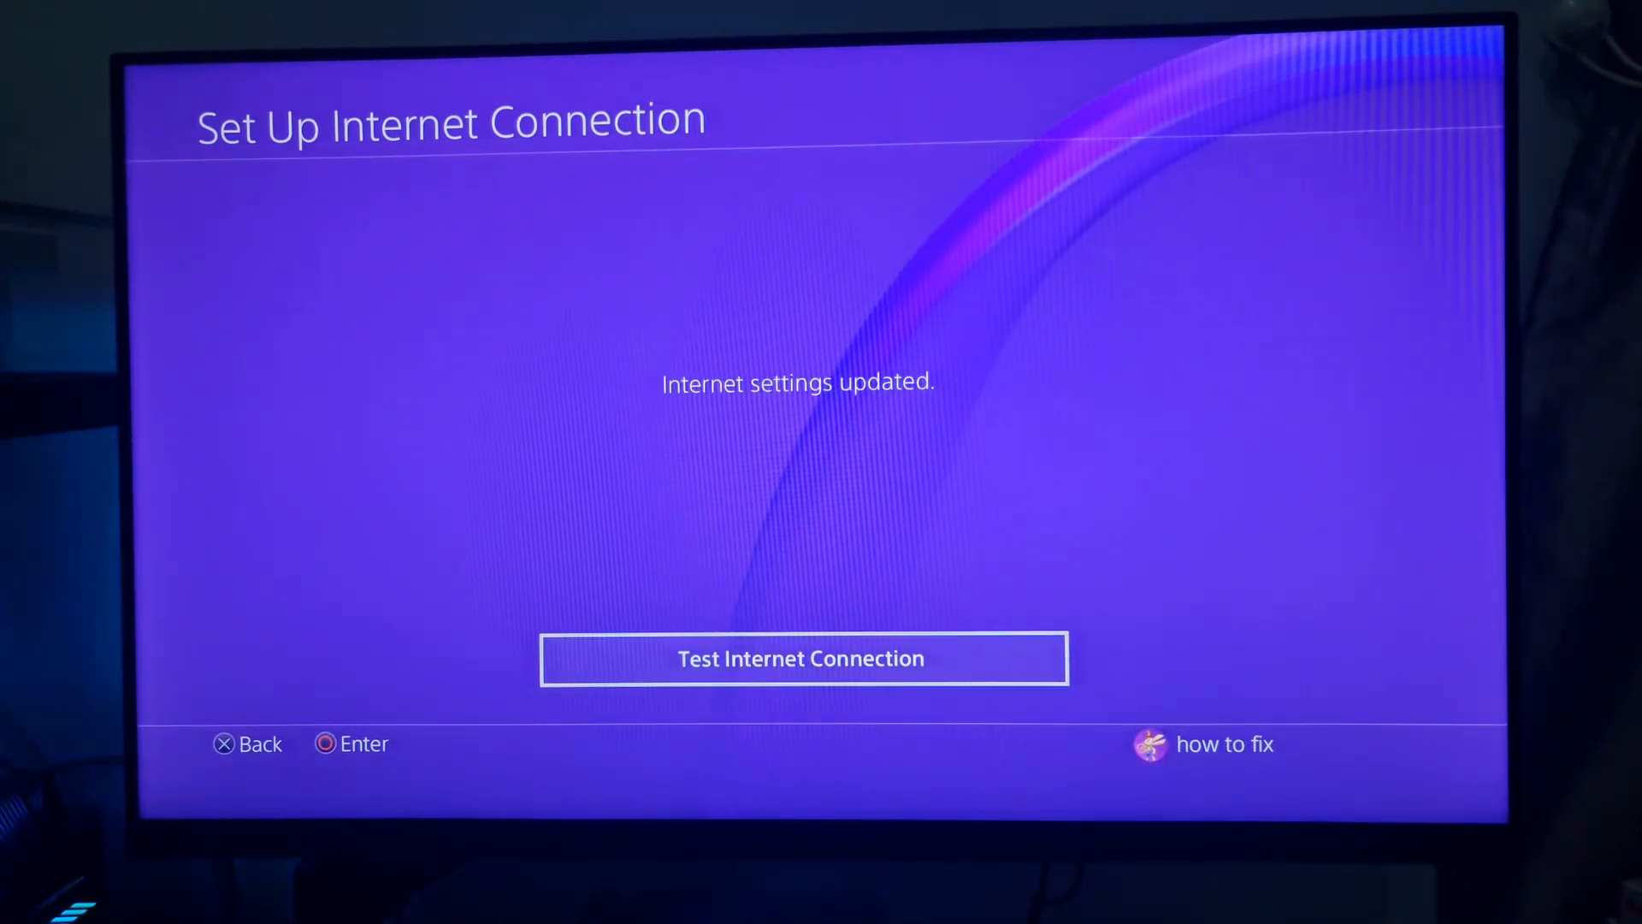
{"action": "left_click", "coordinate": [802, 657]}
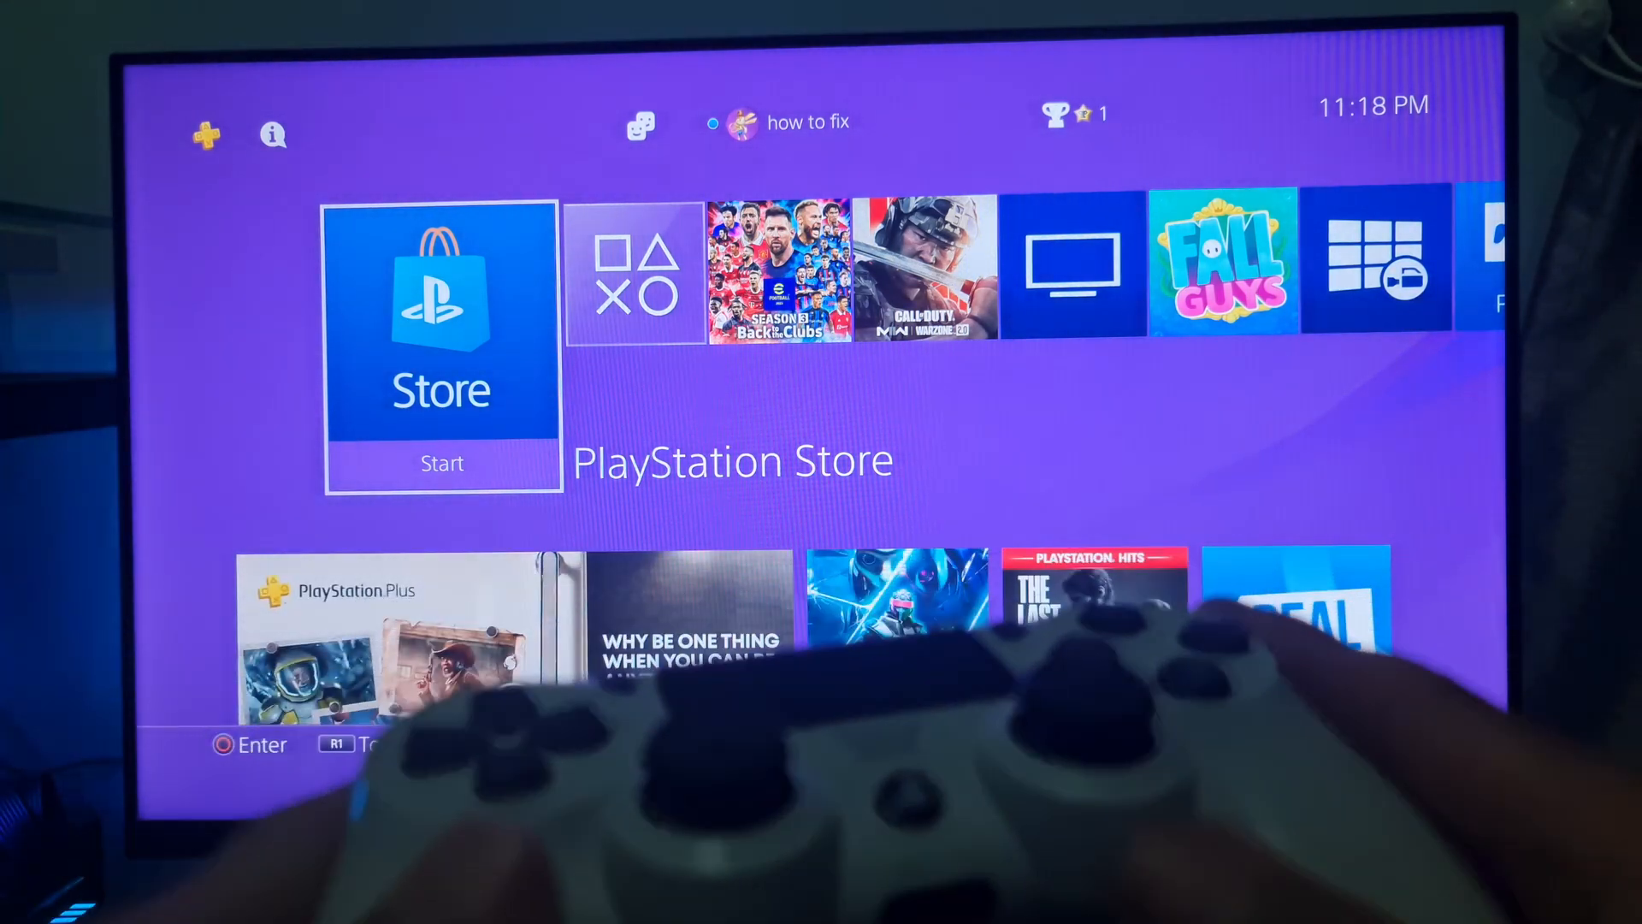
Bring up the Quick Menu with the PS button and dismiss it back to the home screen
{"action": "key", "text": "PS"}
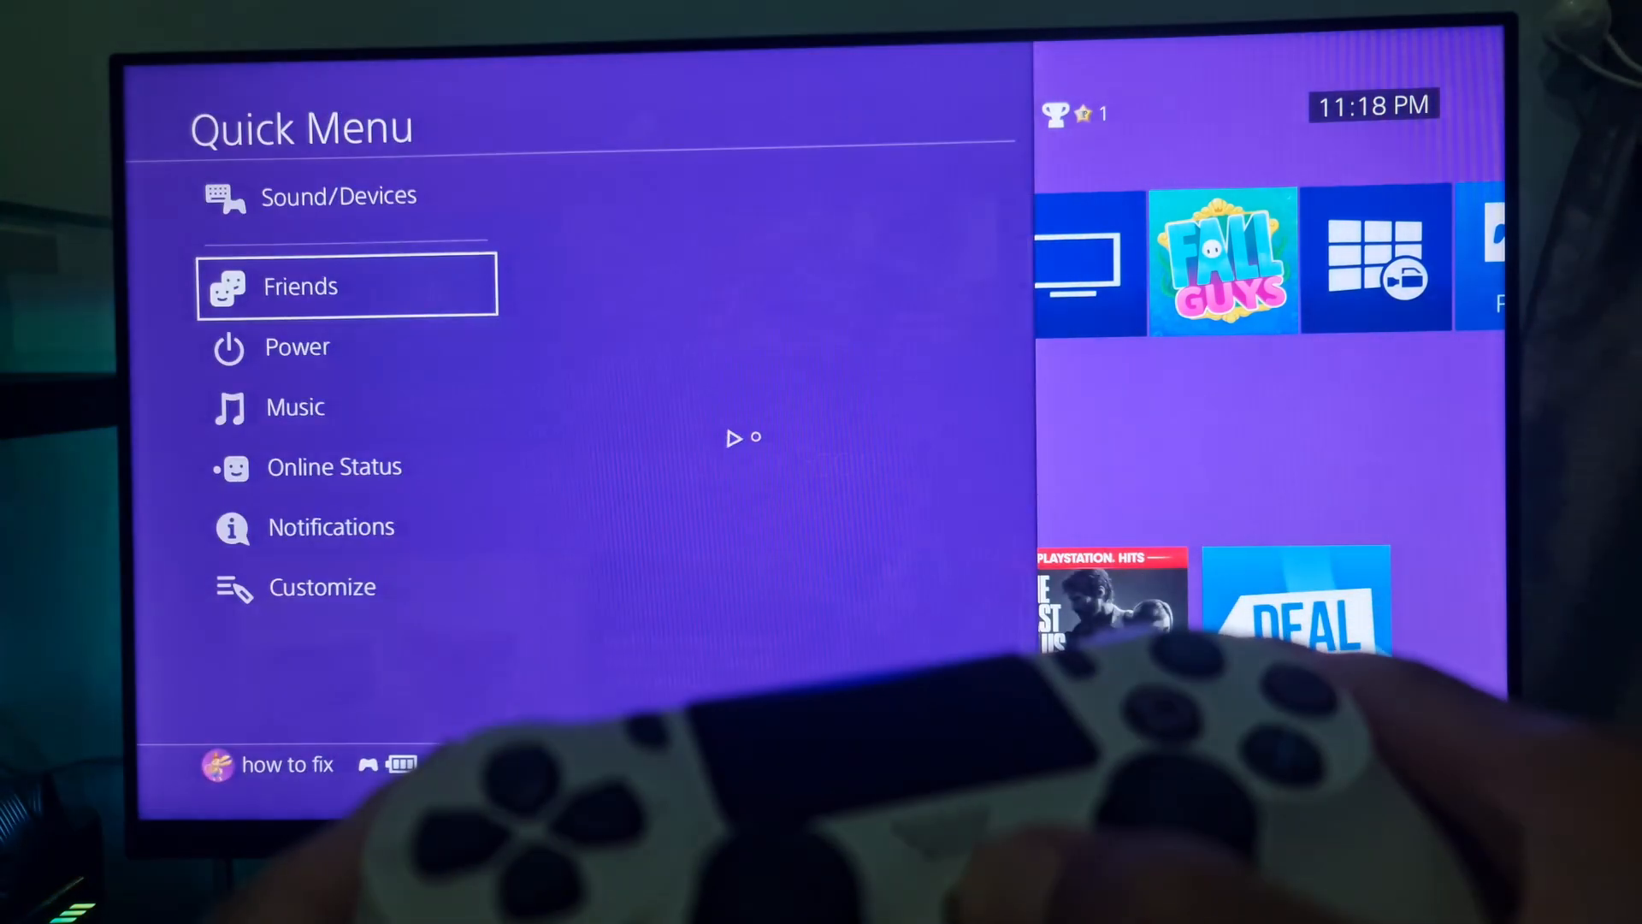
{"action": "left_click", "coordinate": [345, 286]}
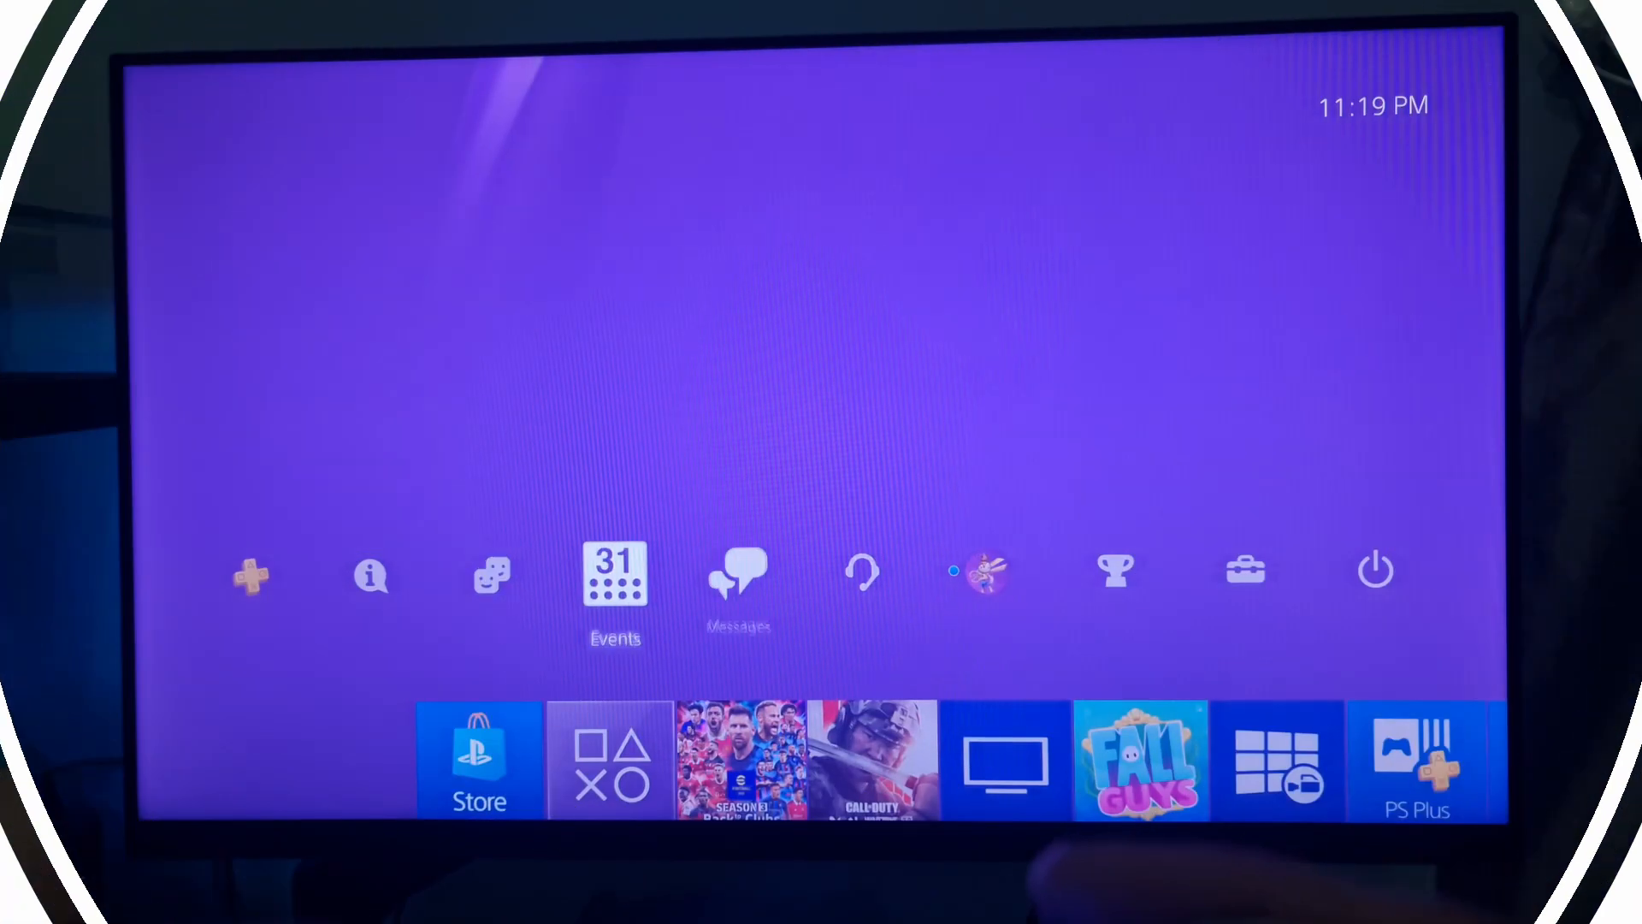
Restart Set Up Internet Connection with the Custom method and move through the Wi-Fi network list
{"action": "left_click", "coordinate": [1244, 570]}
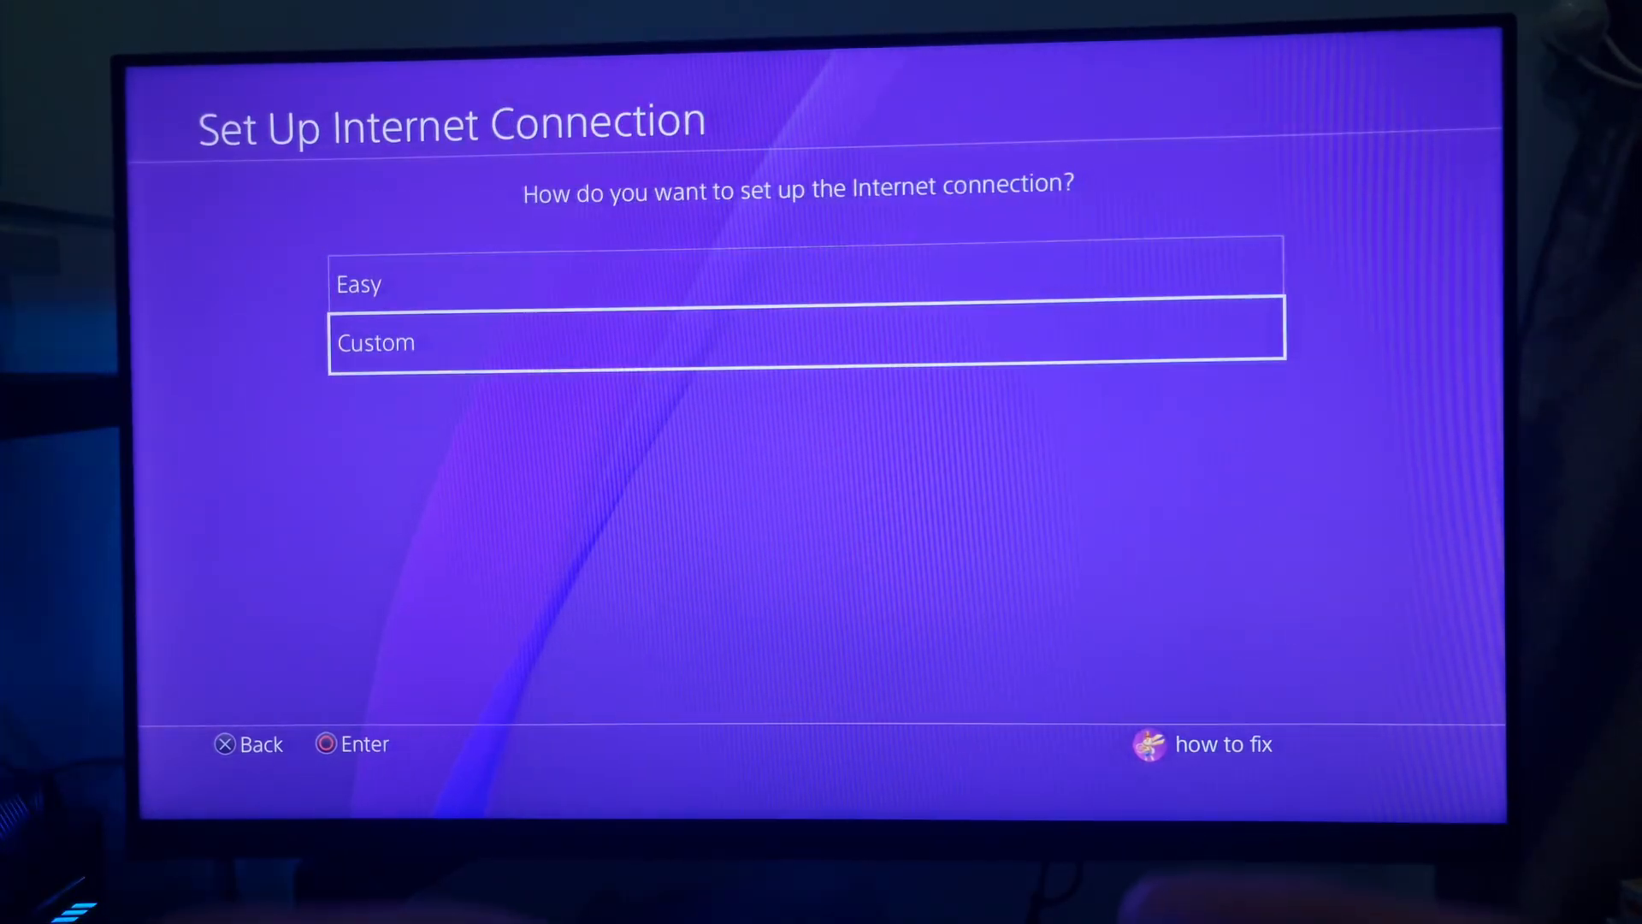
{"action": "left_click", "coordinate": [803, 342]}
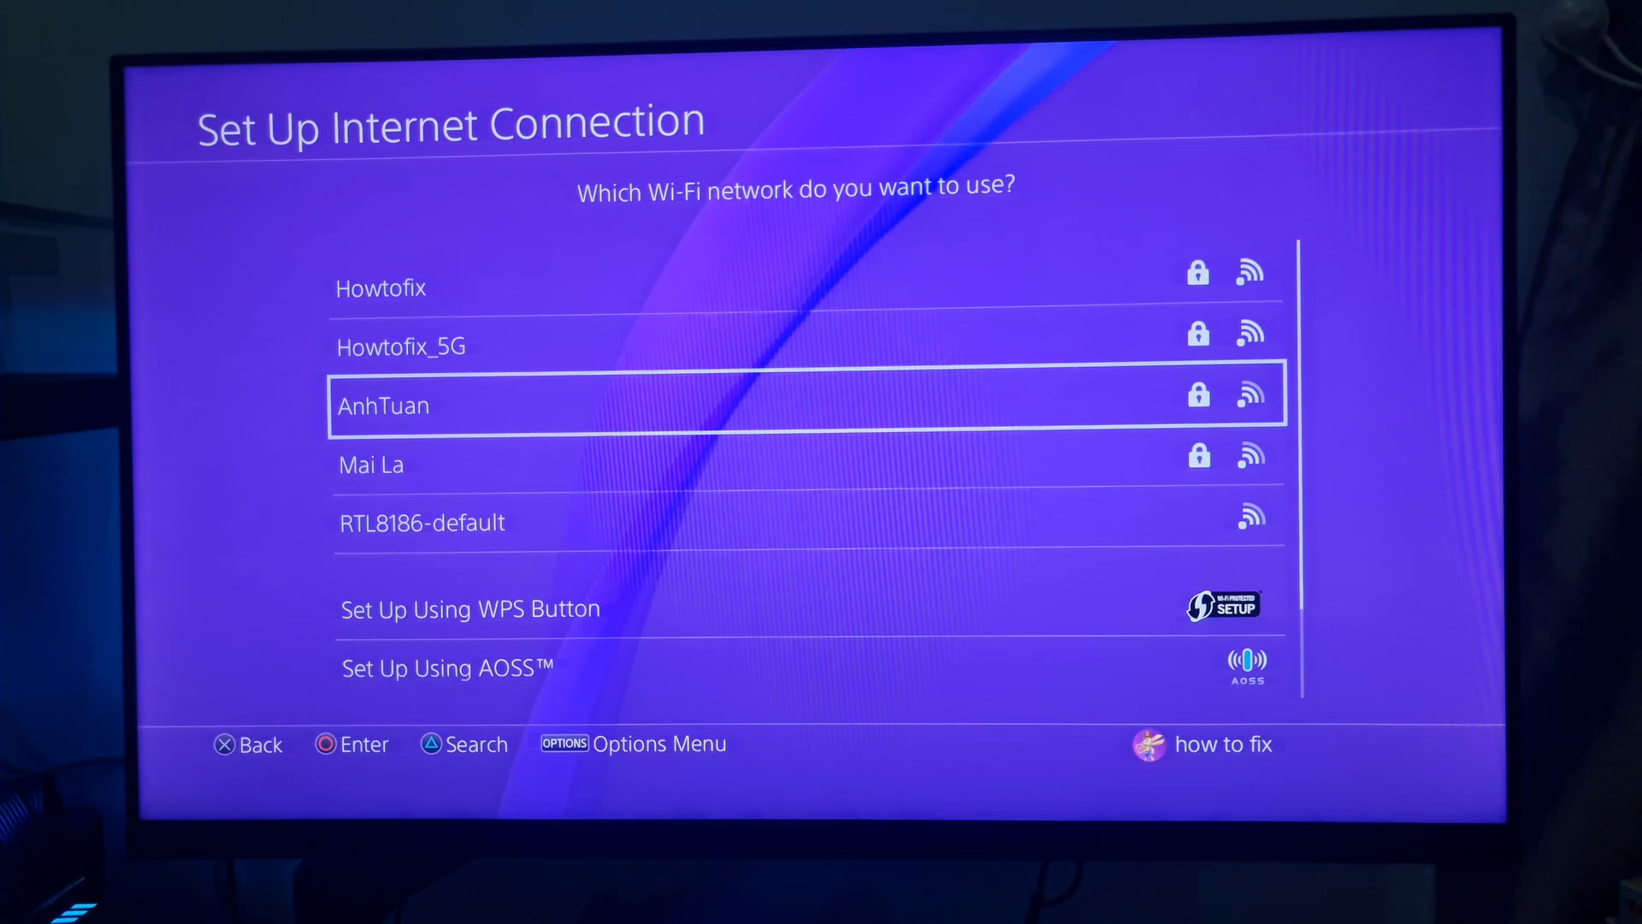
{"action": "key", "text": "down"}
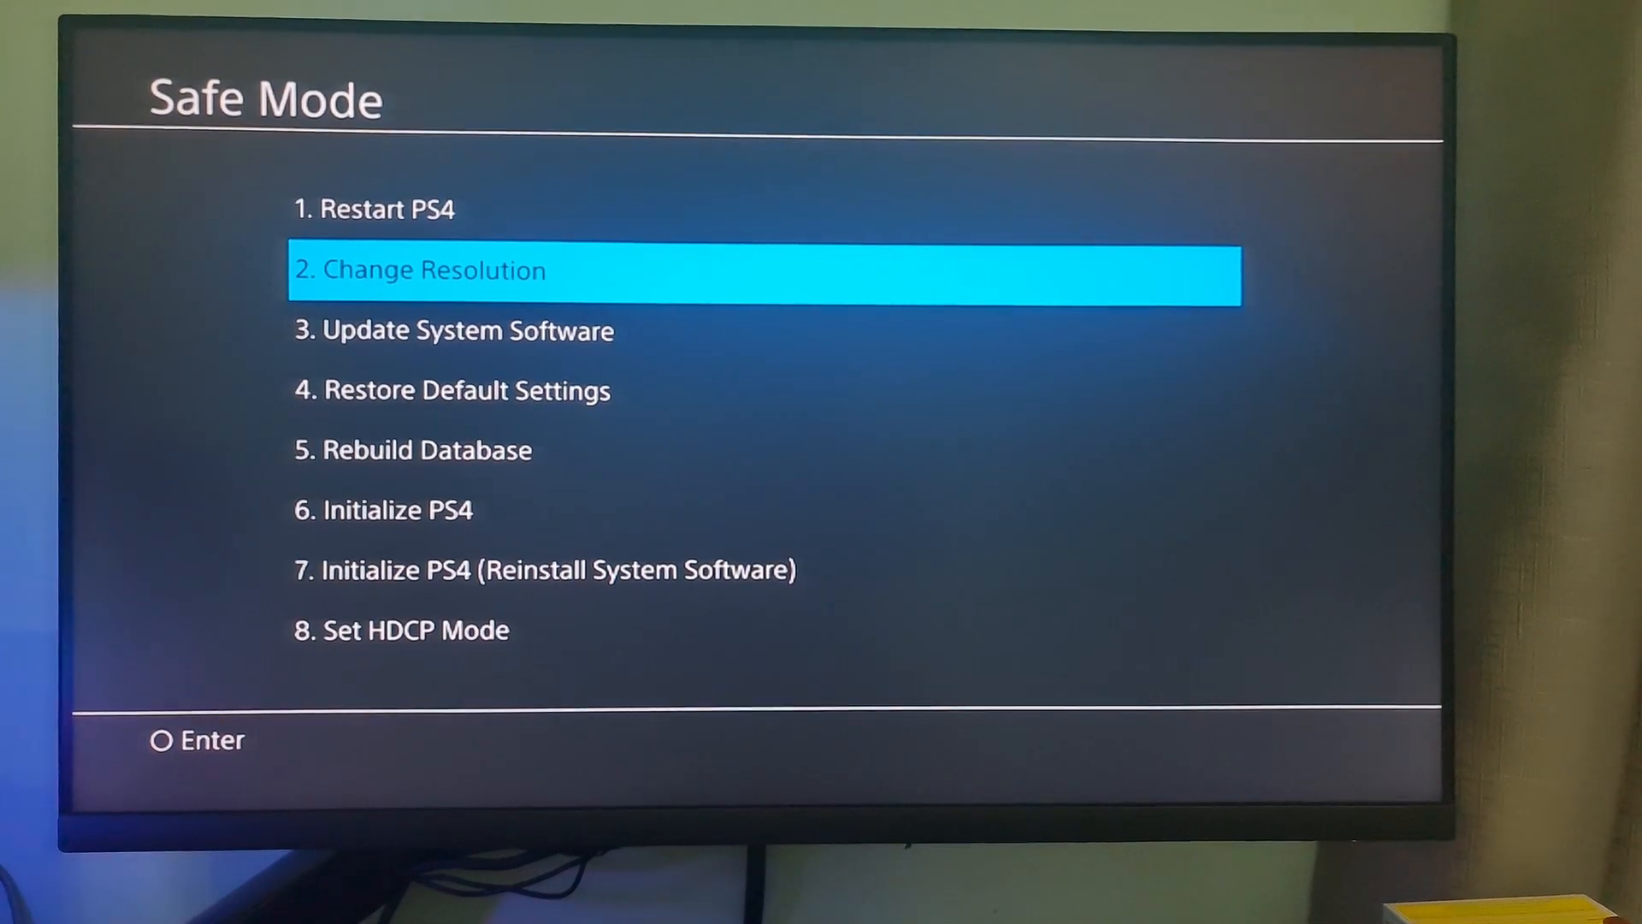
{"action": "key", "text": "Down"}
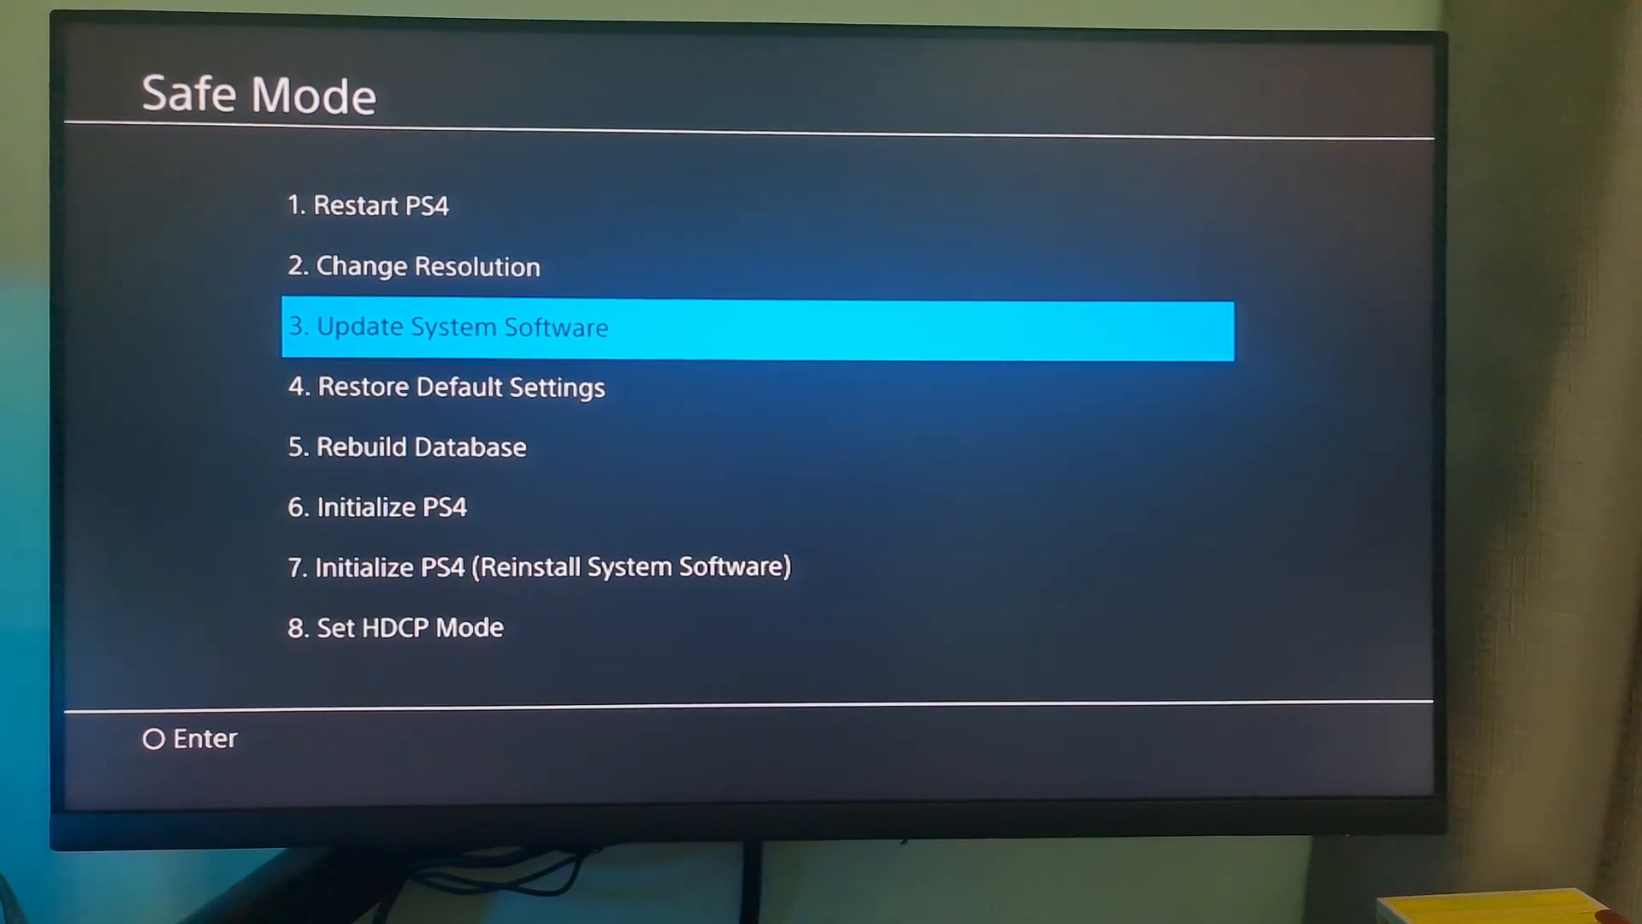